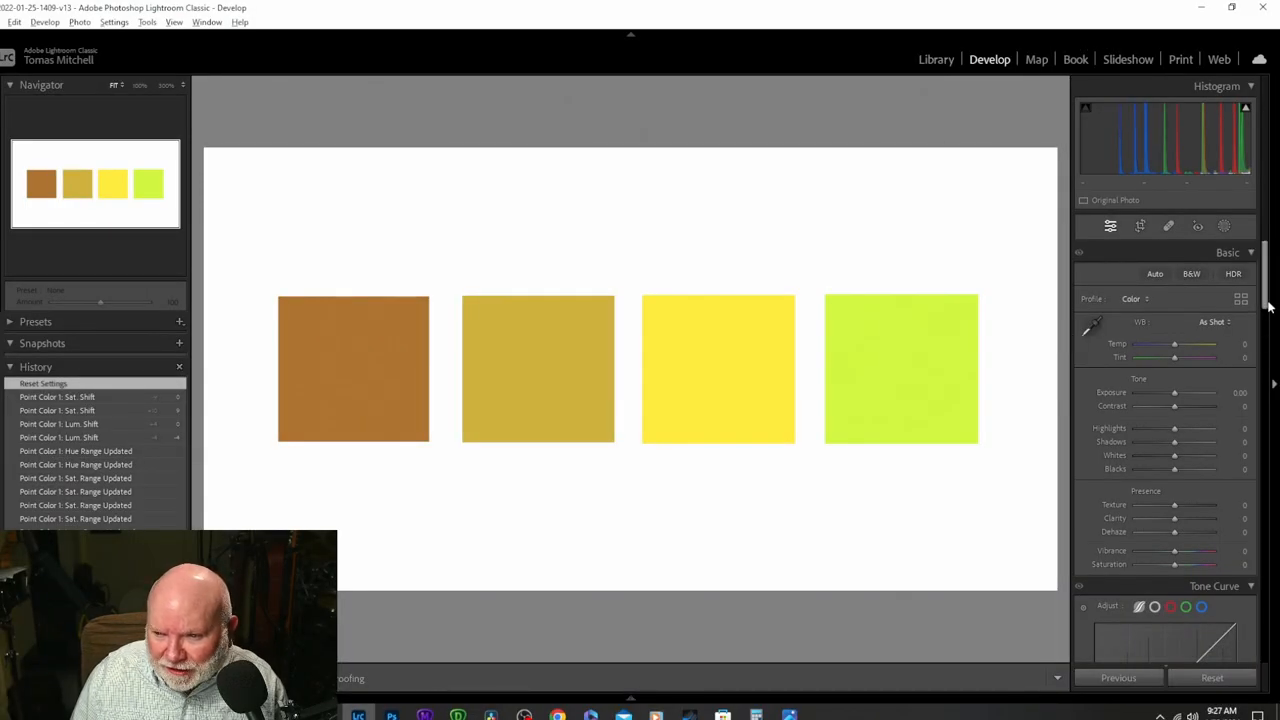
Switch the Color Mixer to Point Color sampling for the bright yellow square
scroll(down, 3)
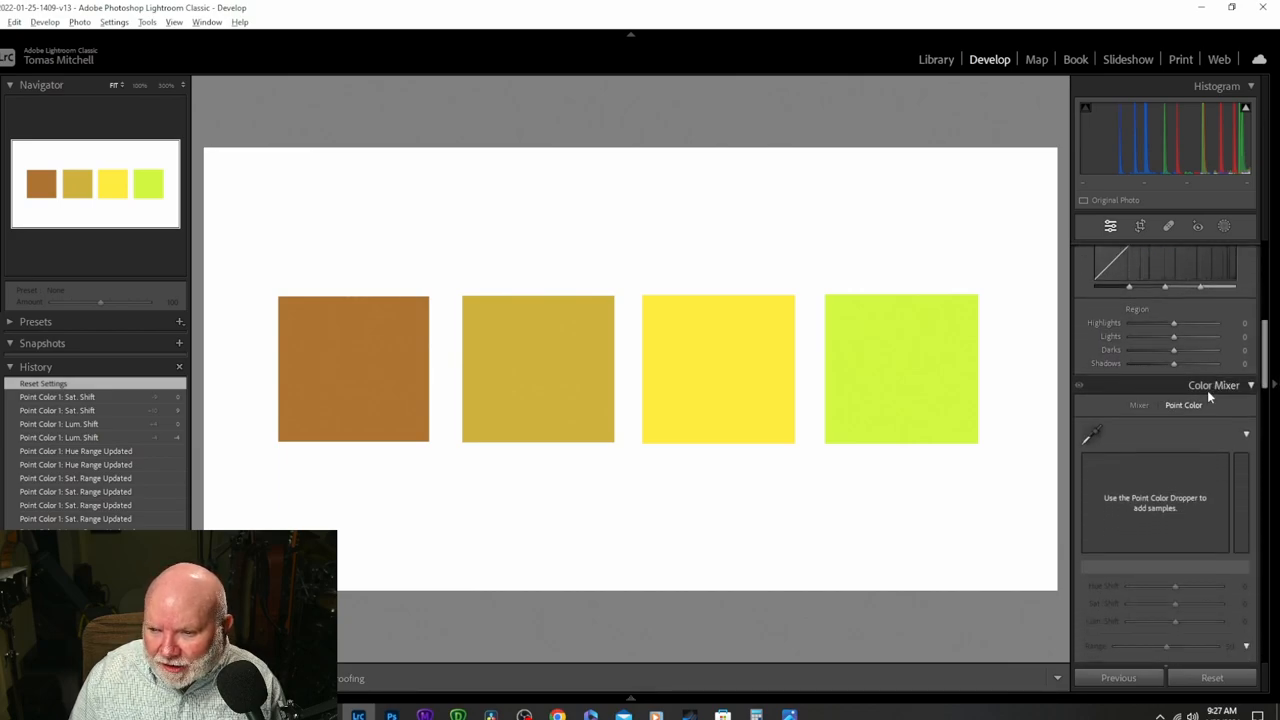
click(1139, 405)
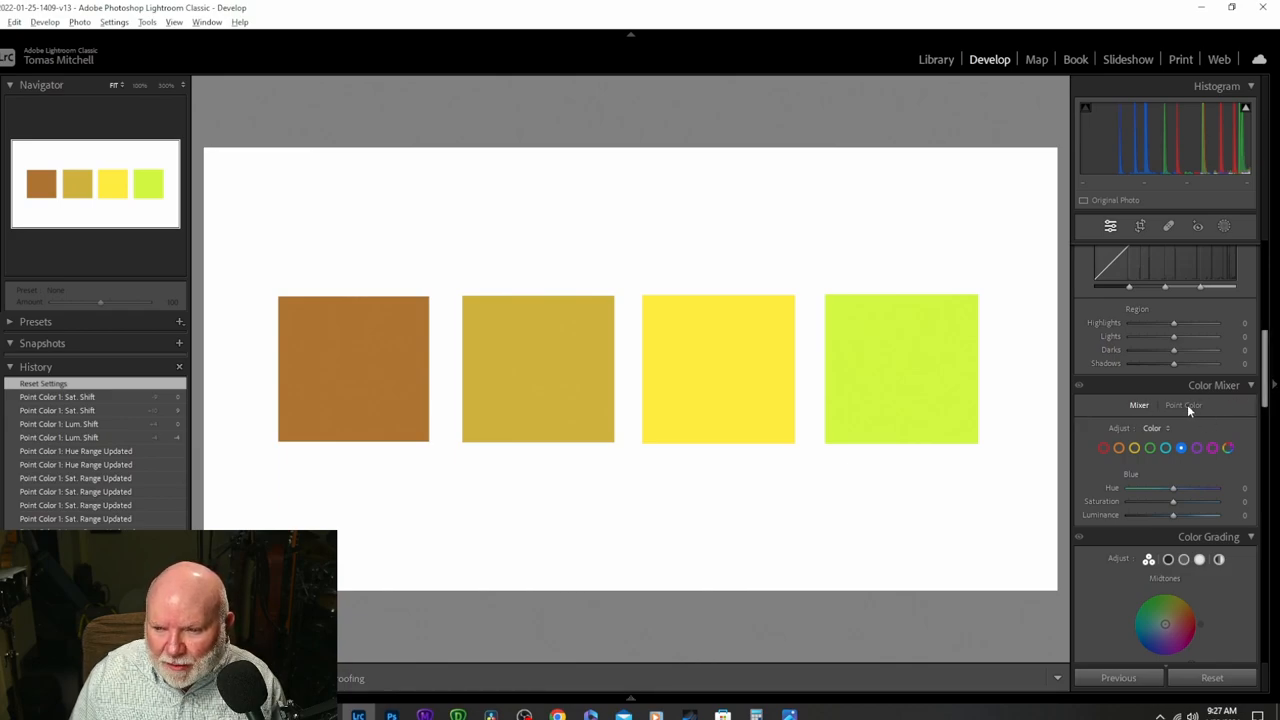
click(1183, 405)
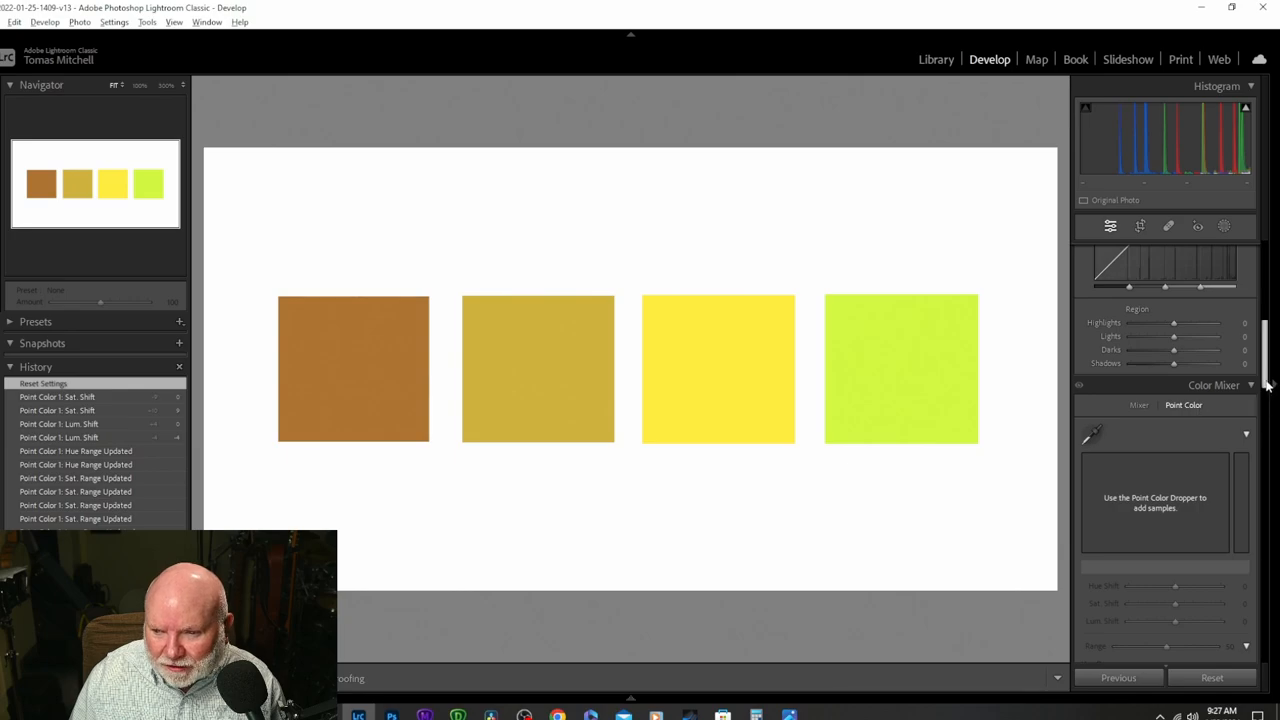
scroll(down, 3)
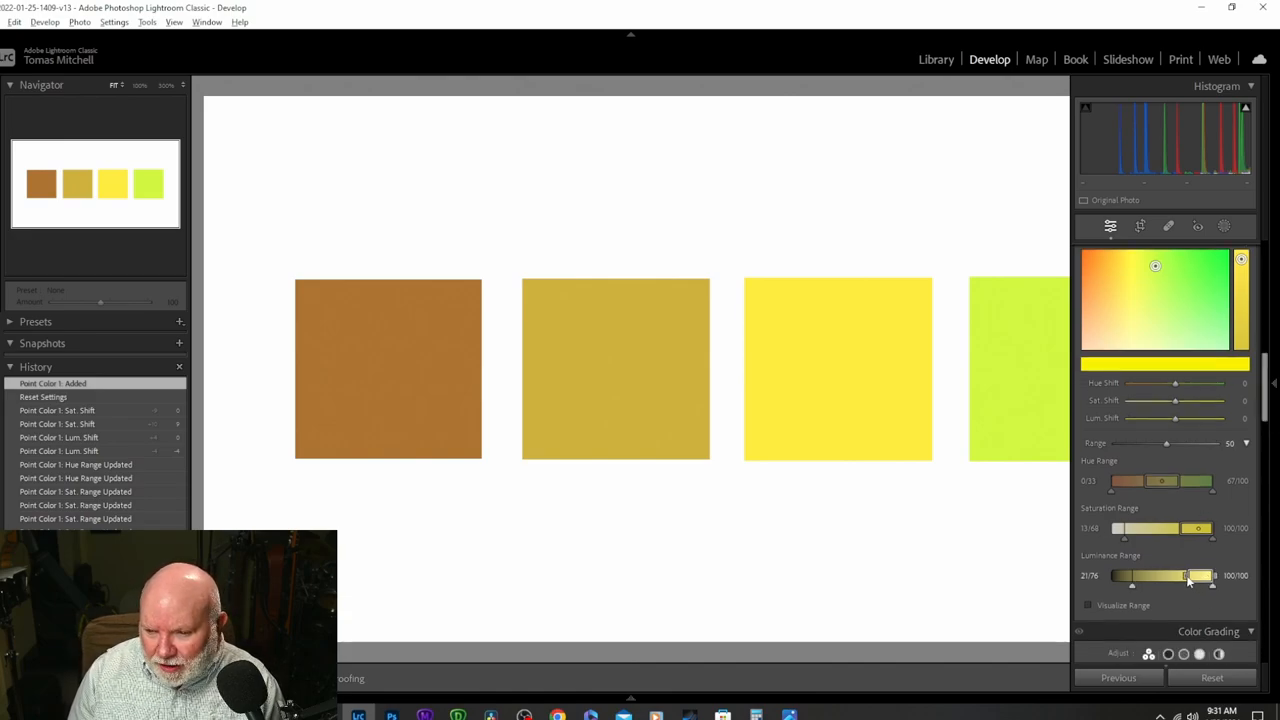
Widen the yellow sample's luminance, saturation and hue ranges to full width
drag(1190, 575, 1135, 575)
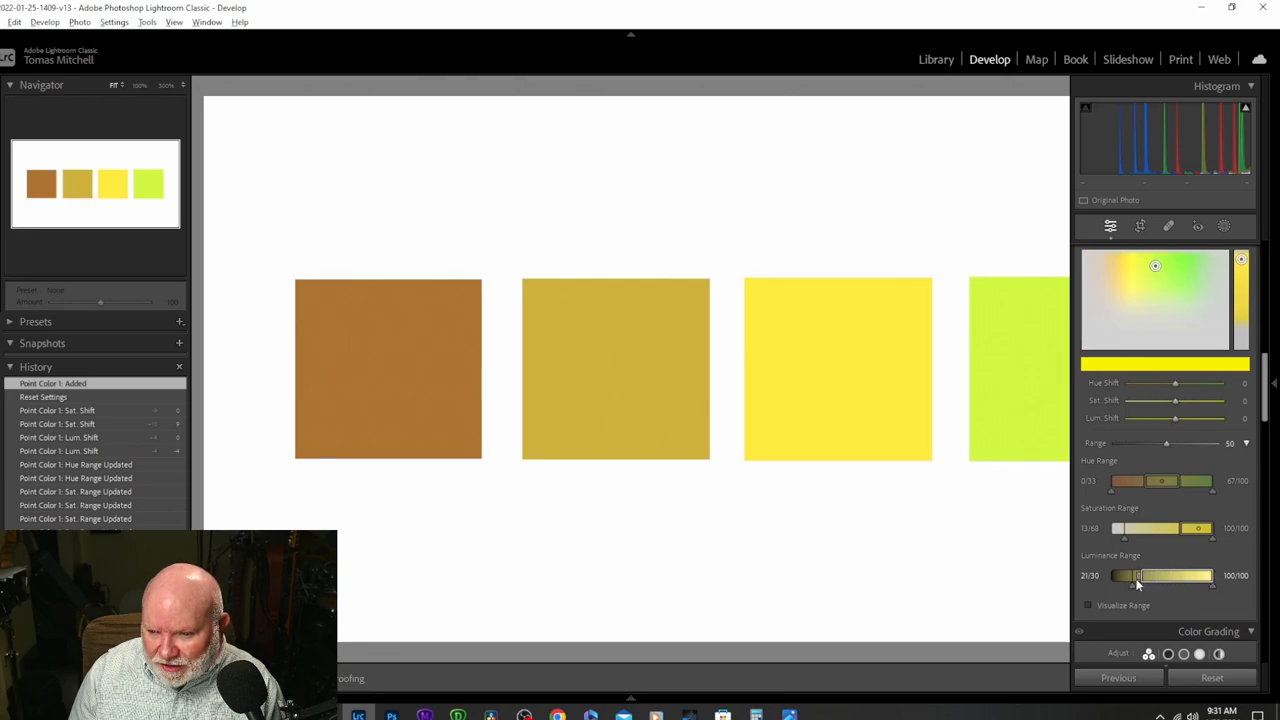
drag(1130, 575, 1120, 575)
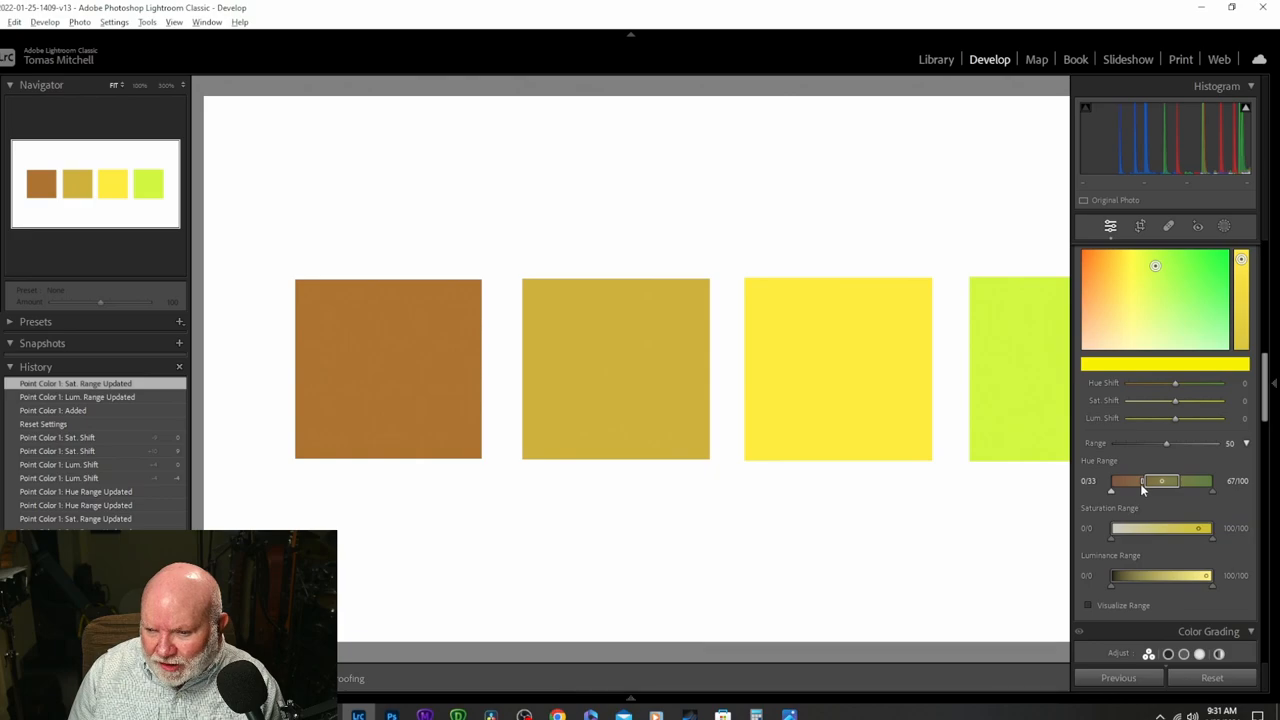
drag(1125, 481, 1108, 481)
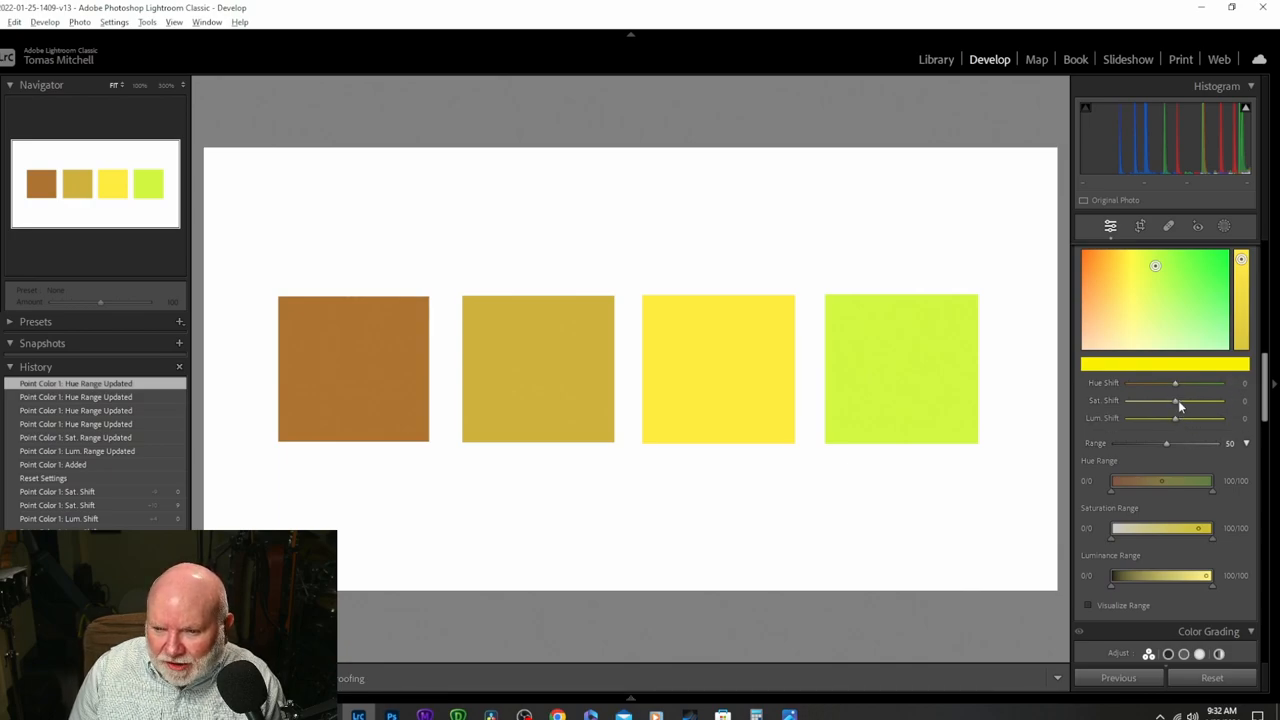
Test the sample's Sat. Shift at -100 and +100, then reset it
drag(1175, 400, 1148, 400)
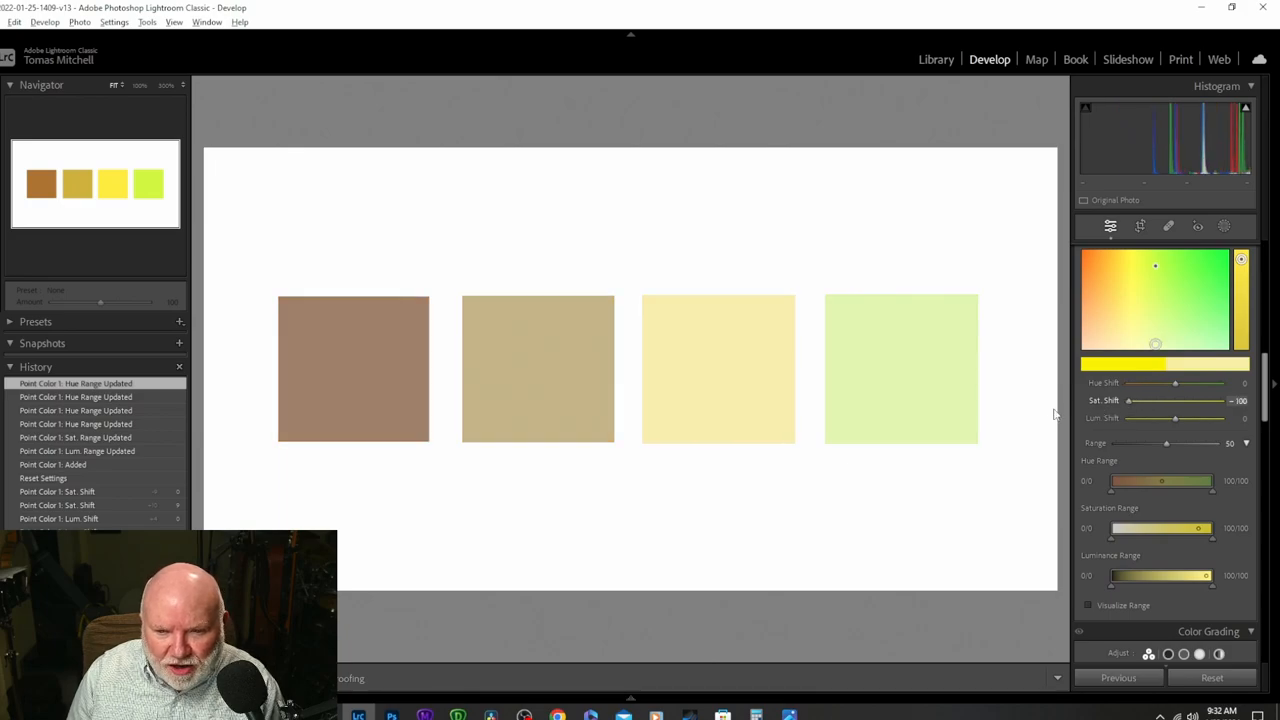
drag(1128, 400, 1215, 400)
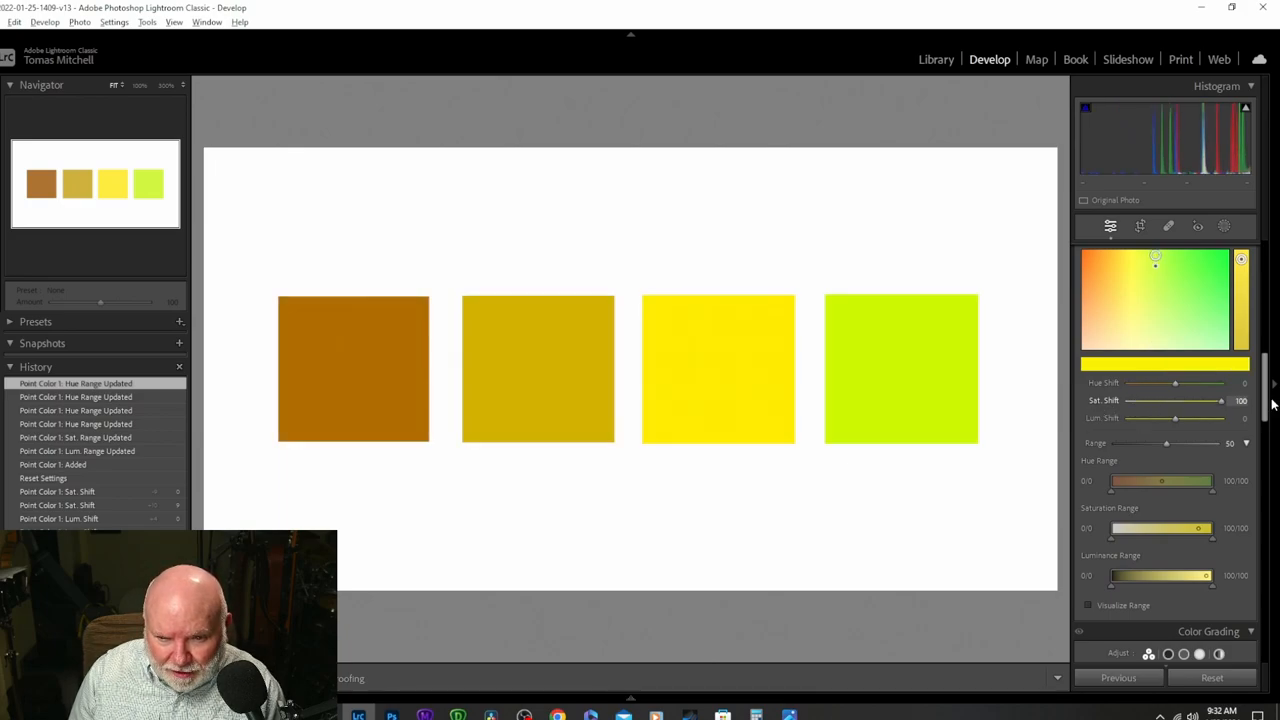
drag(1215, 400, 1175, 400)
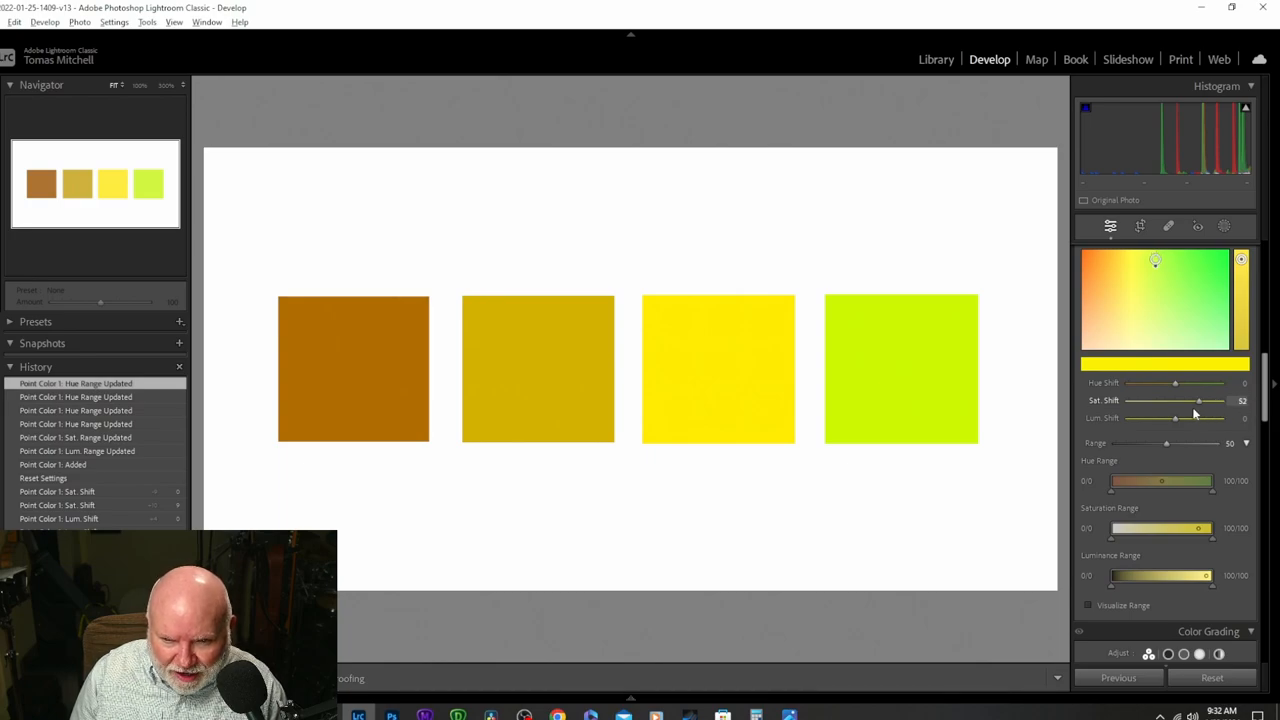
drag(1200, 400, 1225, 400)
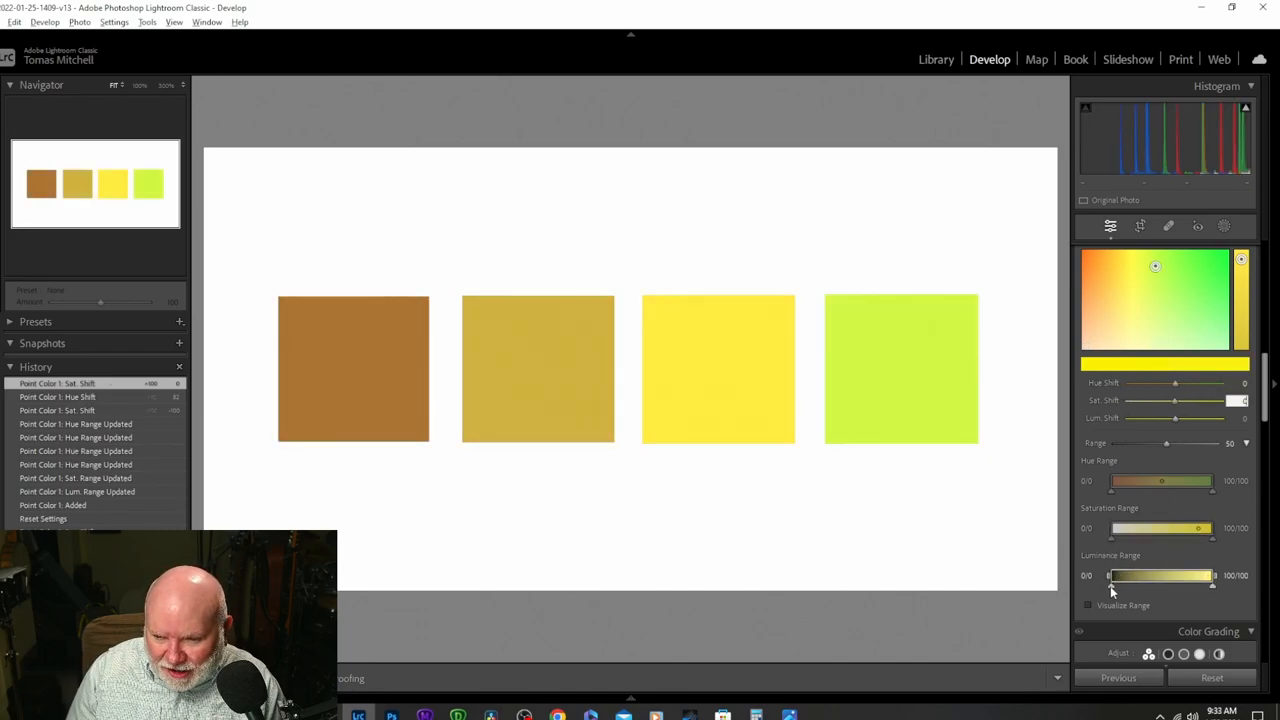
Narrow the luminance, saturation and hue ranges to only the bright yellow square
drag(1110, 575, 1200, 575)
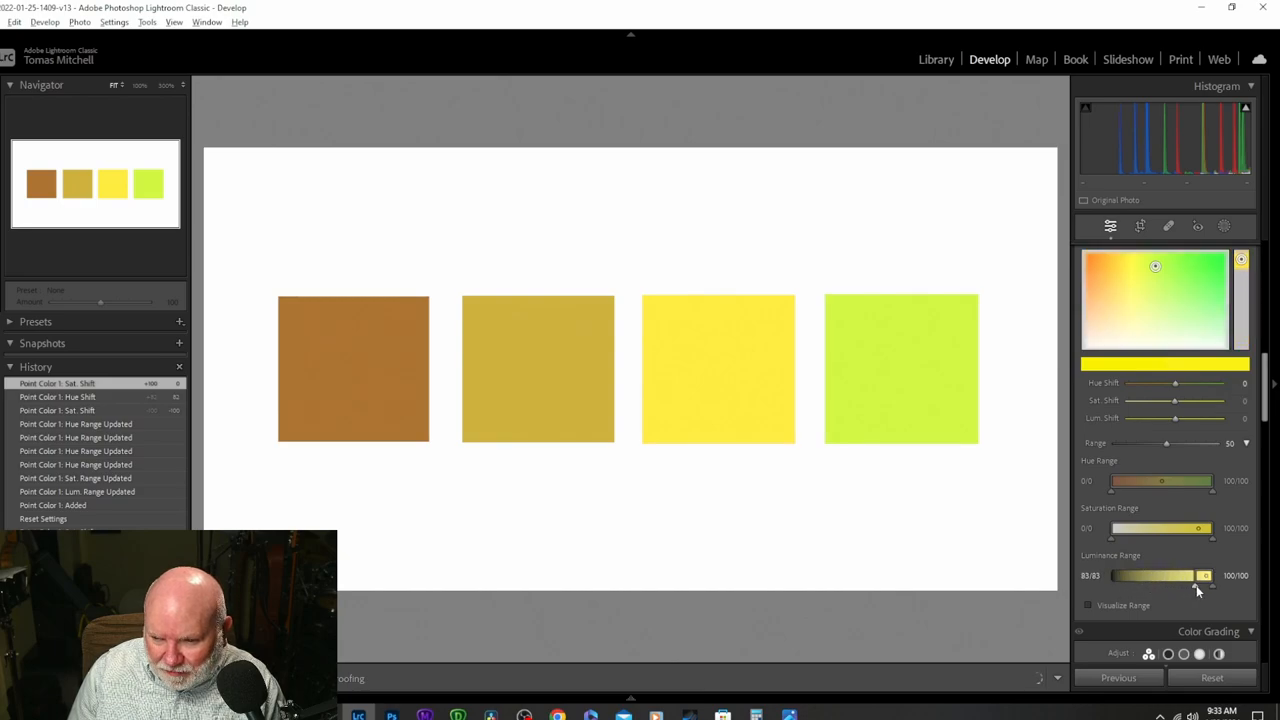
drag(1200, 575, 1206, 575)
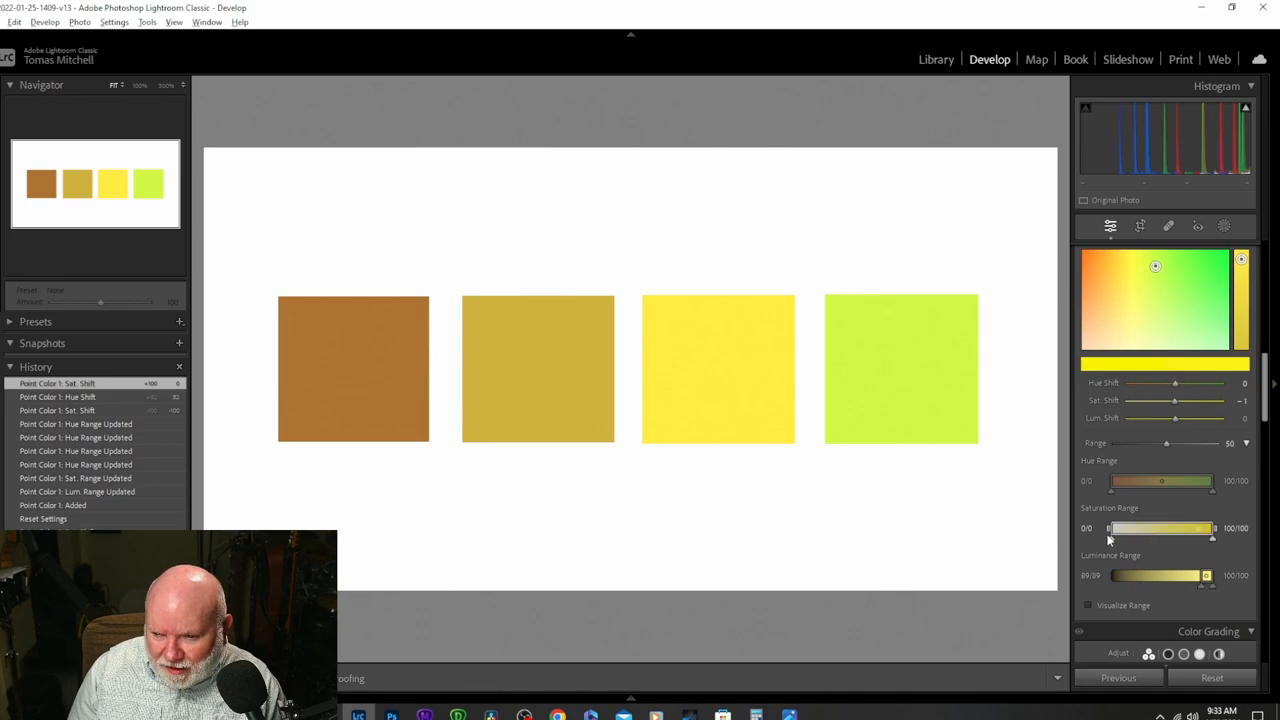
drag(1108, 528, 1178, 528)
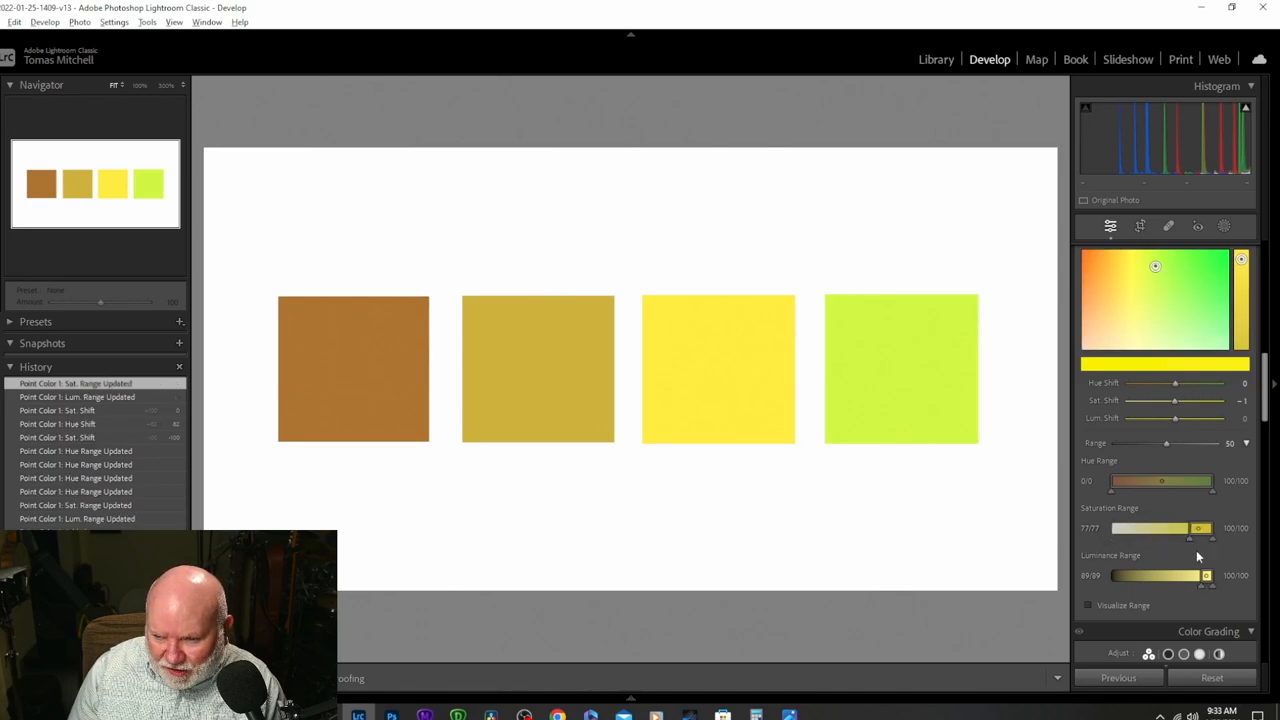
drag(1227, 528, 1205, 528)
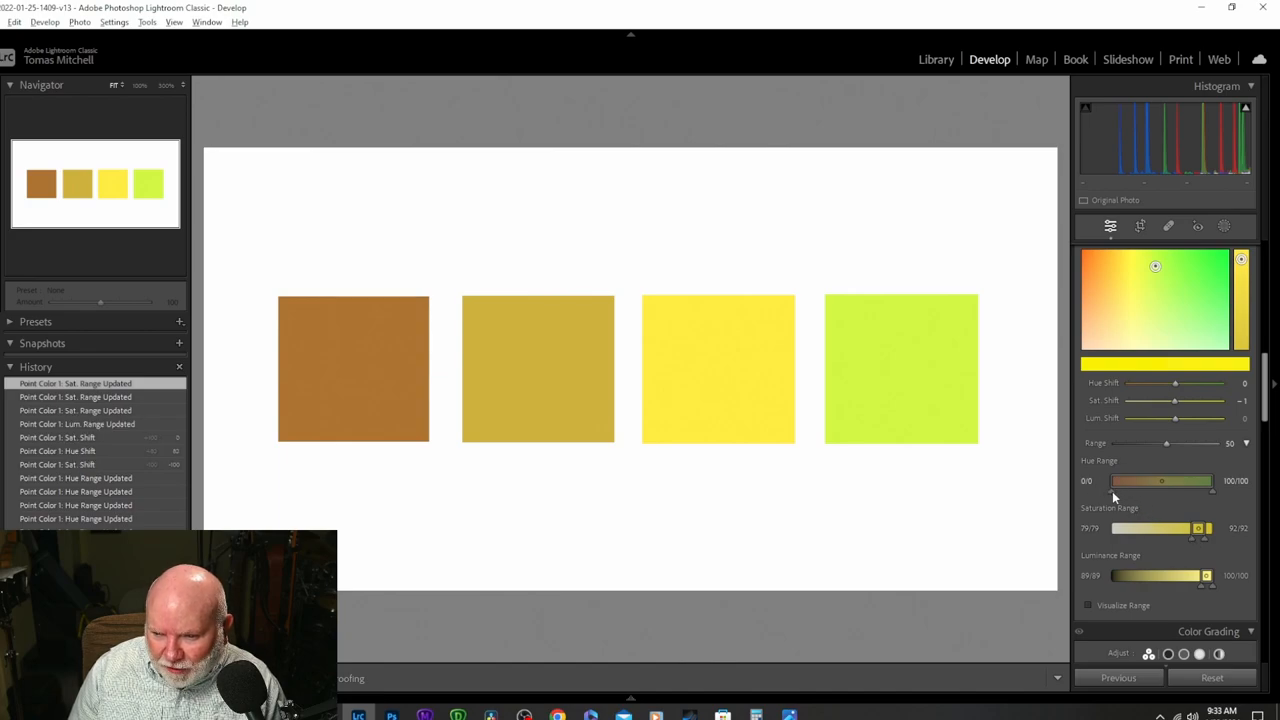
drag(1112, 481, 1140, 481)
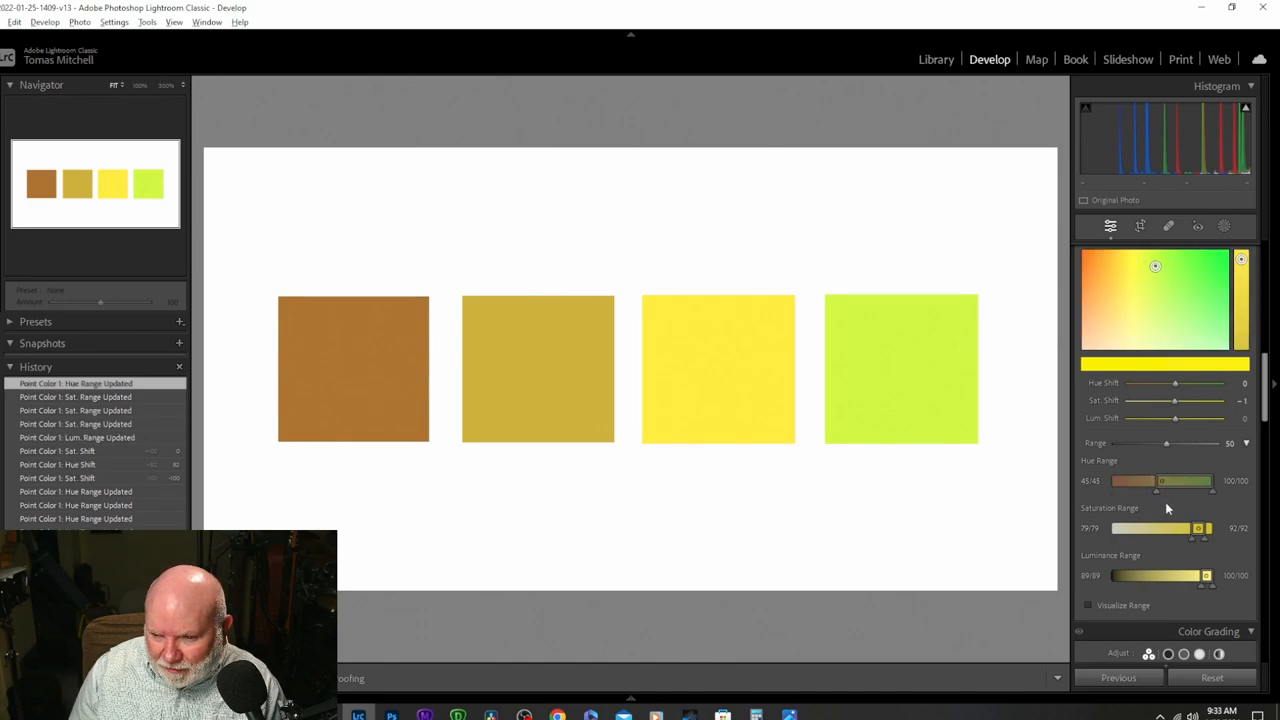
drag(1213, 481, 1183, 481)
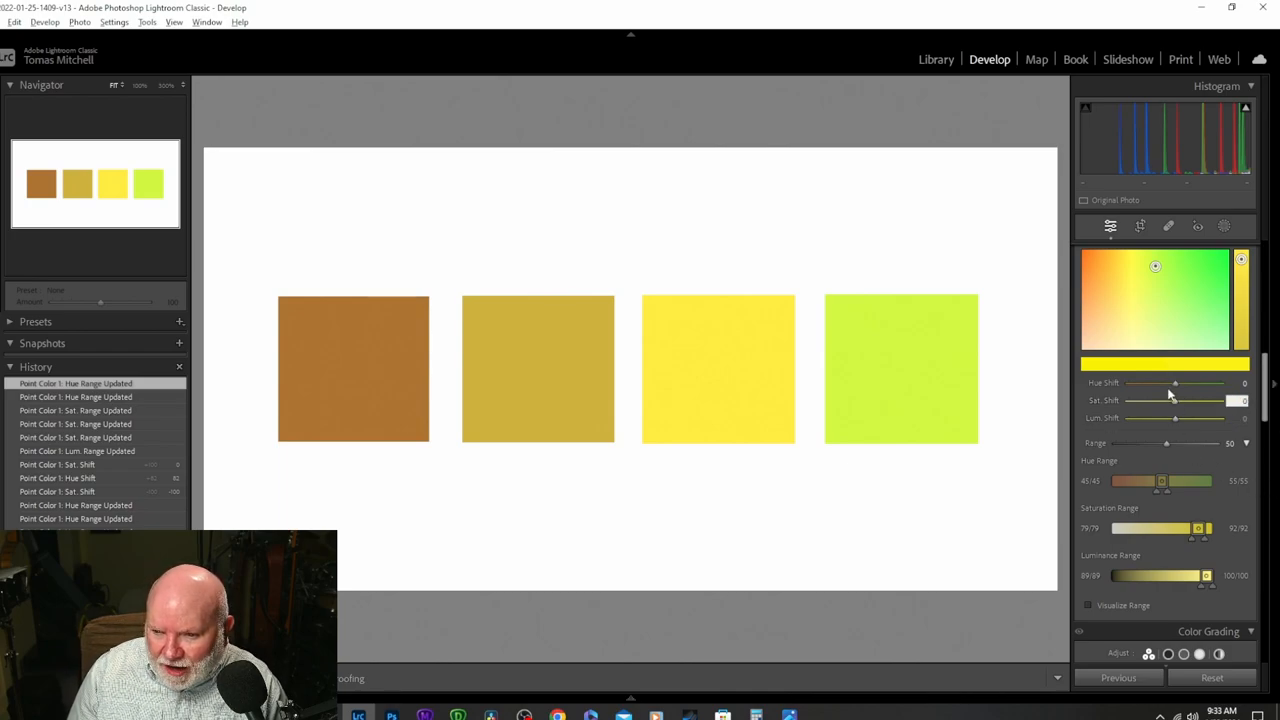
Test Hue Shift toward green and orange, then raise Lum. Shift to 26
drag(1175, 383, 1220, 383)
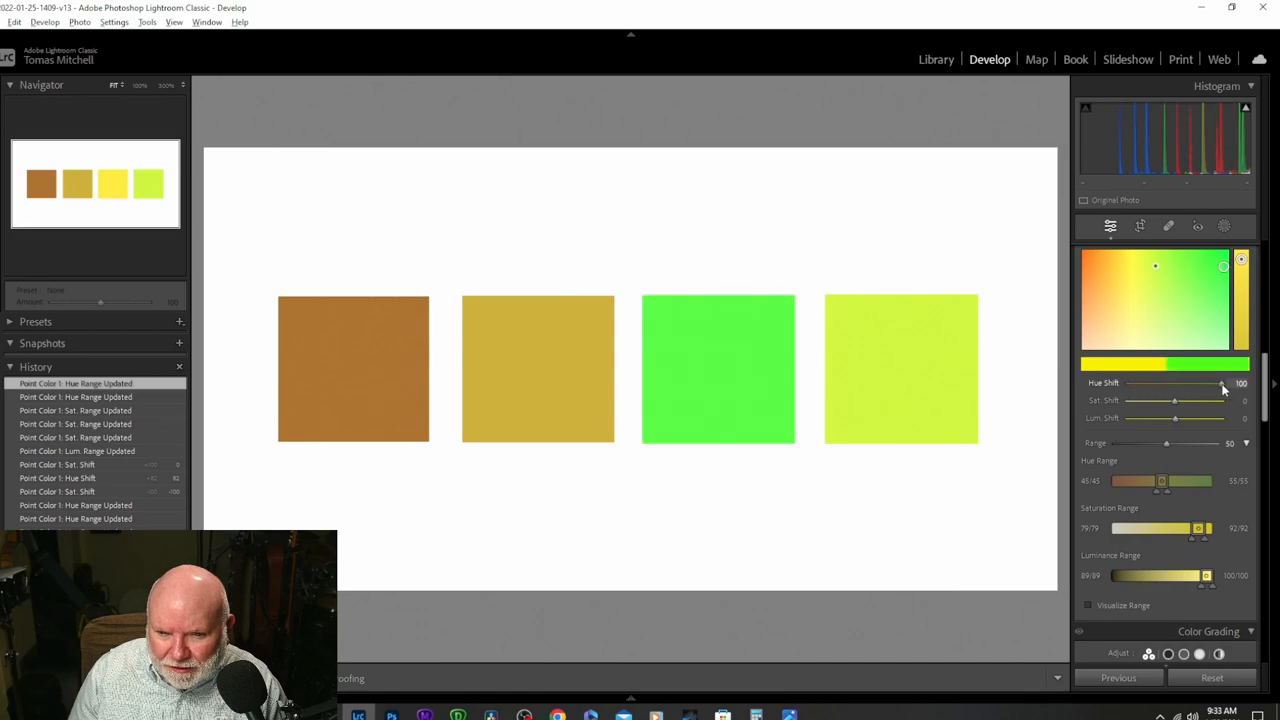
drag(1220, 383, 1128, 383)
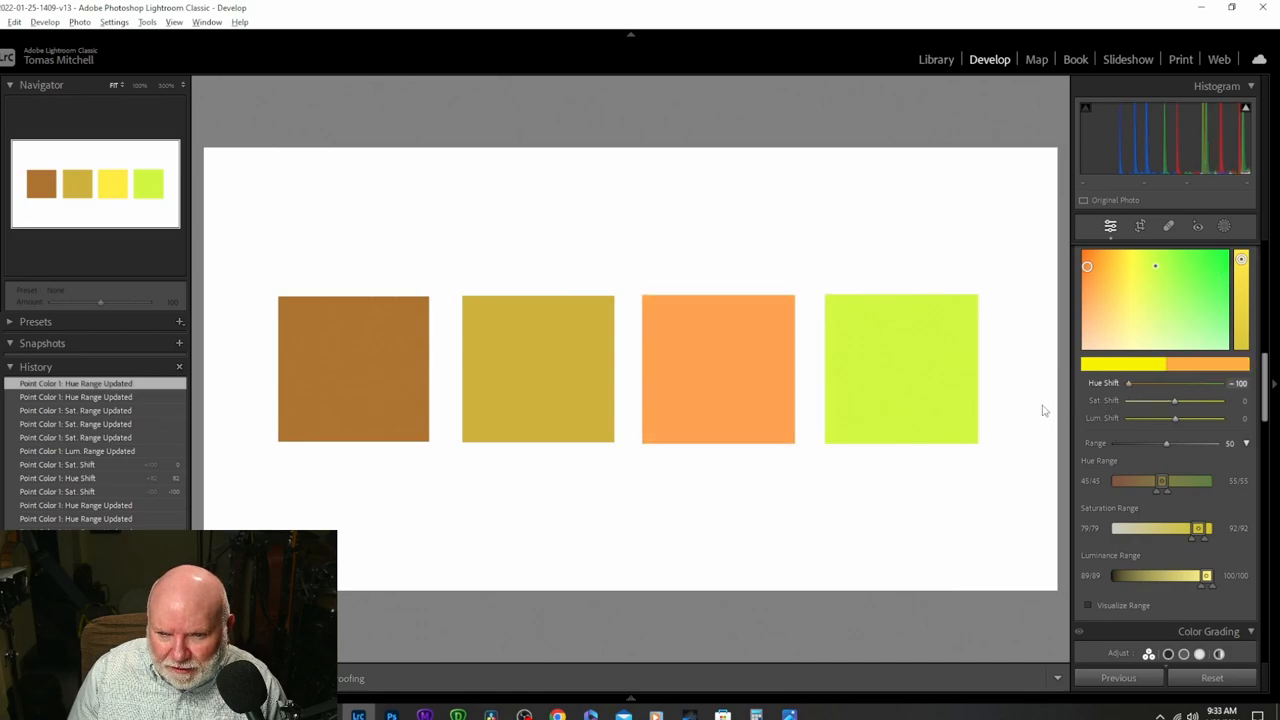
mouse_move(1030, 432)
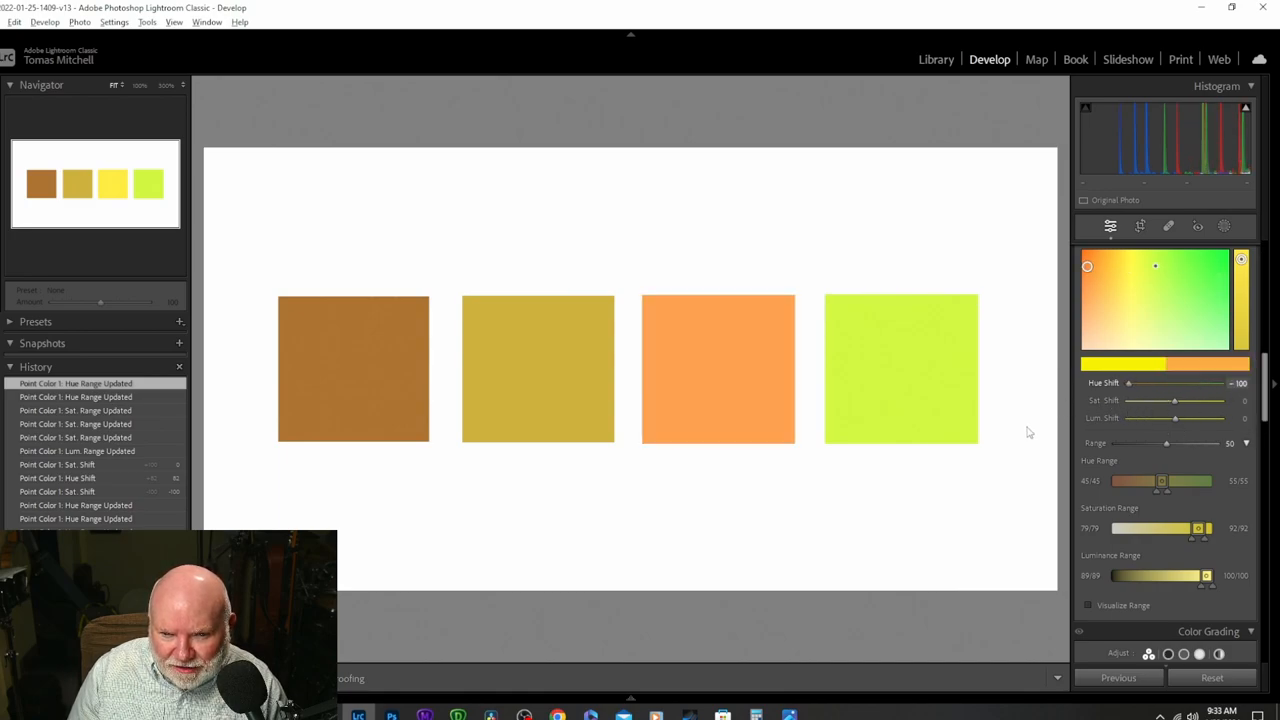
mouse_move(1072, 432)
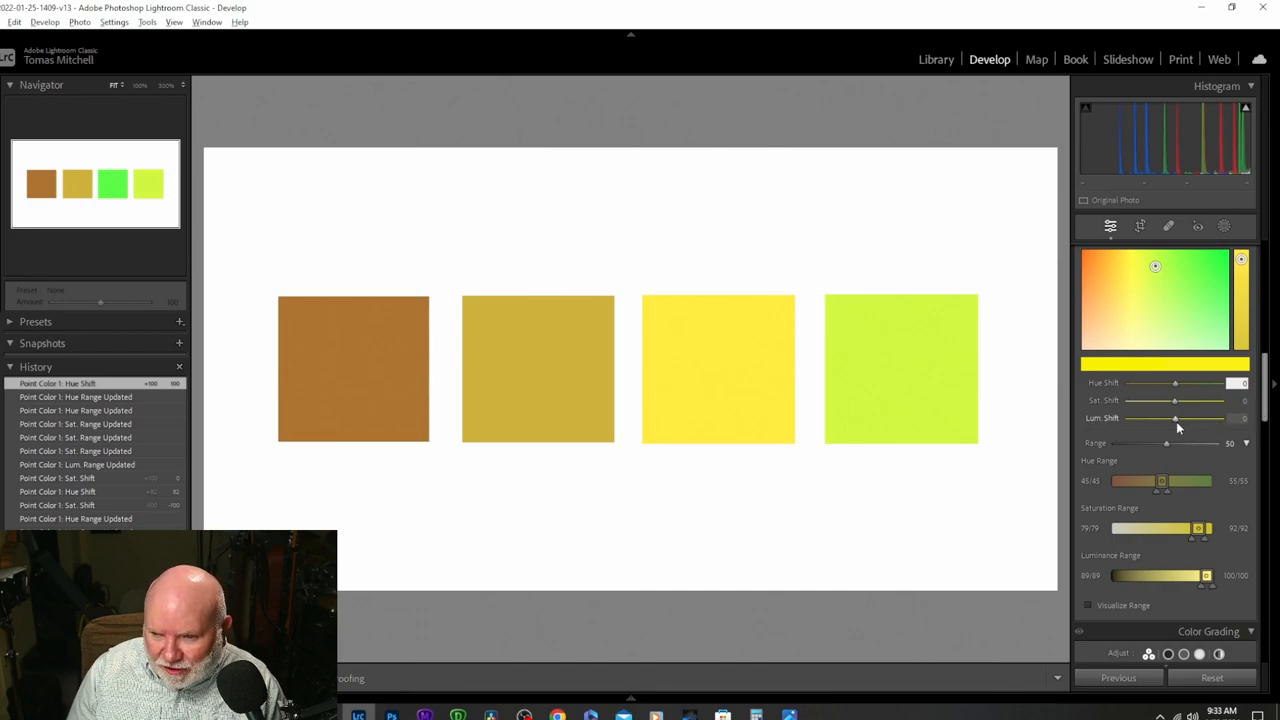
drag(1175, 418, 1220, 418)
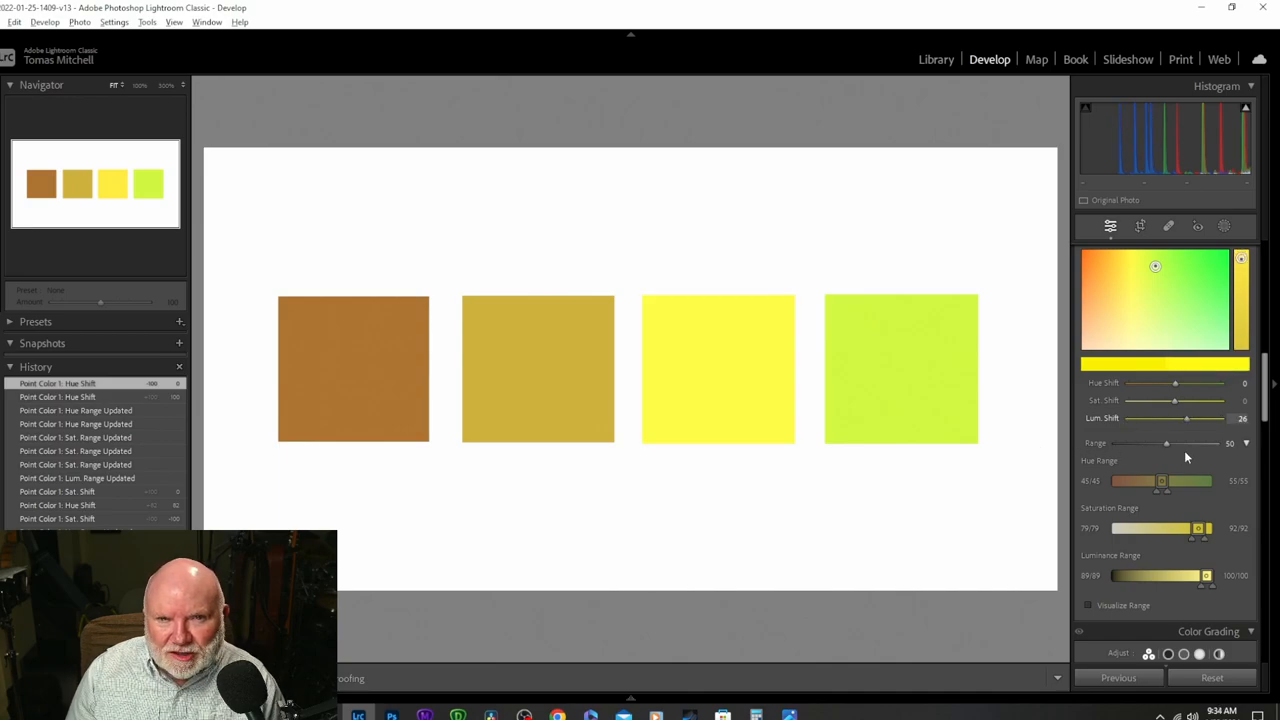
click(935, 59)
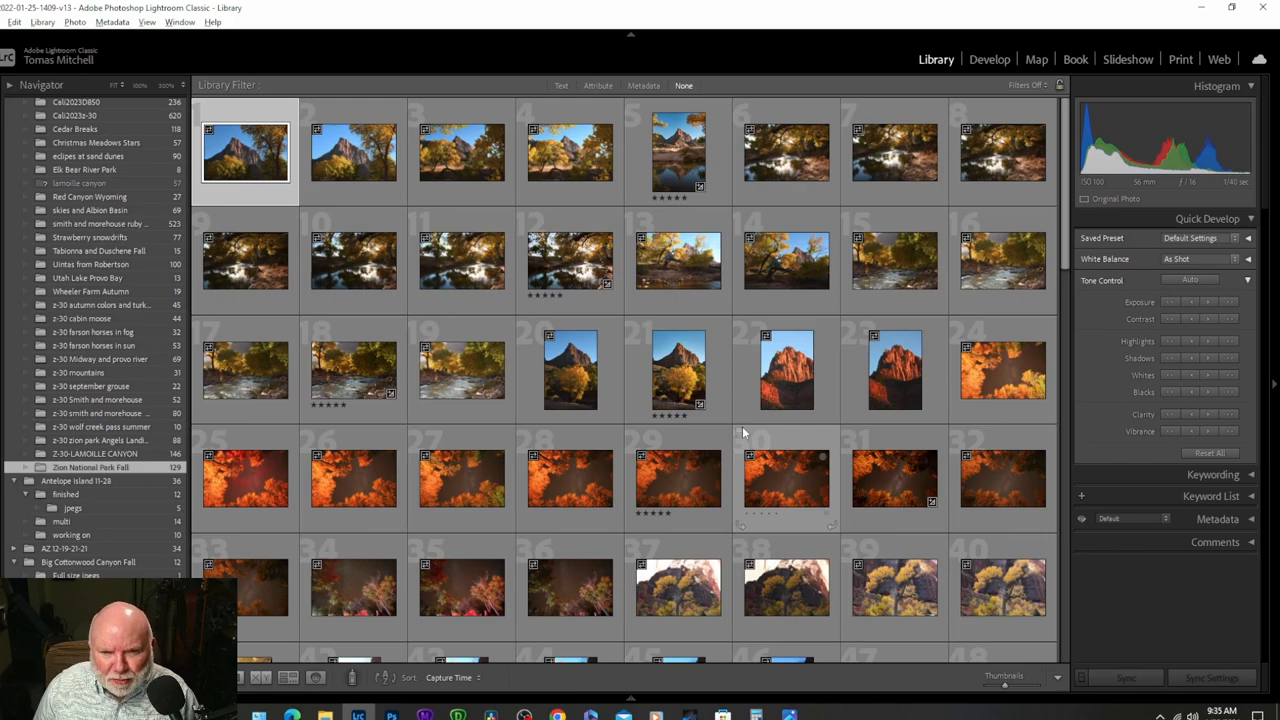
Open the canyon river photo, briefly visit Develop, then return to the Library grid
scroll(down, 3)
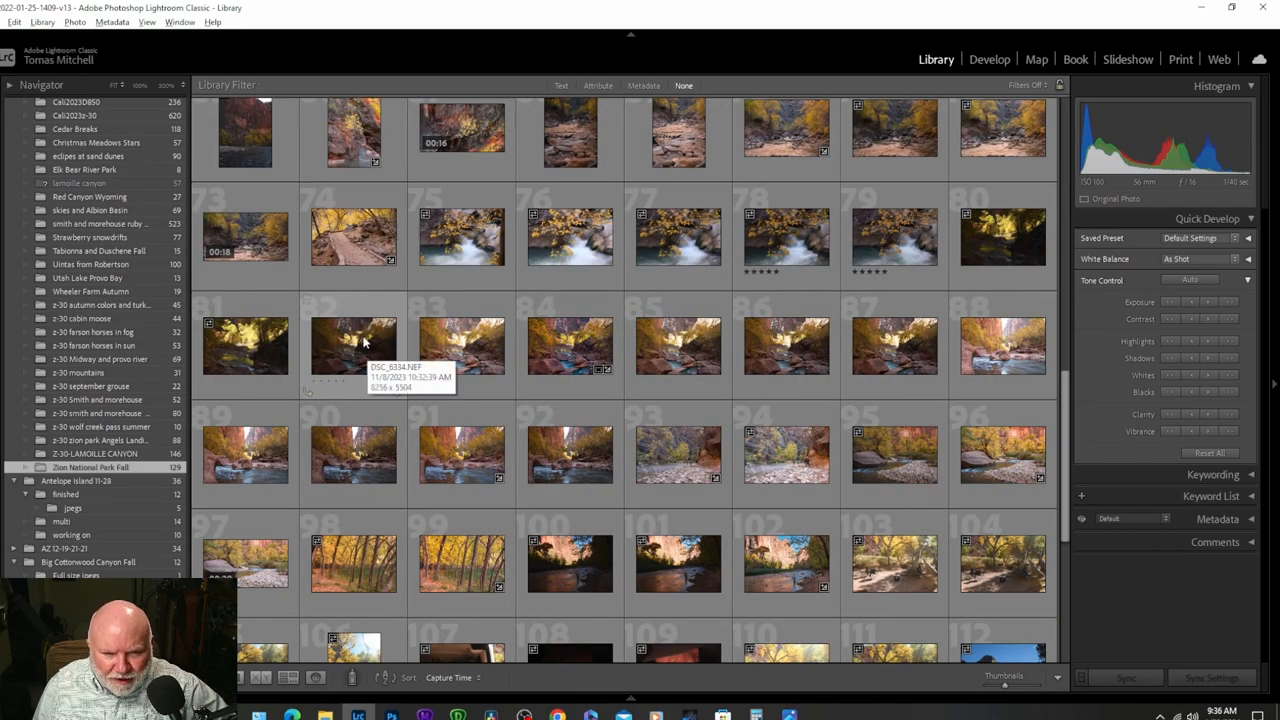
double_click(353, 345)
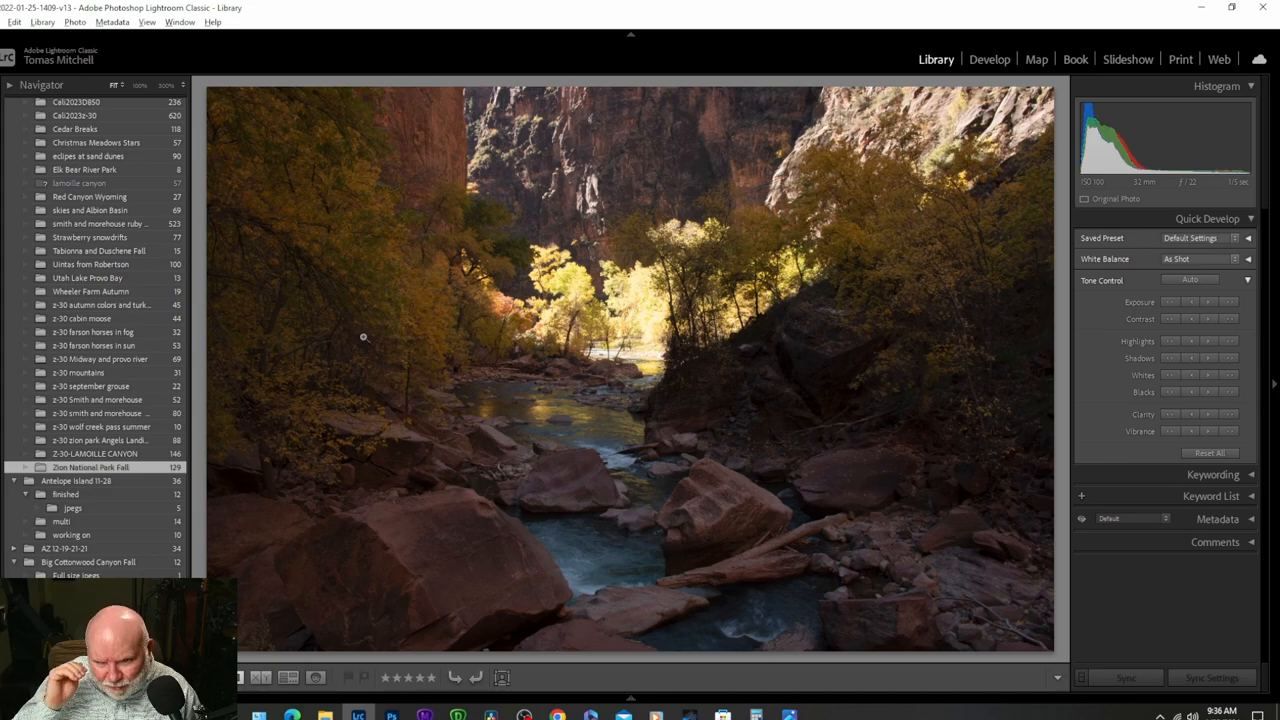
mouse_move(528, 372)
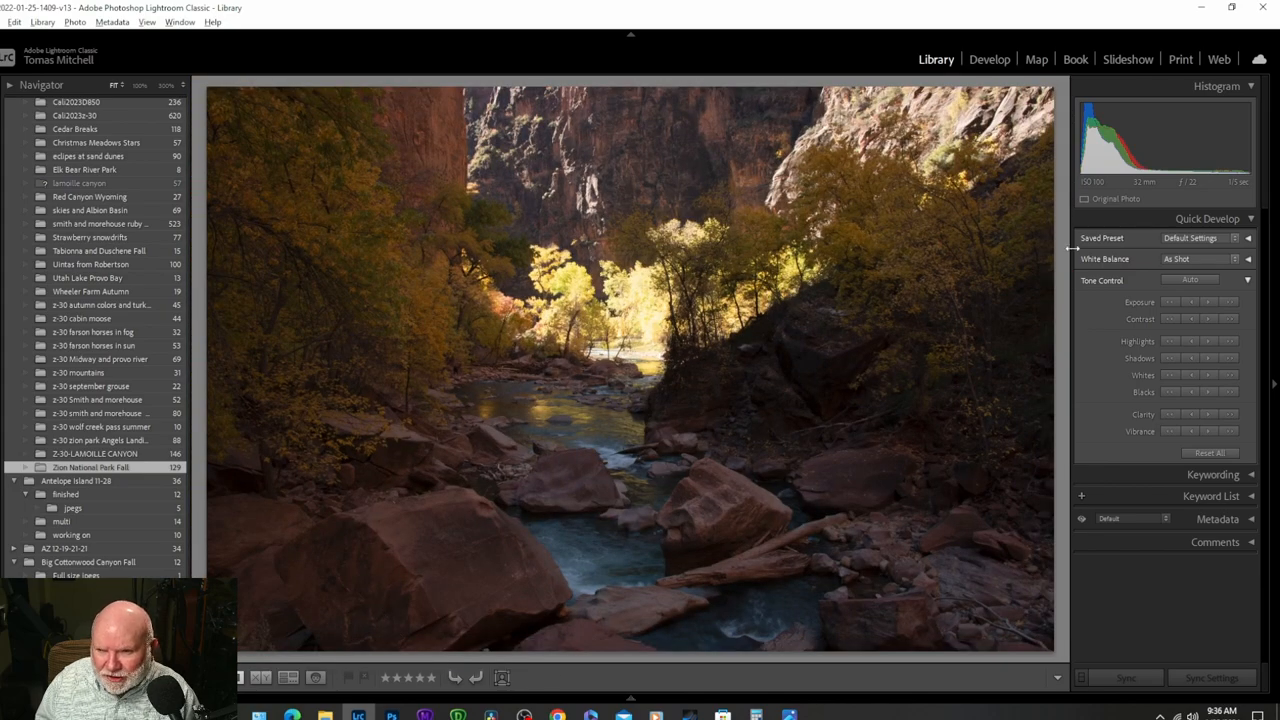
click(989, 59)
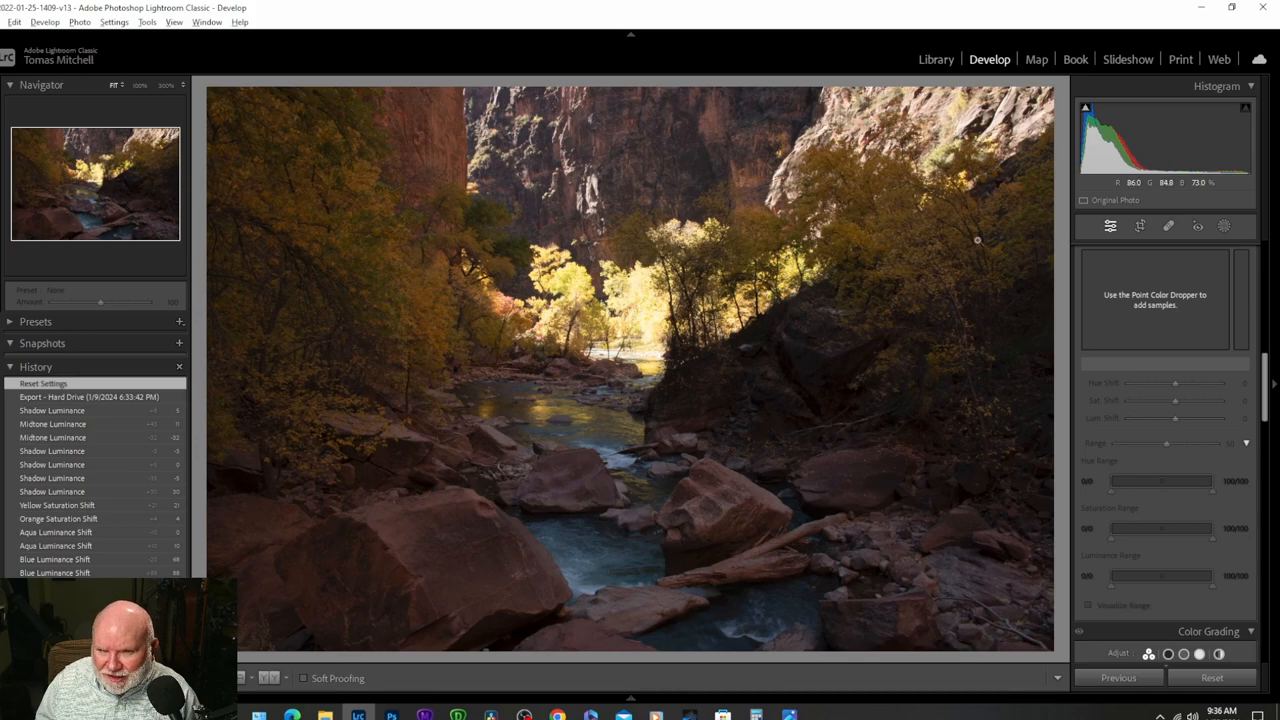
click(936, 59)
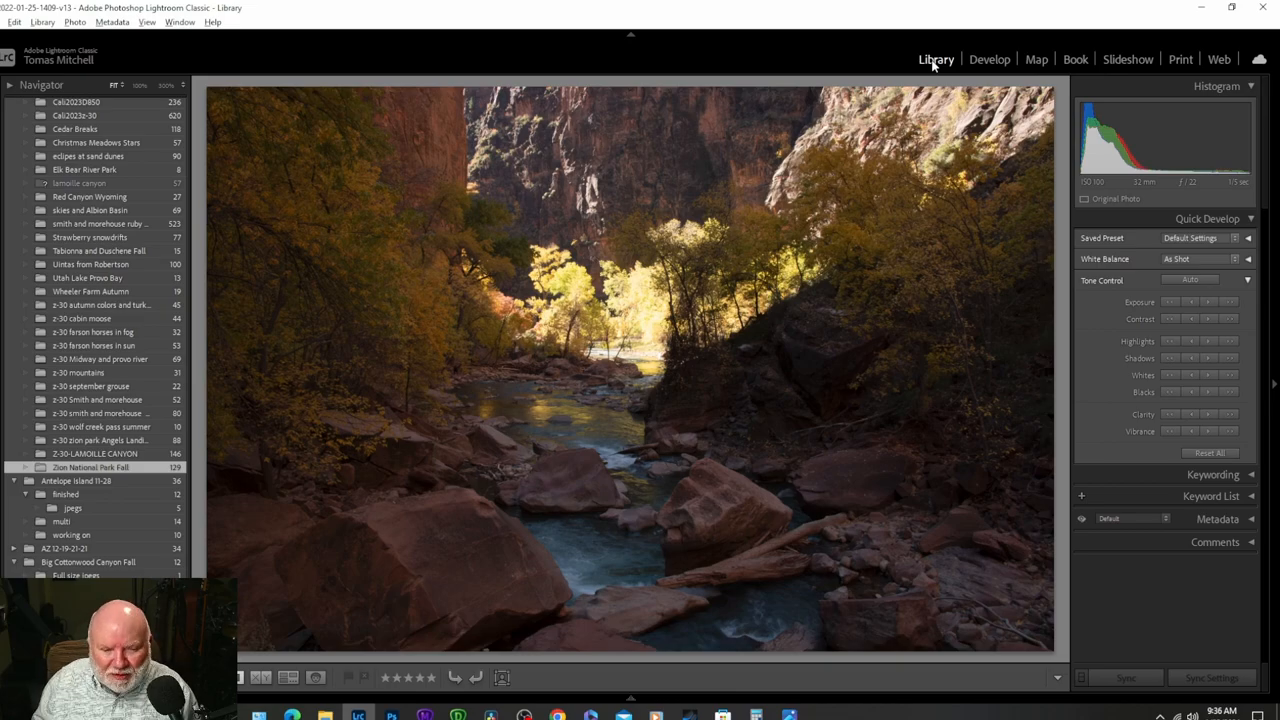
click(288, 677)
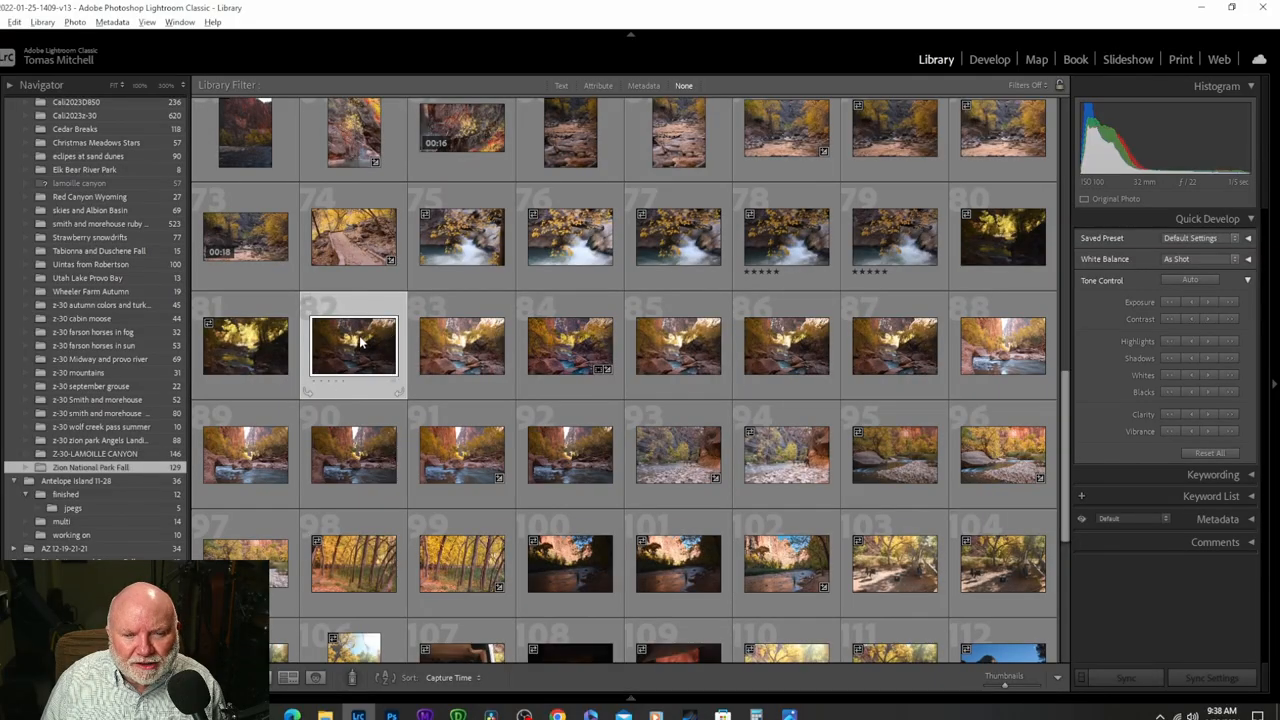
double_click(353, 346)
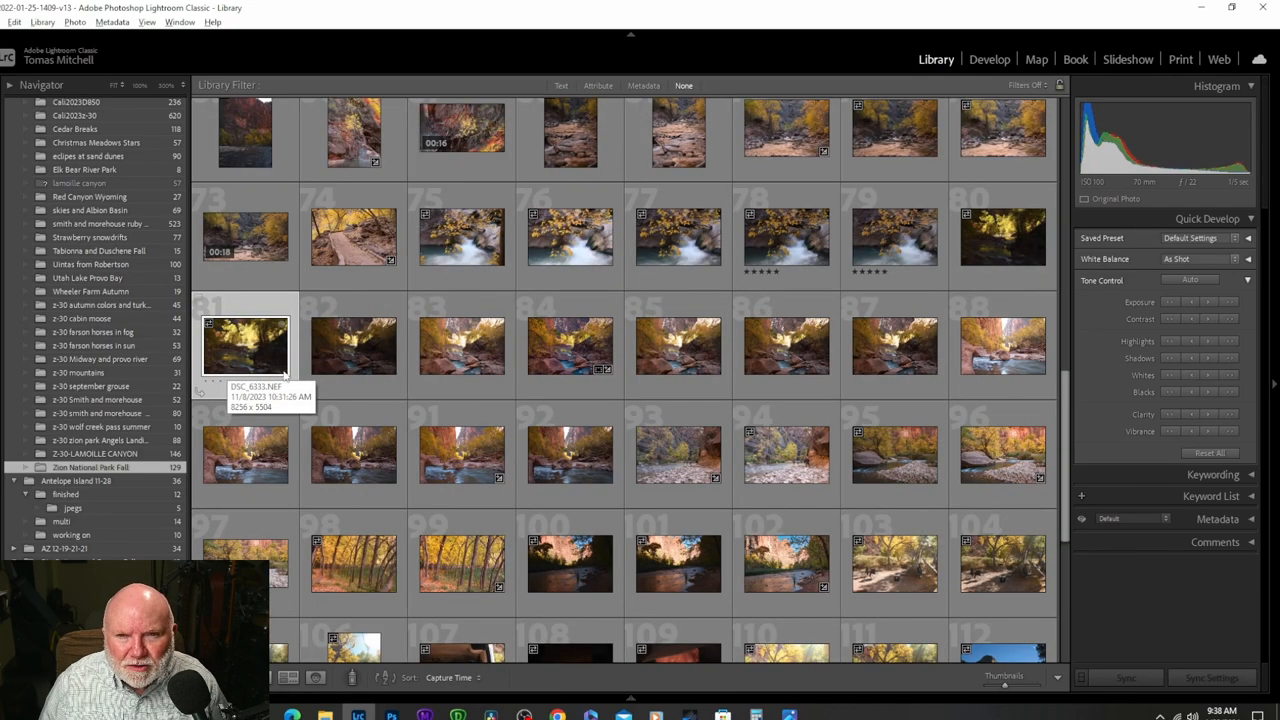
Select the bracketed canyon river exposures and bring up their merge options
click(353, 345)
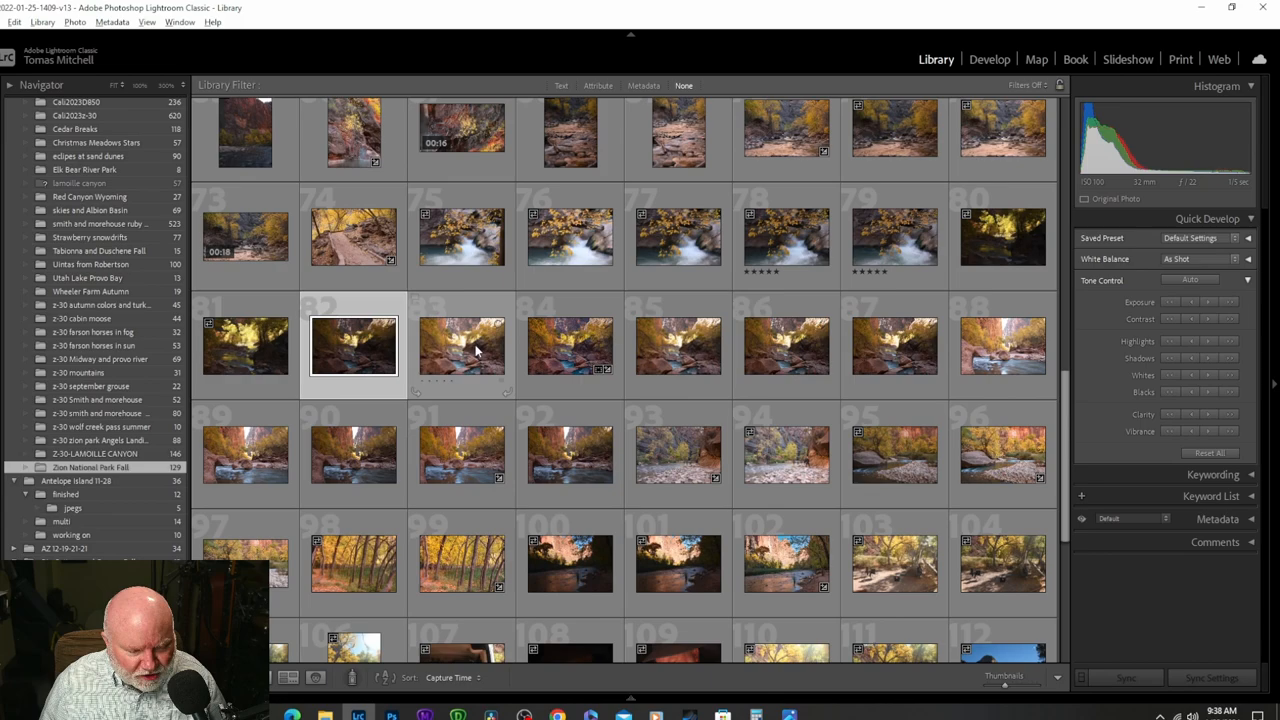
right_click(461, 346)
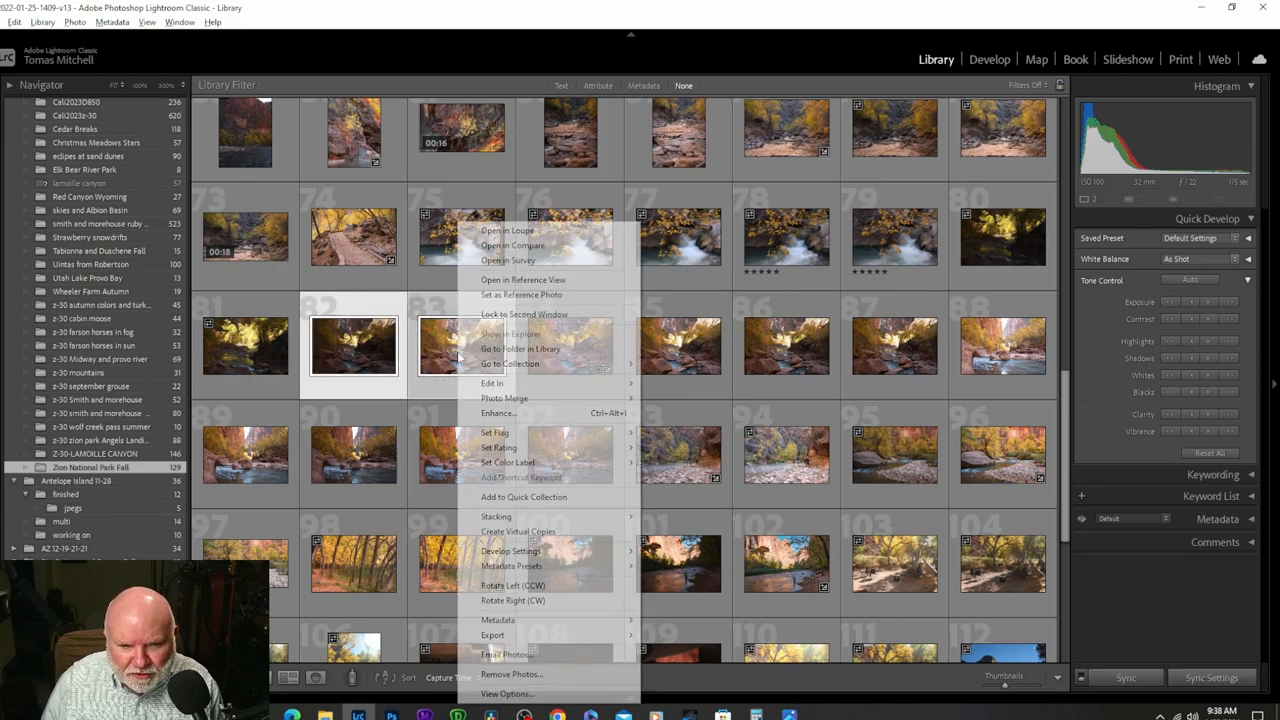
mouse_move(525, 314)
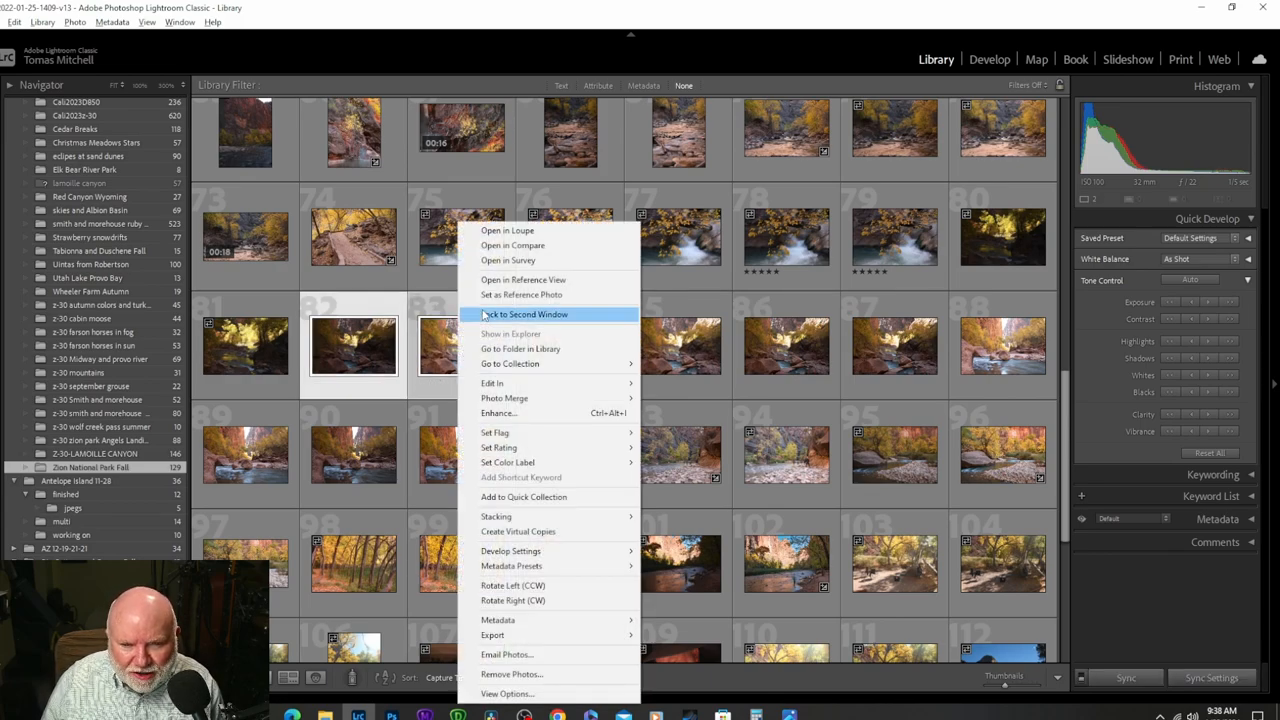
mouse_move(504, 398)
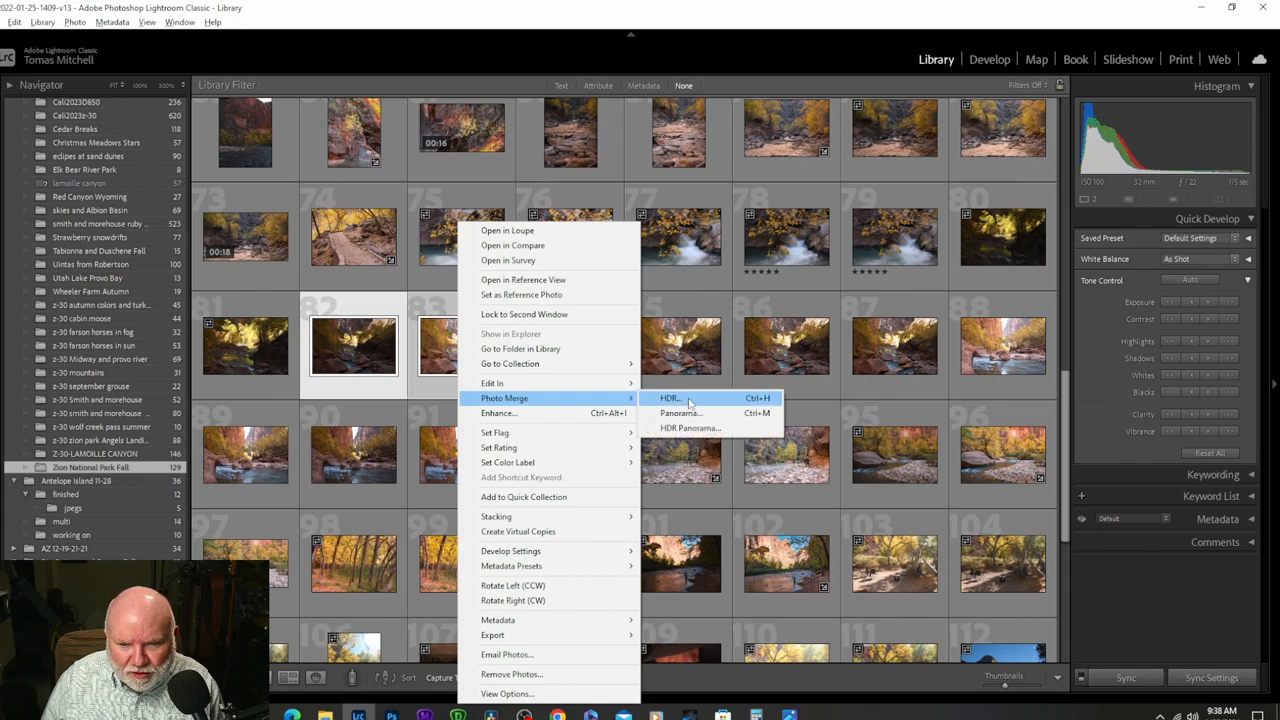
mouse_move(680, 358)
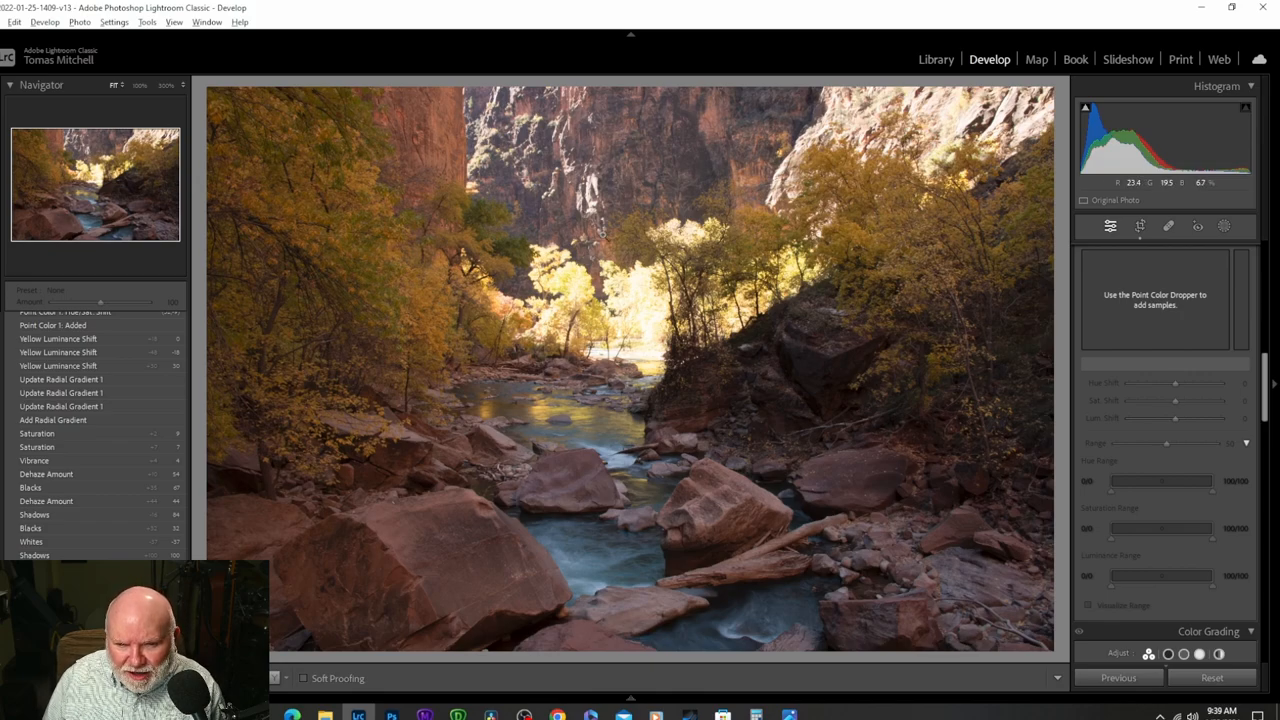
mouse_move(443, 492)
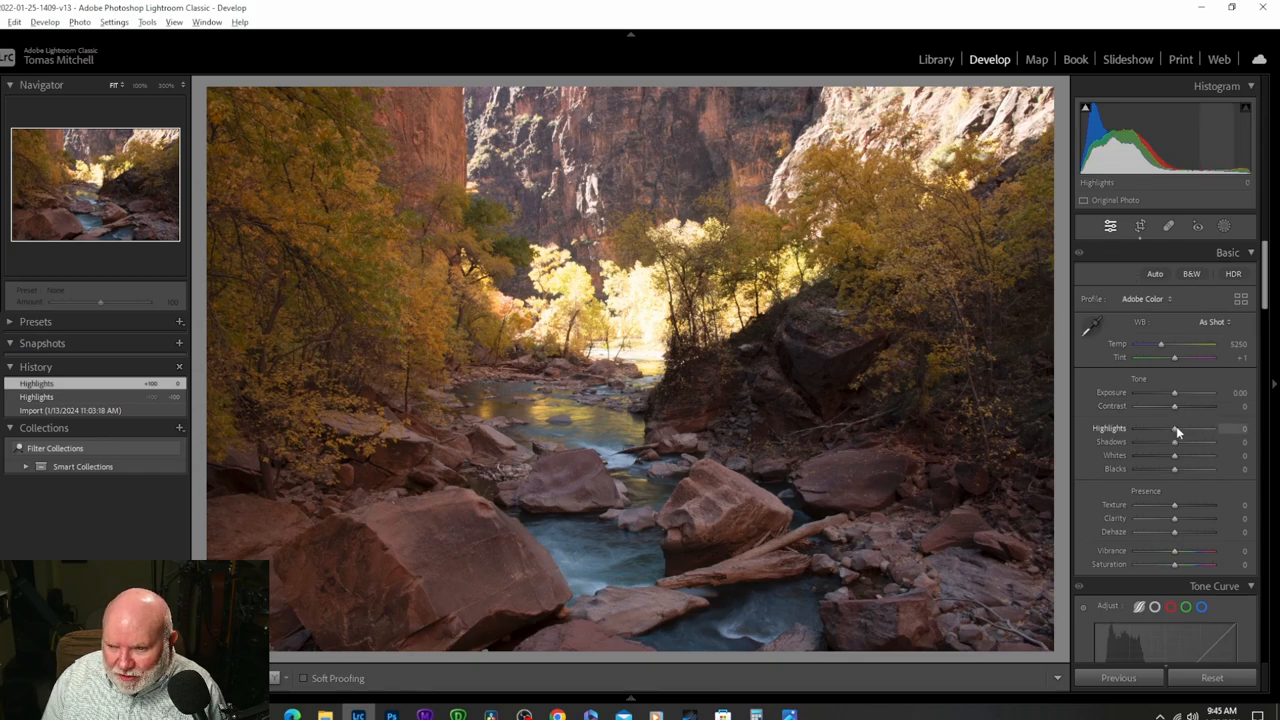
Set Highlights to -100, Shadows to +88 and Blacks to +23
drag(1175, 428, 1135, 428)
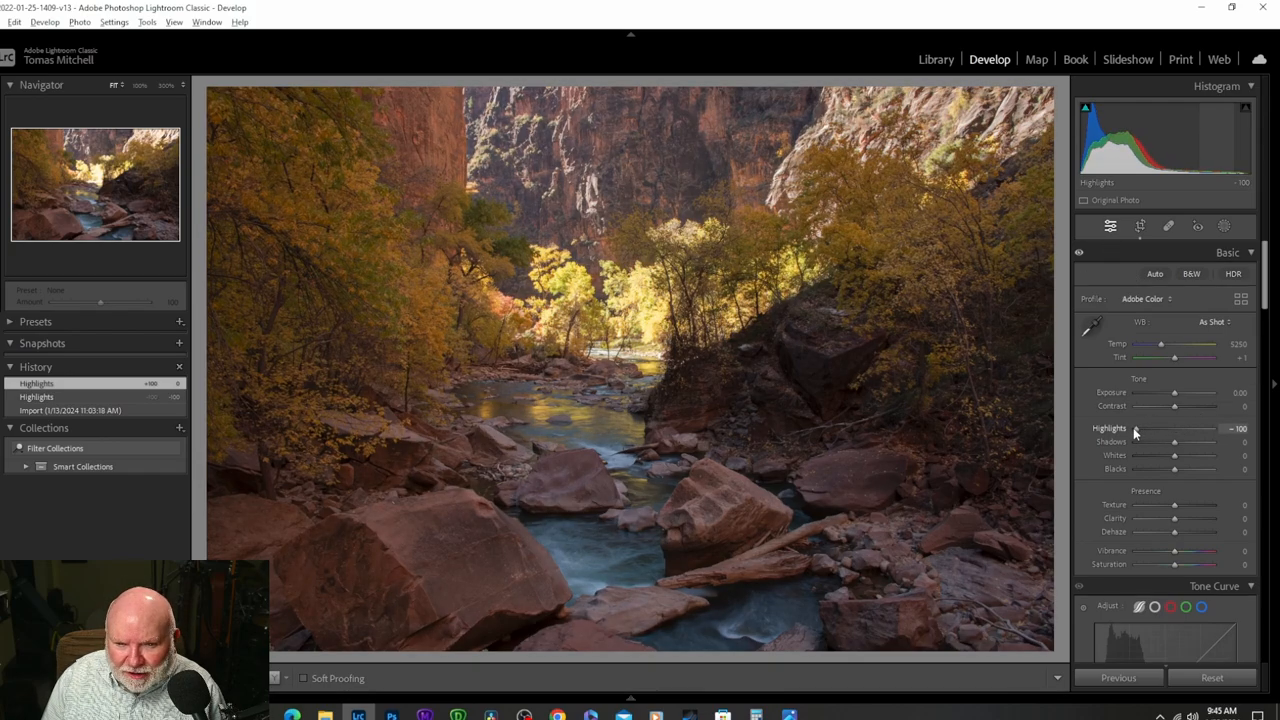
drag(1175, 442, 1188, 442)
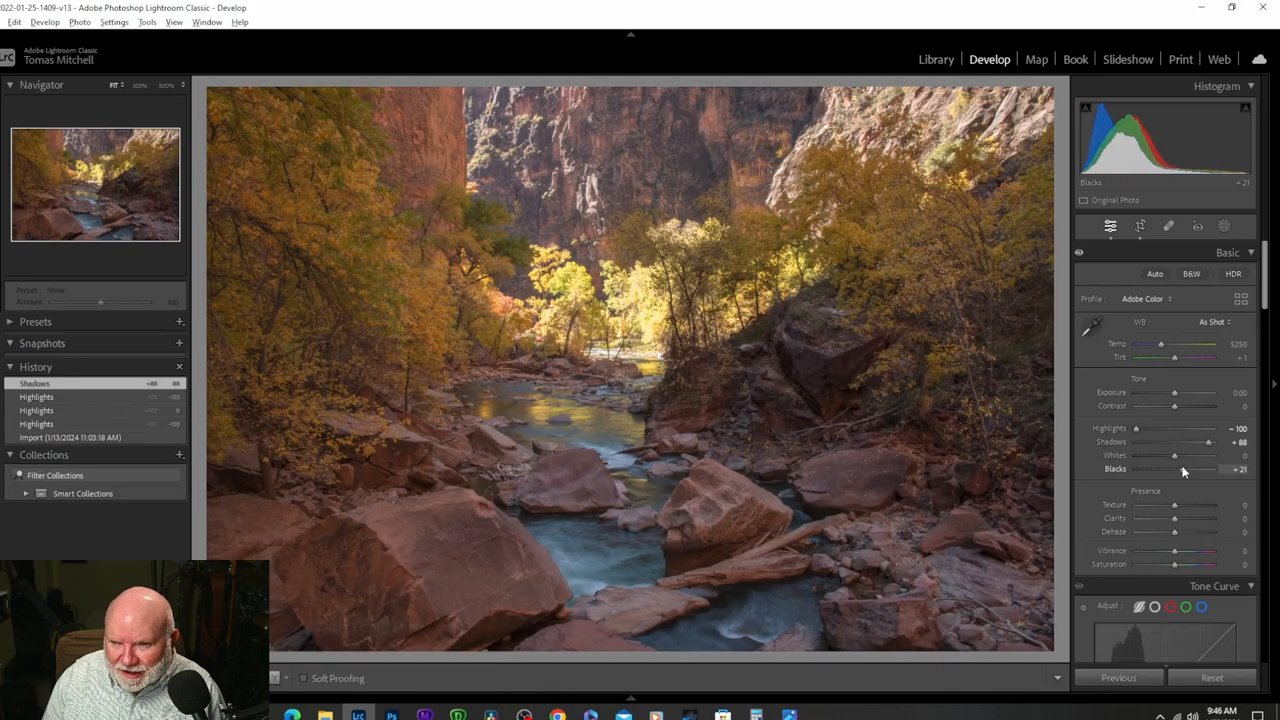
drag(1200, 469, 1205, 469)
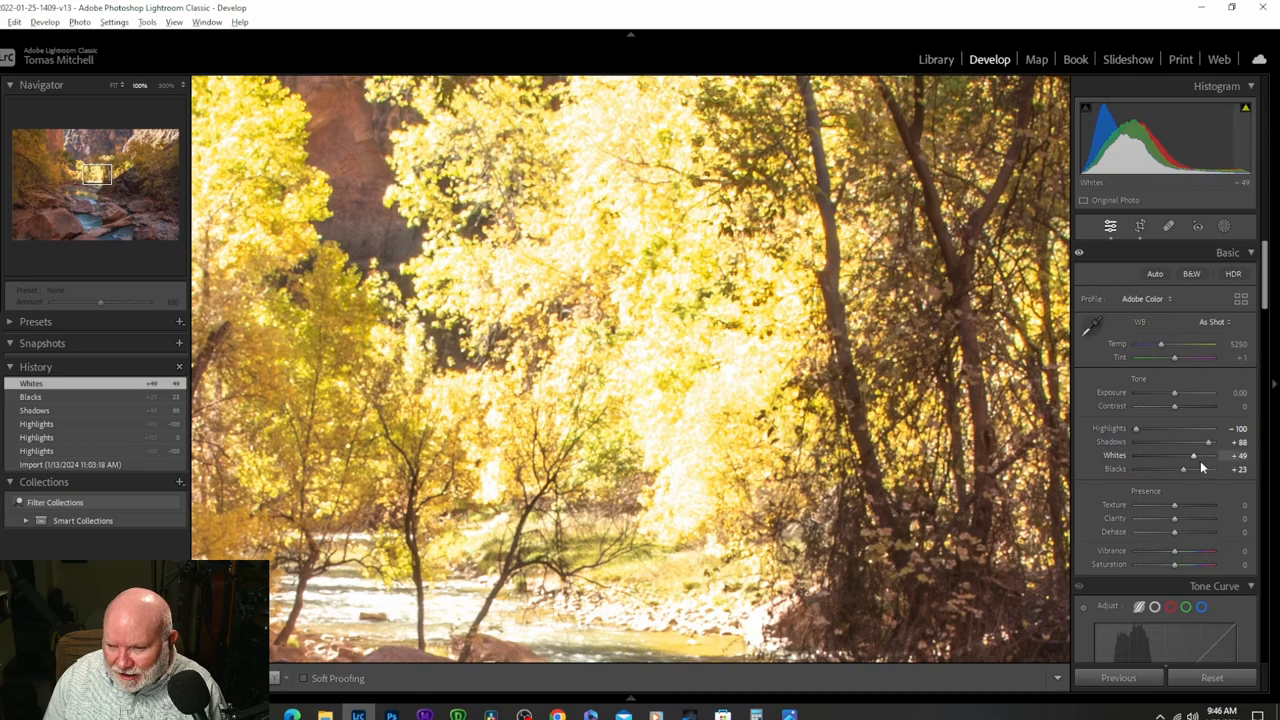
Fine-tune the Whites slider, ending lower to tame the bright trees
drag(1195, 455, 1183, 455)
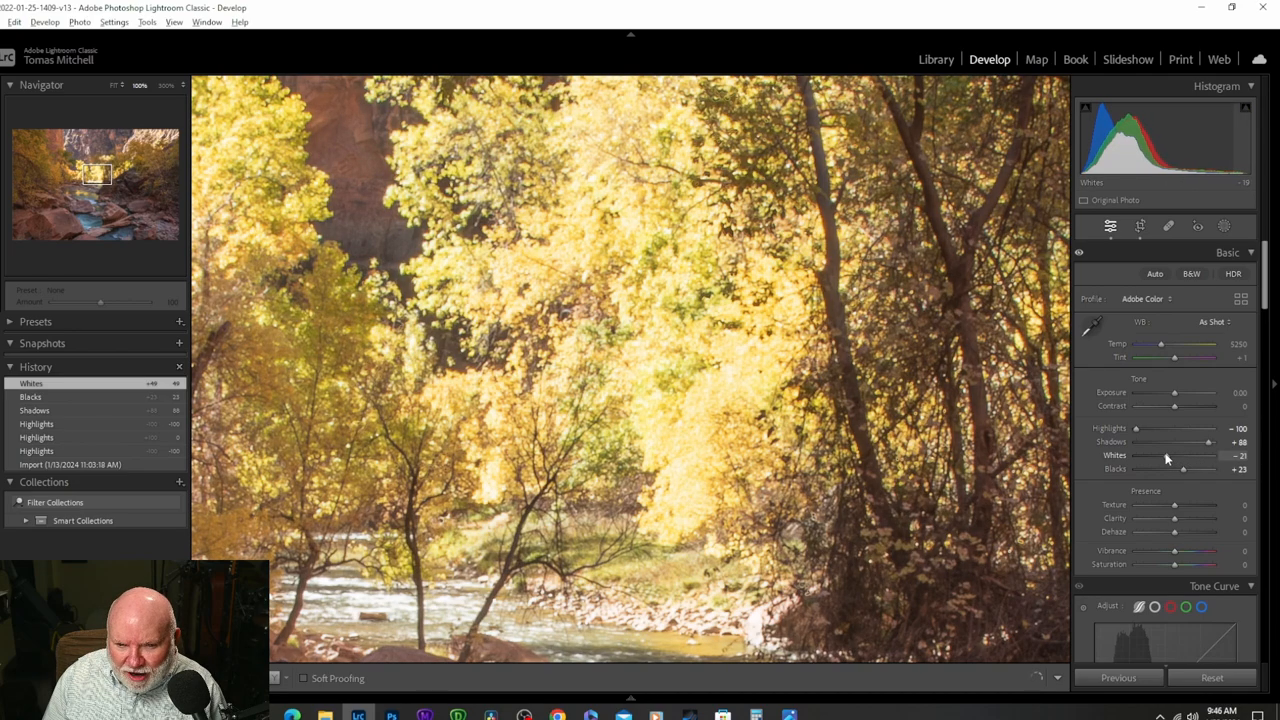
drag(1180, 468, 1185, 468)
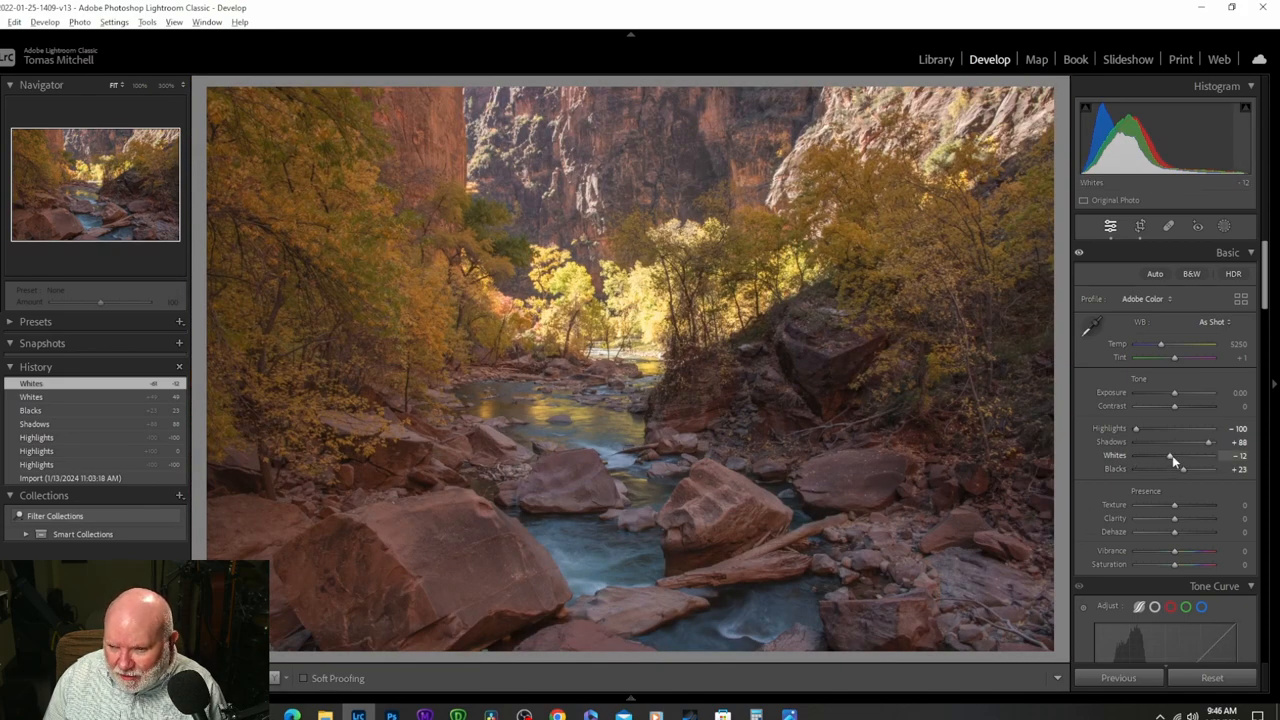
drag(1172, 456, 1185, 456)
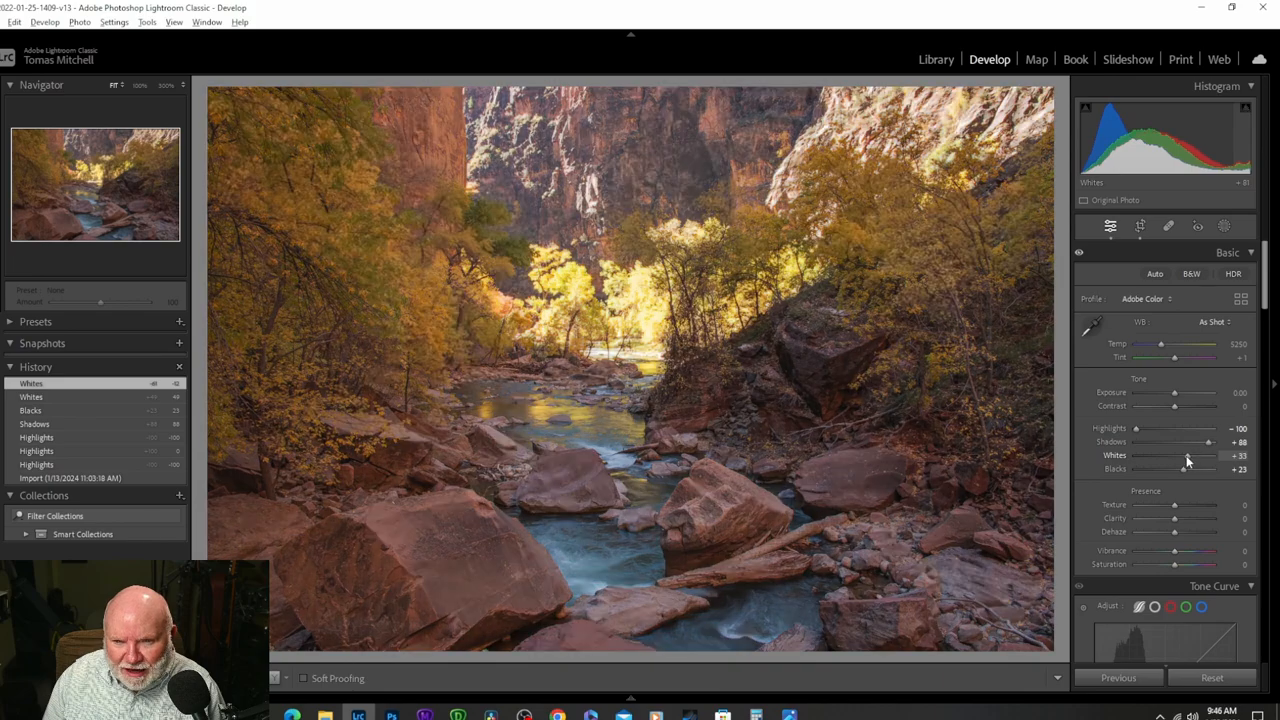
drag(1185, 461, 1205, 461)
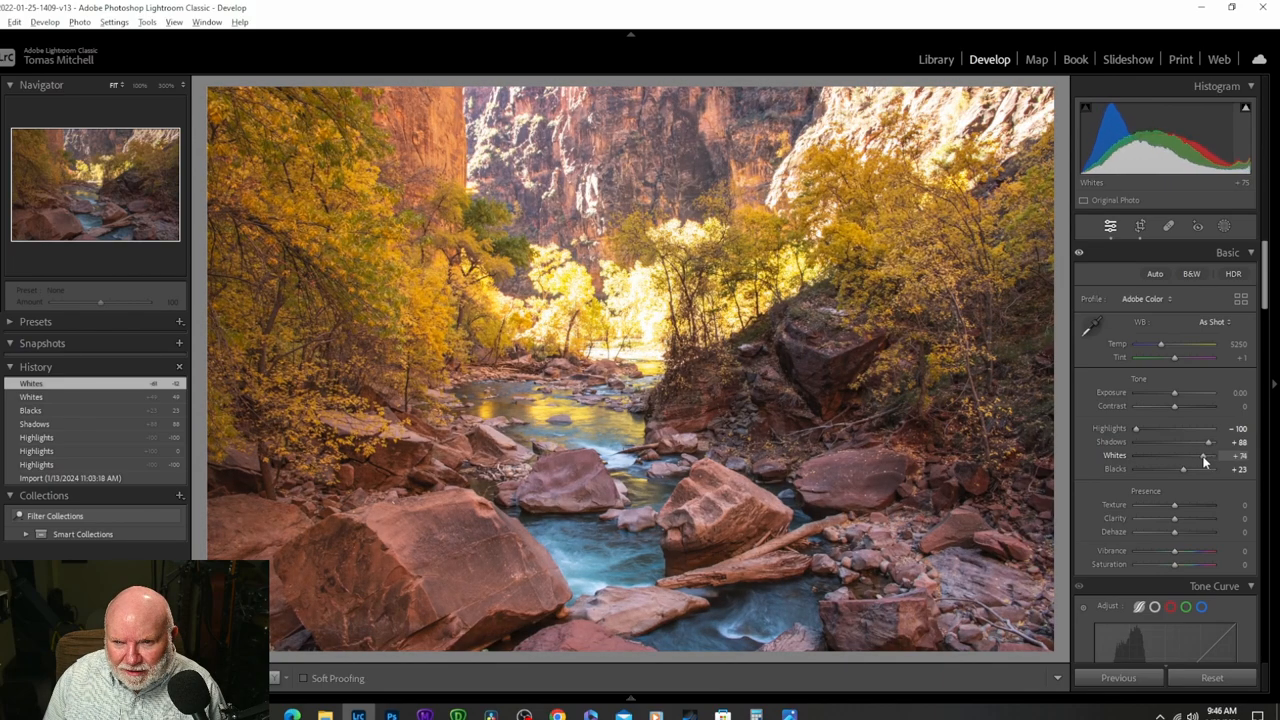
drag(1205, 457, 1180, 457)
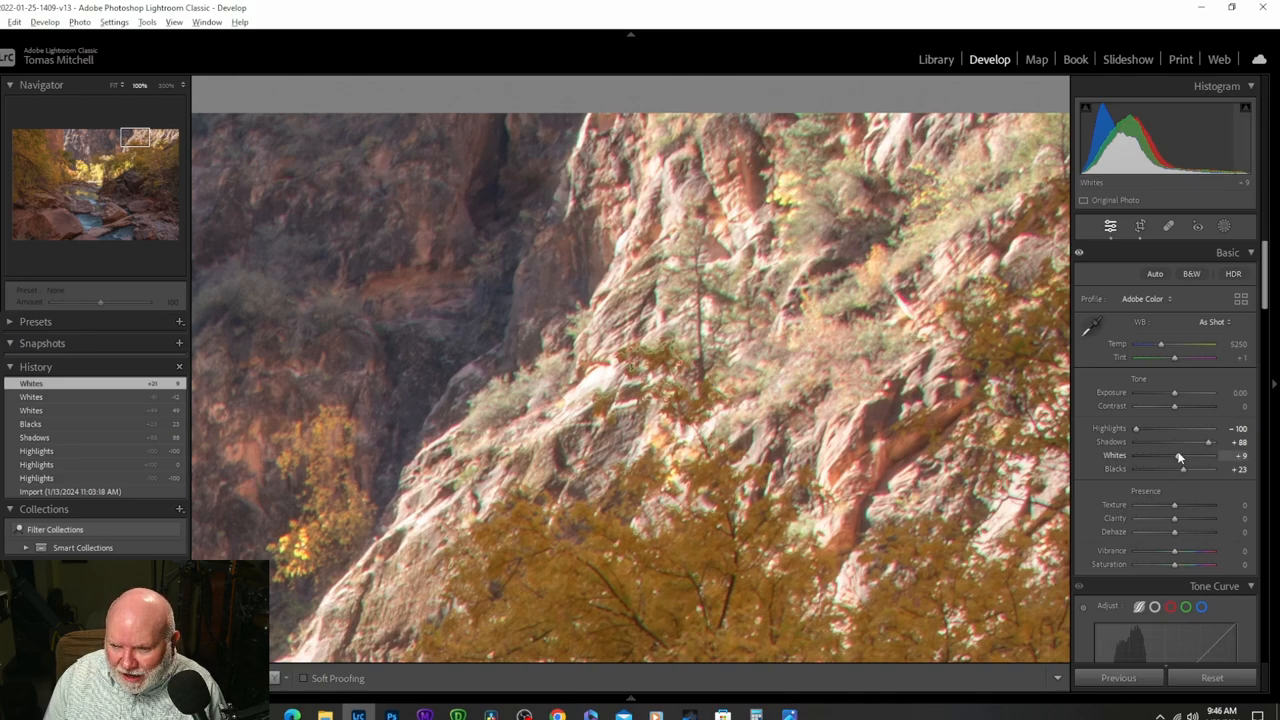
drag(1180, 455, 1150, 455)
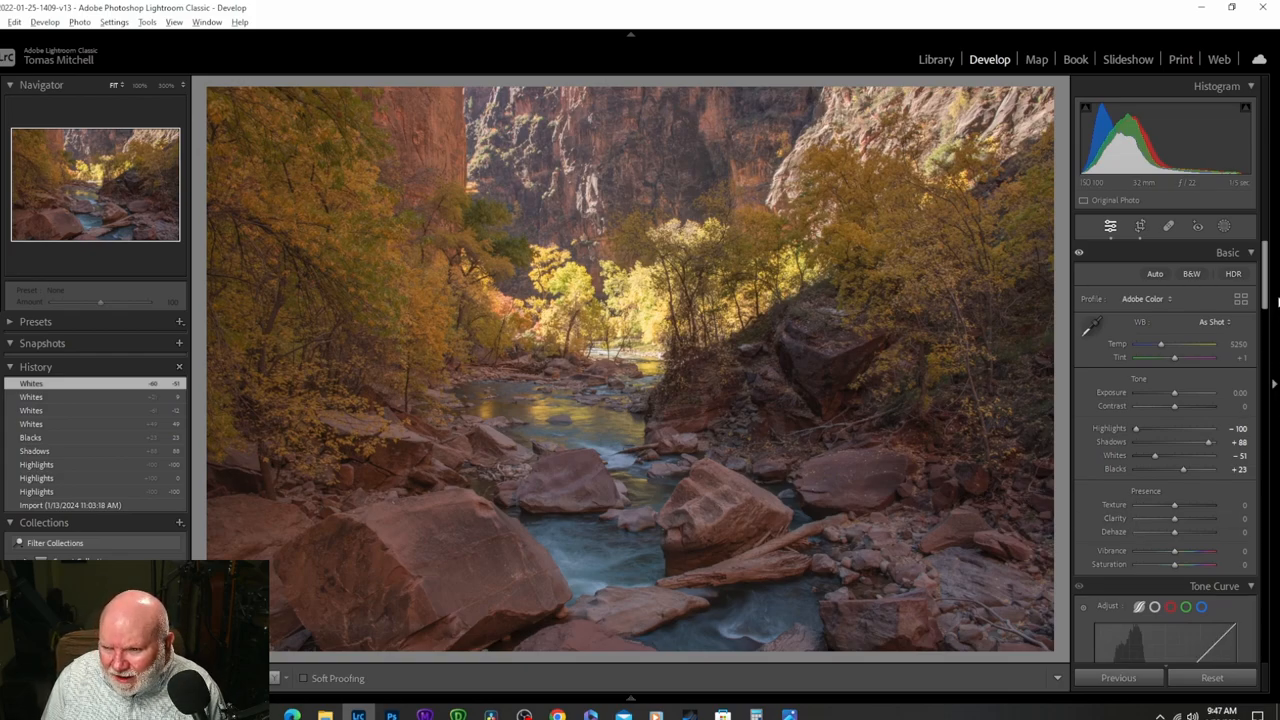
Settle Dehaze at +37, then add Vibrance +4 and Saturation +5
drag(1175, 532, 1178, 532)
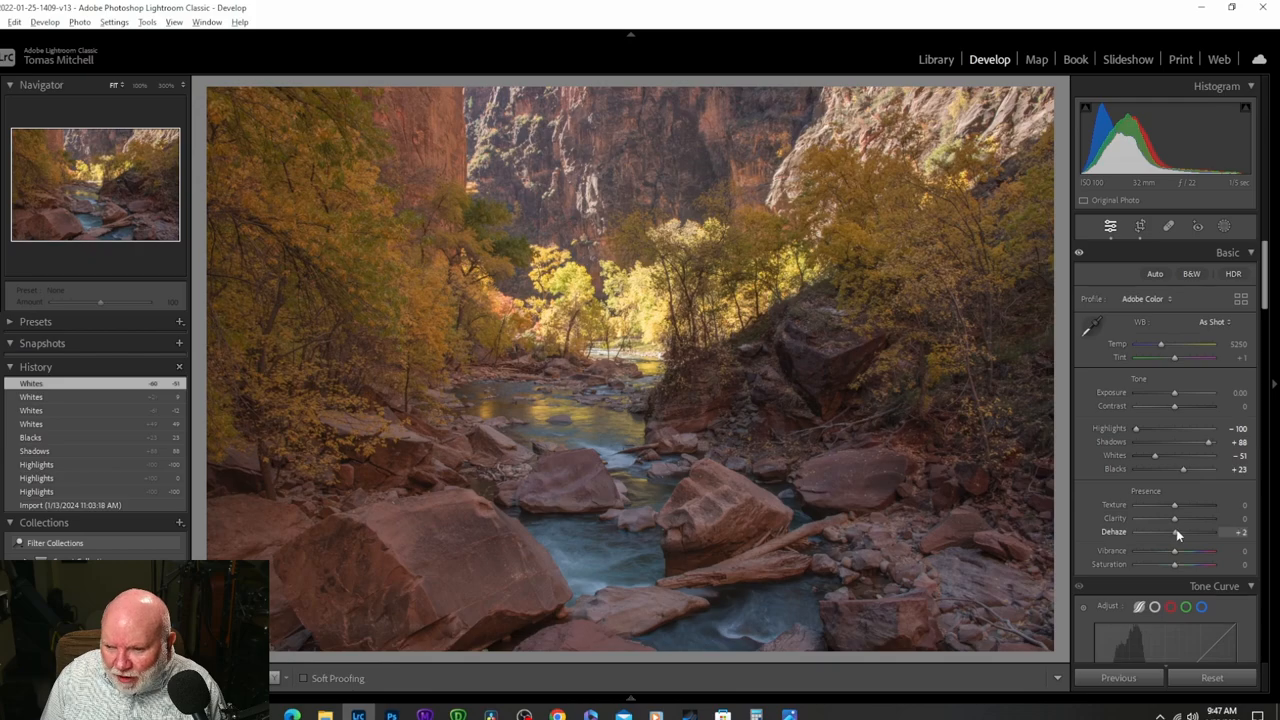
drag(1175, 532, 1210, 532)
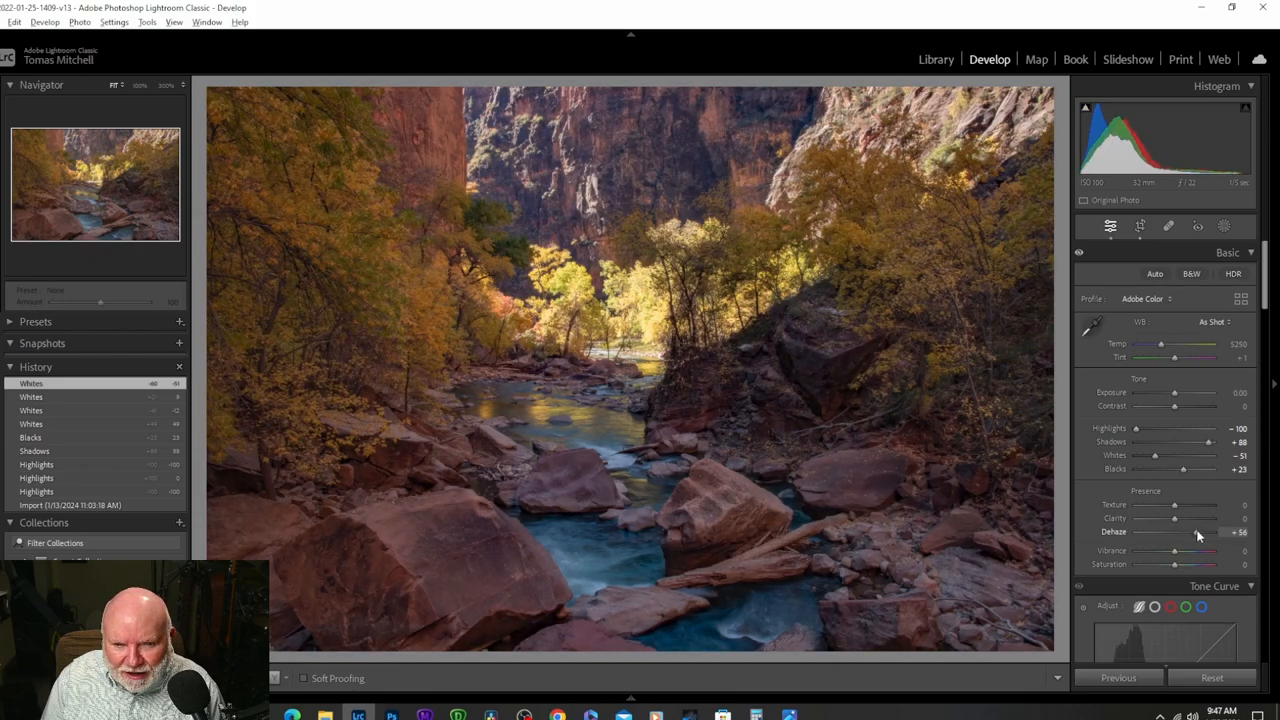
drag(1200, 531, 1175, 531)
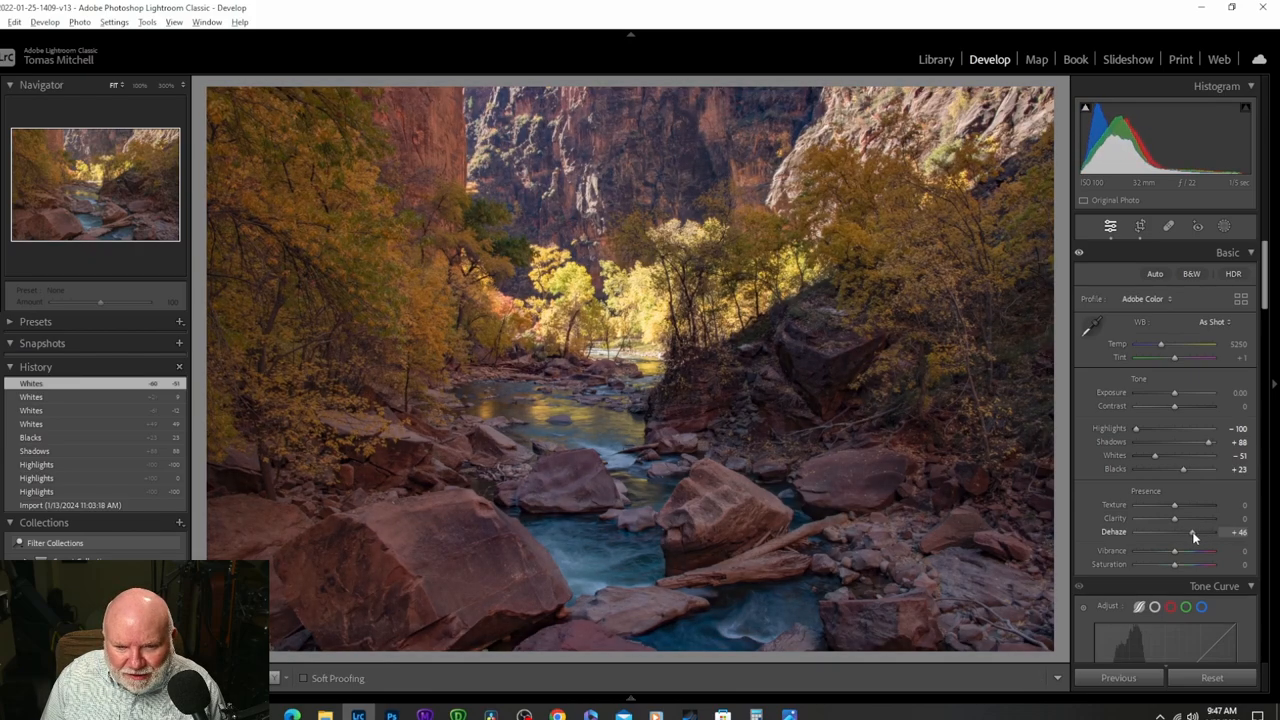
drag(1193, 532, 1185, 532)
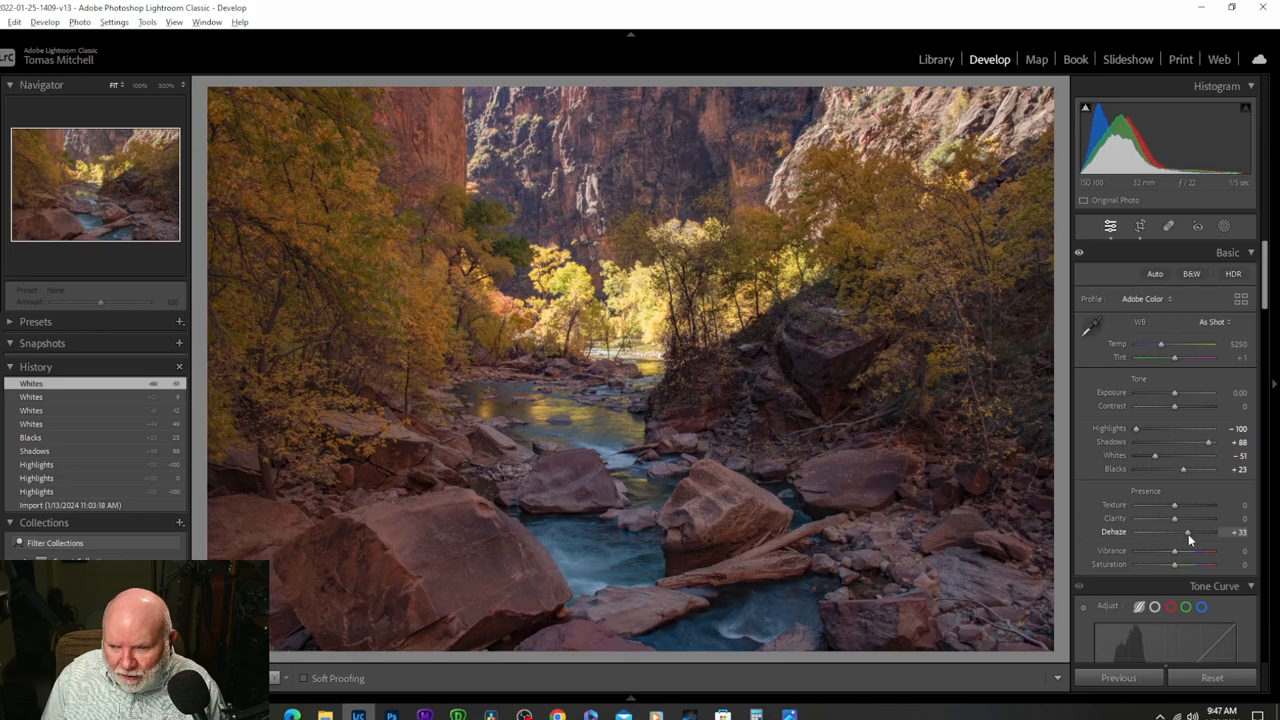
drag(1185, 532, 1190, 532)
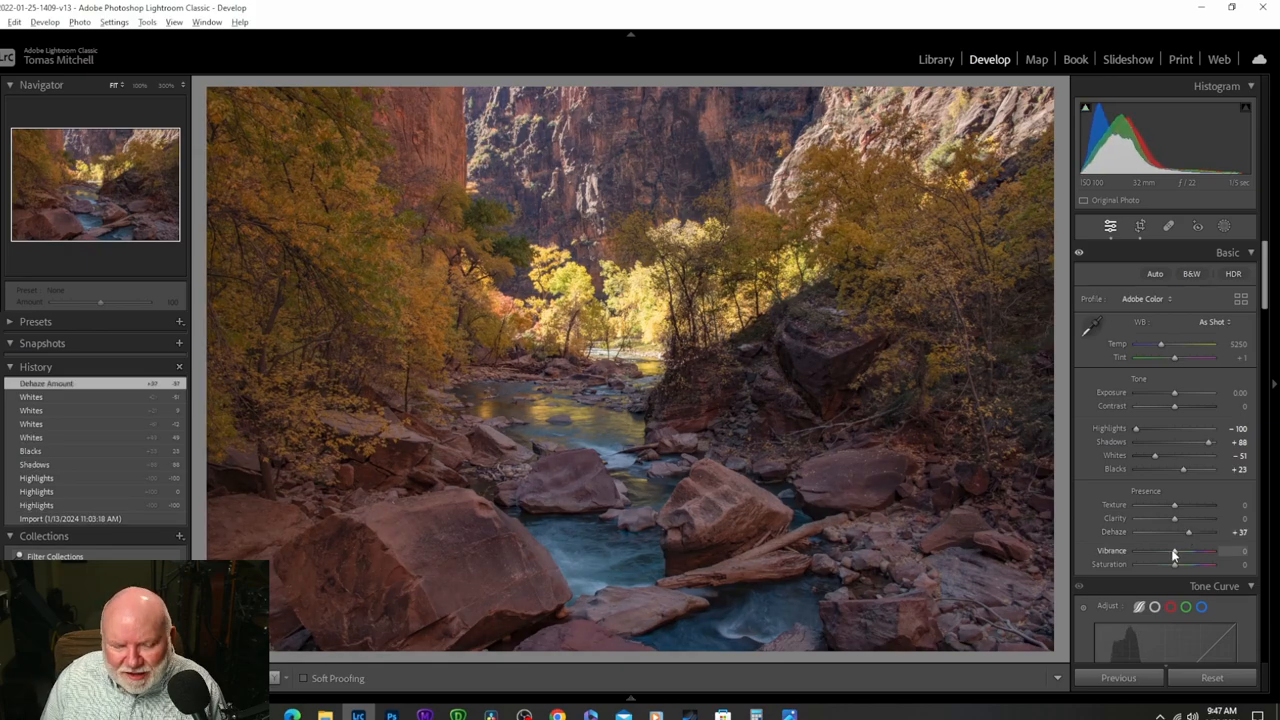
drag(1174, 551, 1200, 551)
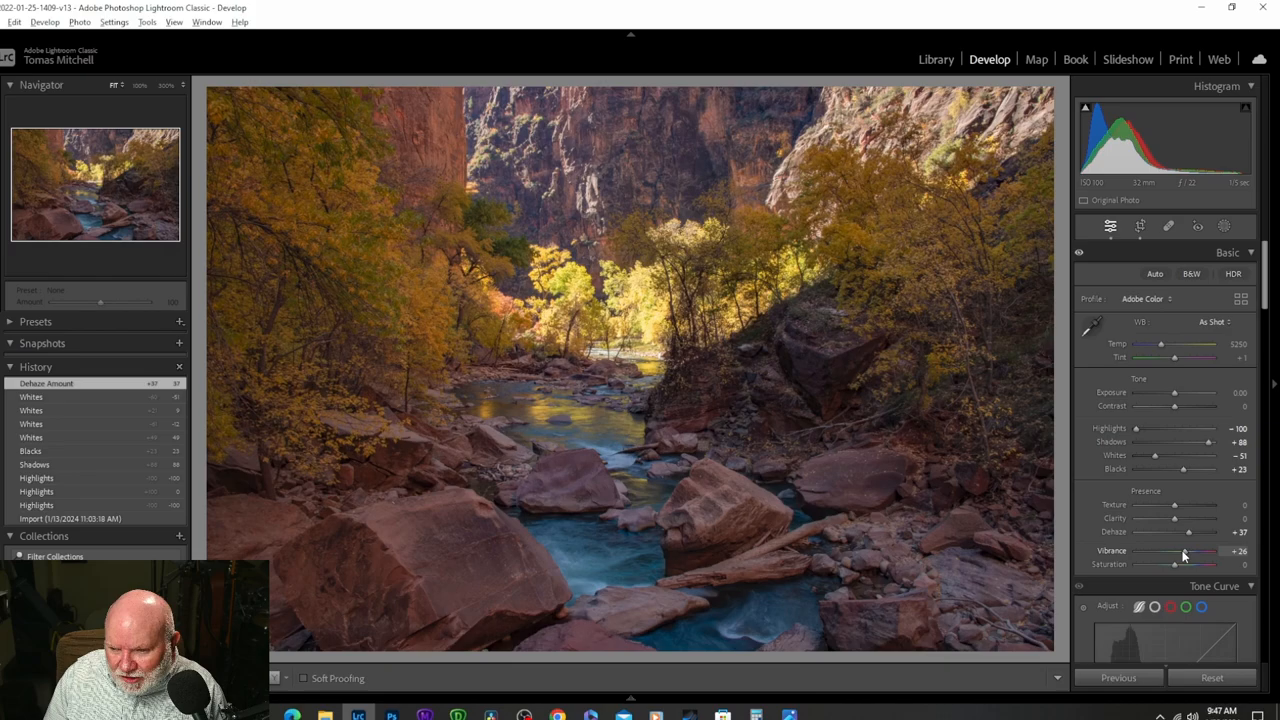
drag(1185, 551, 1175, 551)
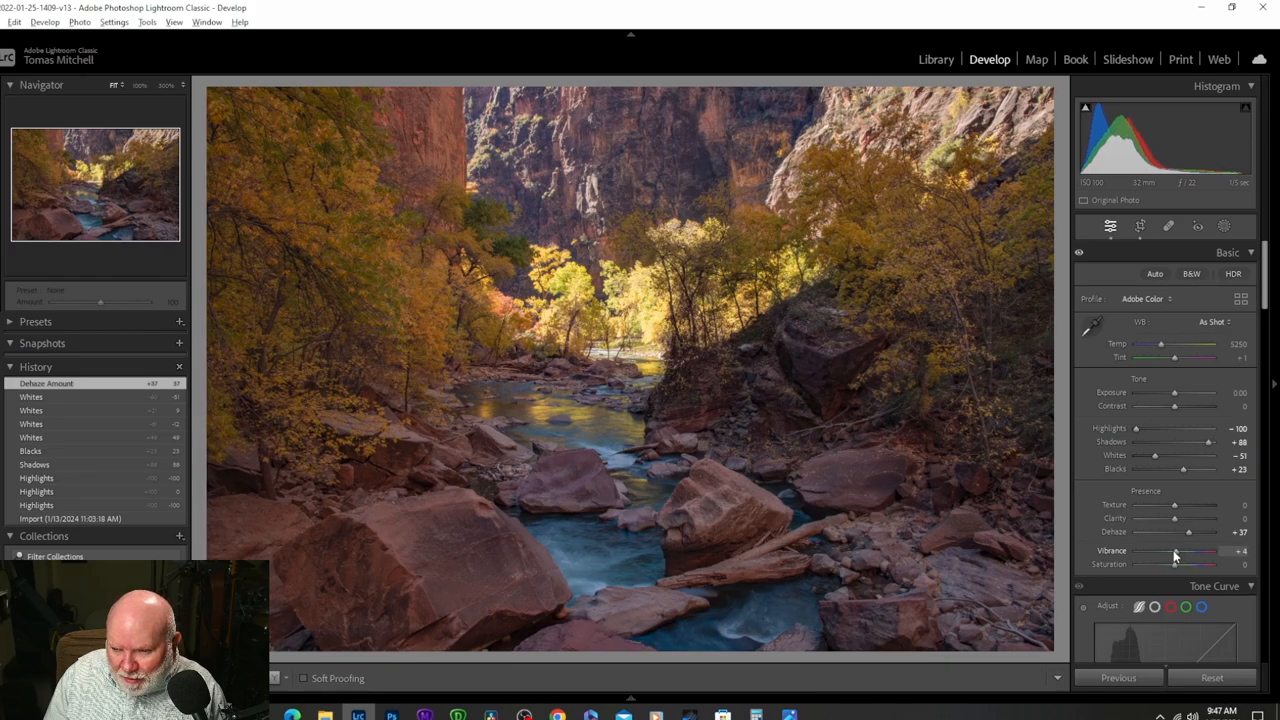
drag(1175, 564, 1185, 564)
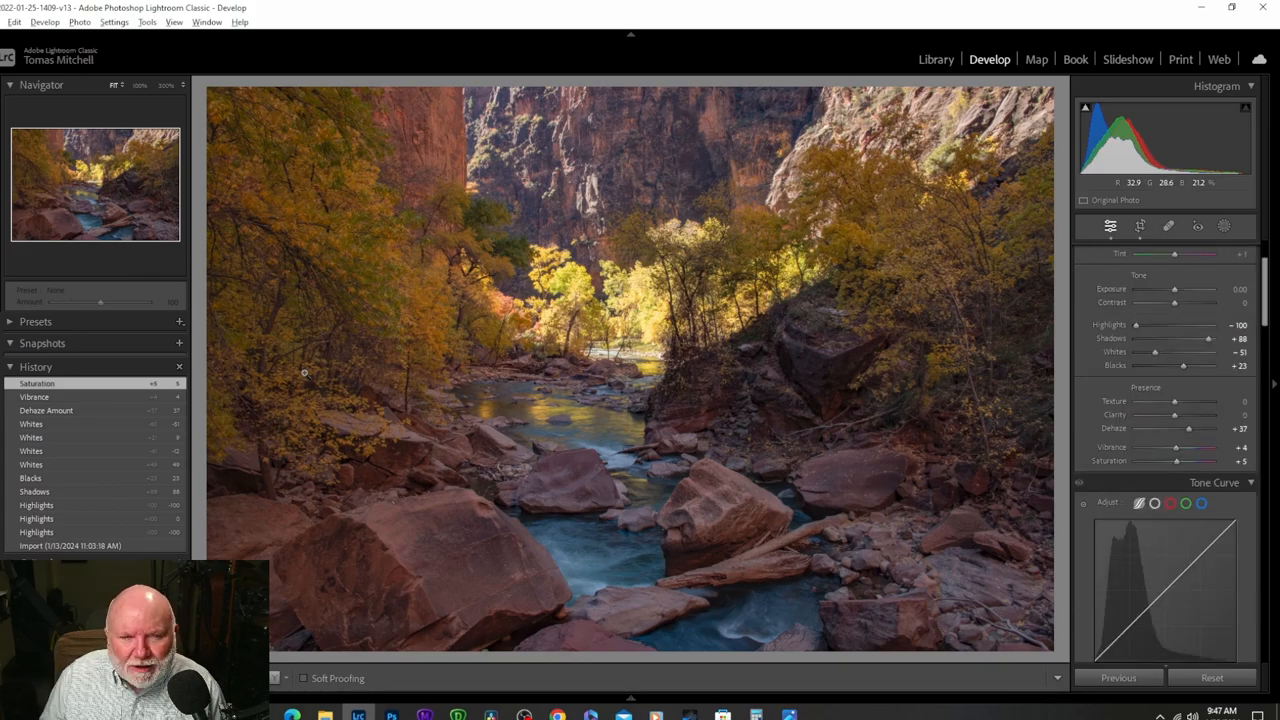
mouse_move(671, 430)
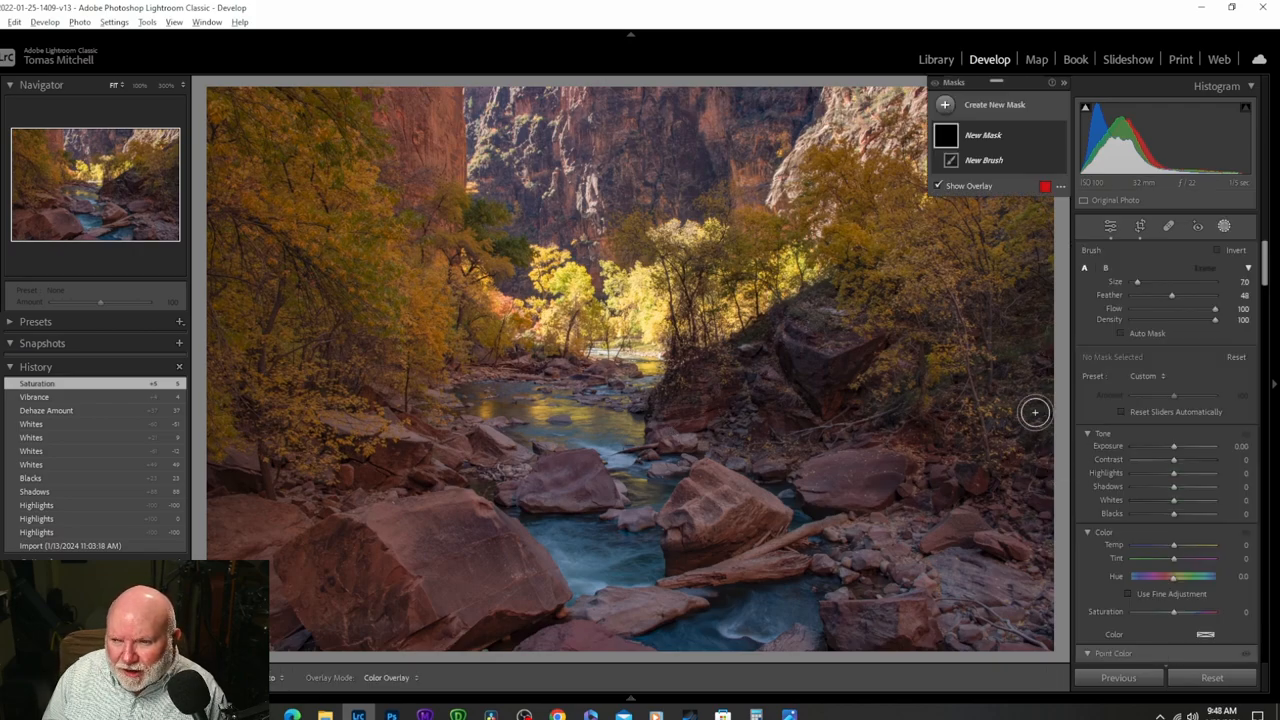
mouse_move(1224, 225)
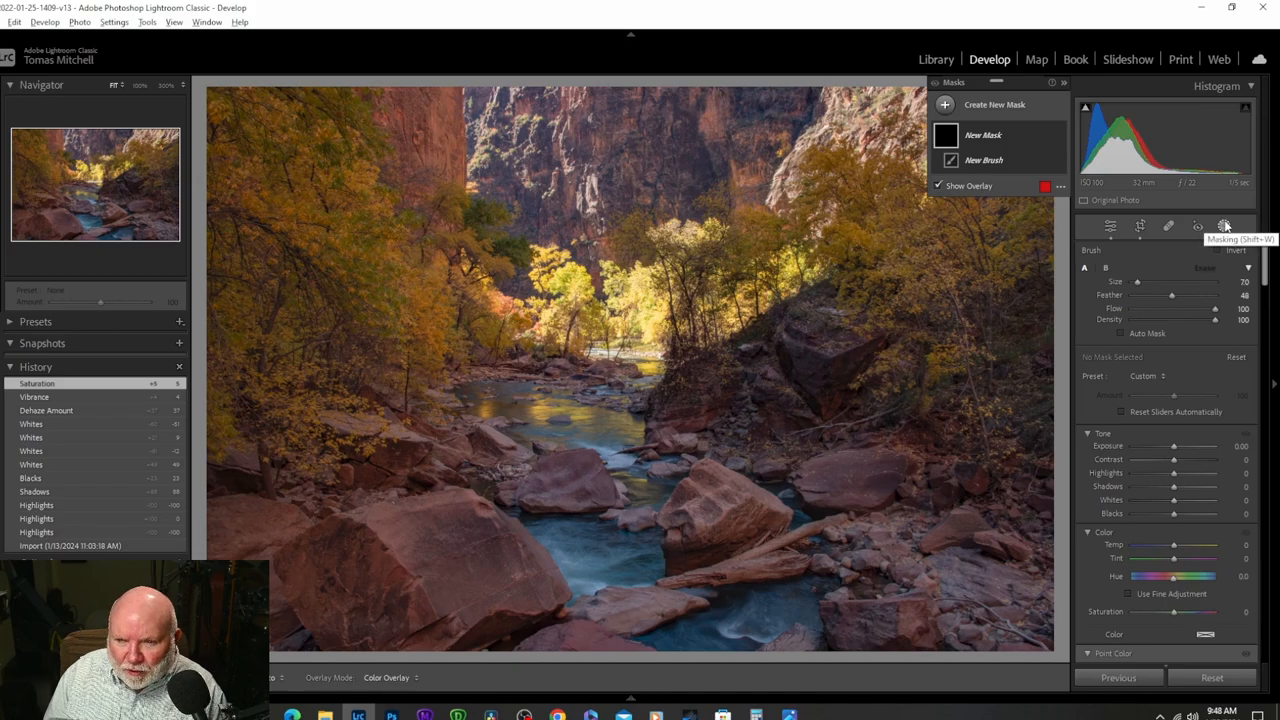
Paint the brush mask over the tall cottonwood and foliage up to the left canyon wall
drag(260, 130, 300, 172)
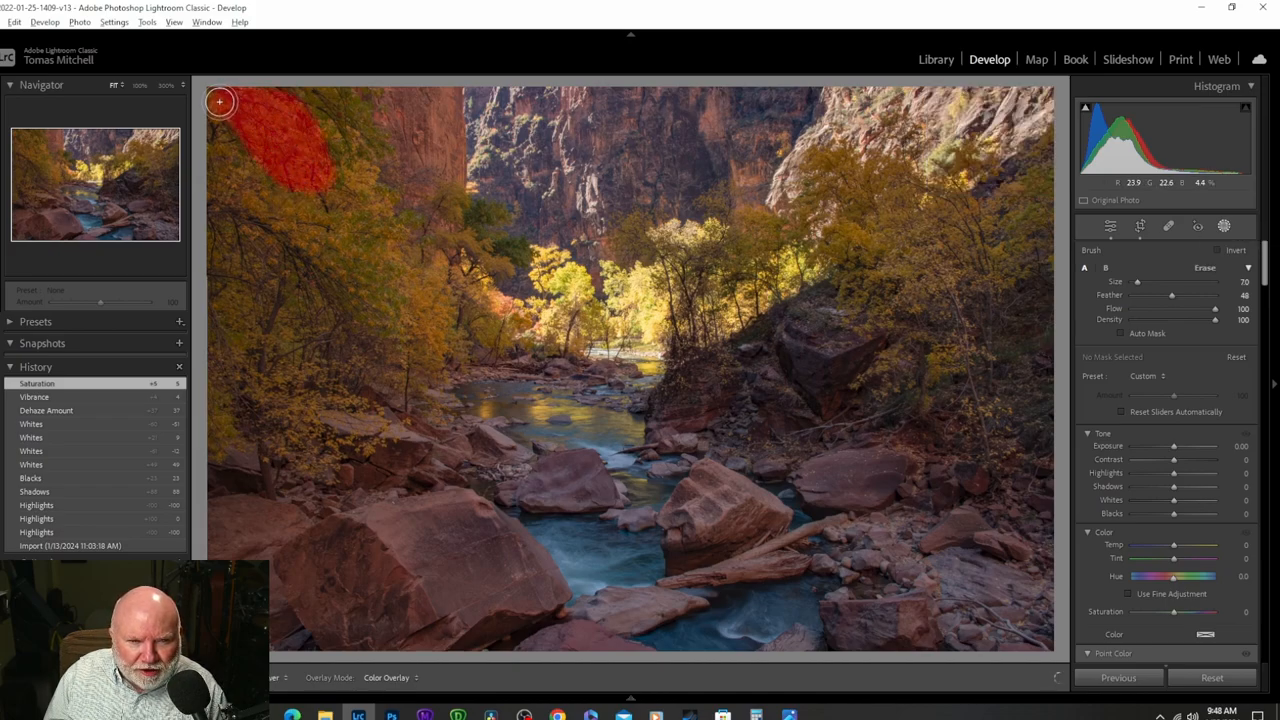
drag(220, 102, 275, 218)
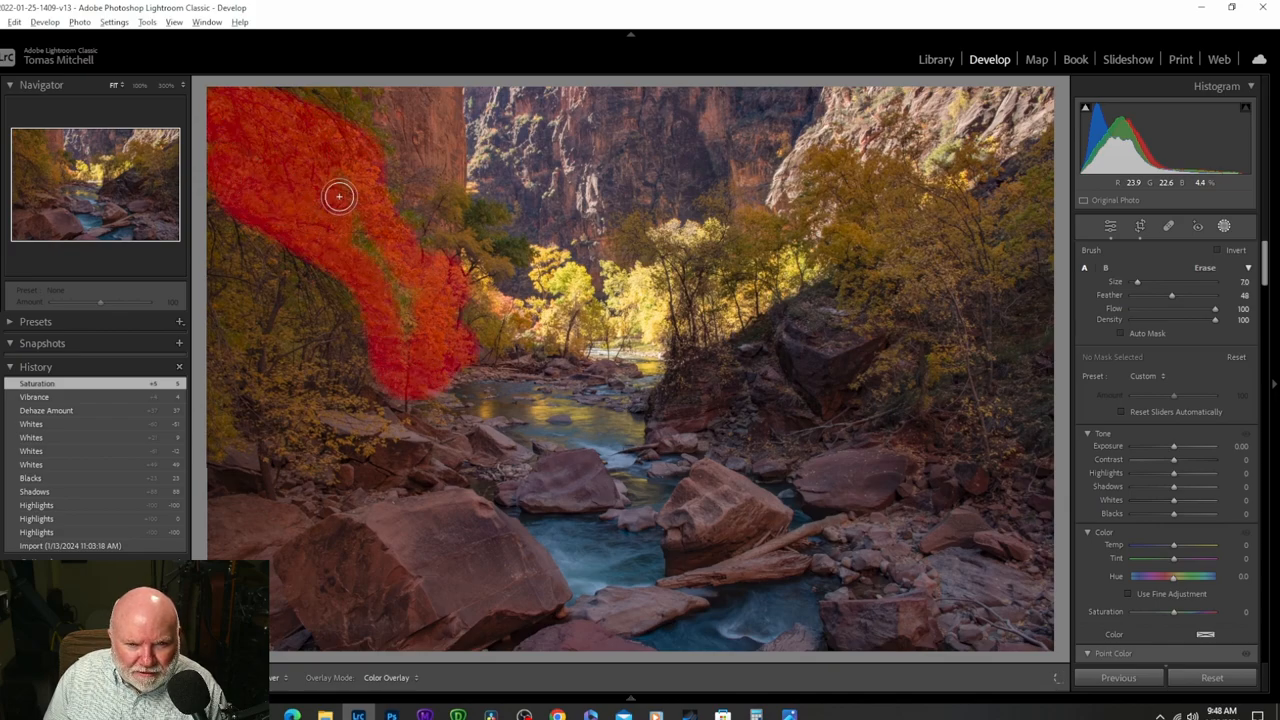
drag(338, 196, 405, 348)
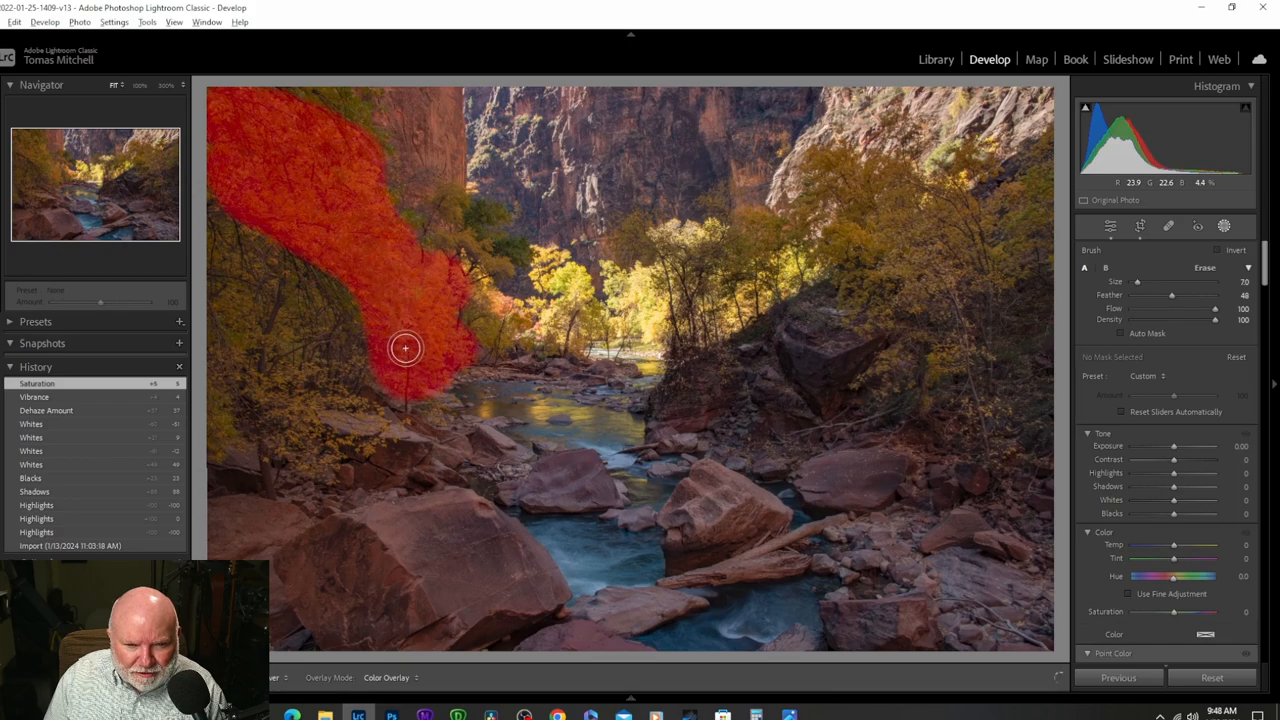
mouse_move(412, 342)
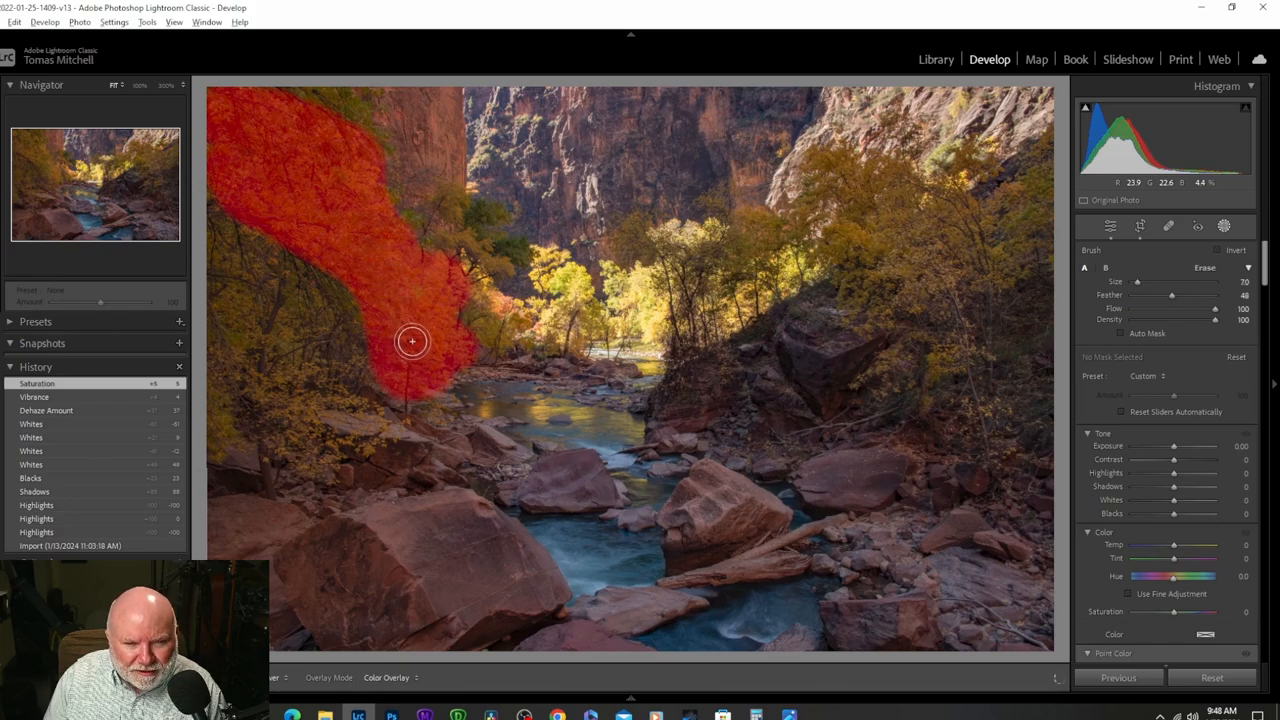
drag(413, 341, 210, 214)
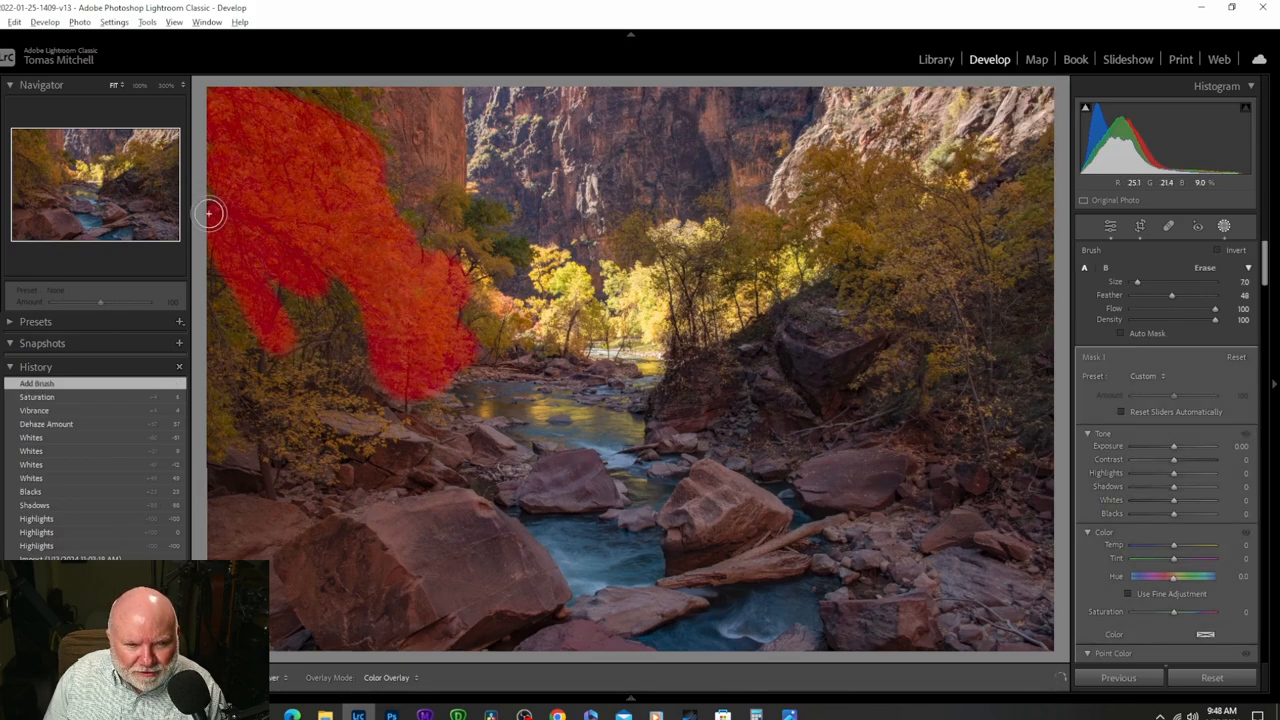
drag(210, 213, 385, 191)
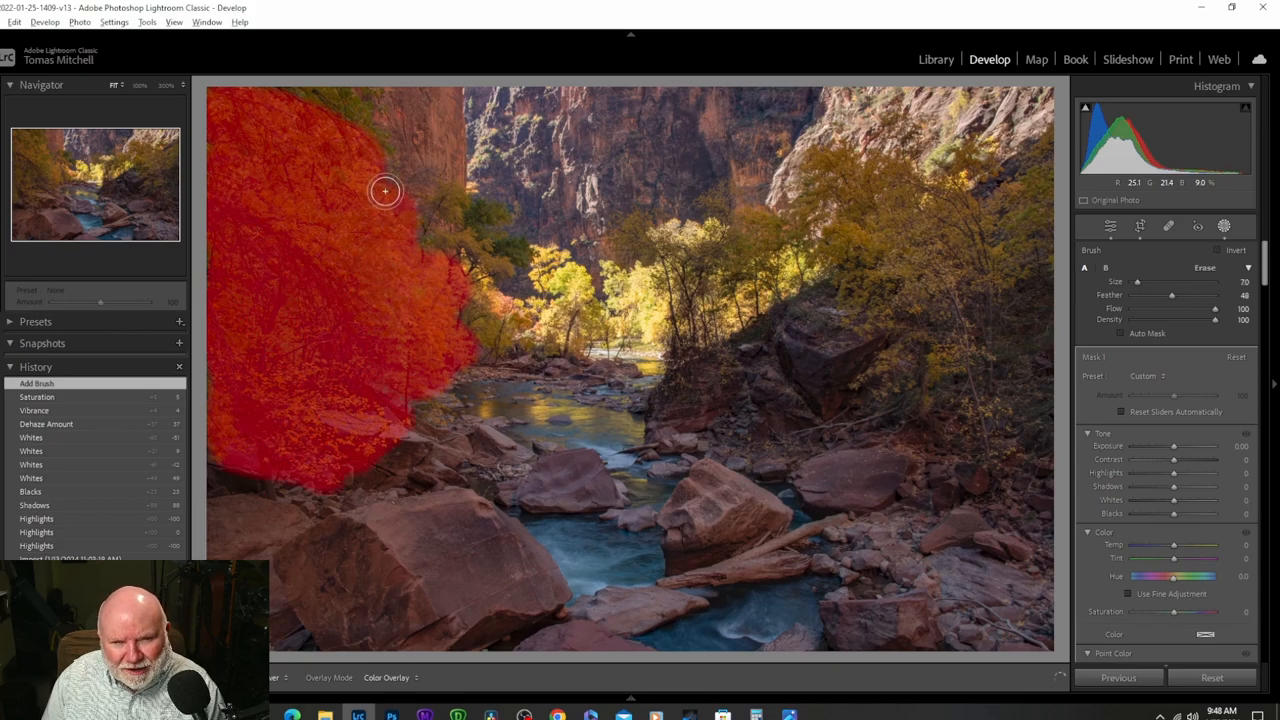
mouse_move(303, 100)
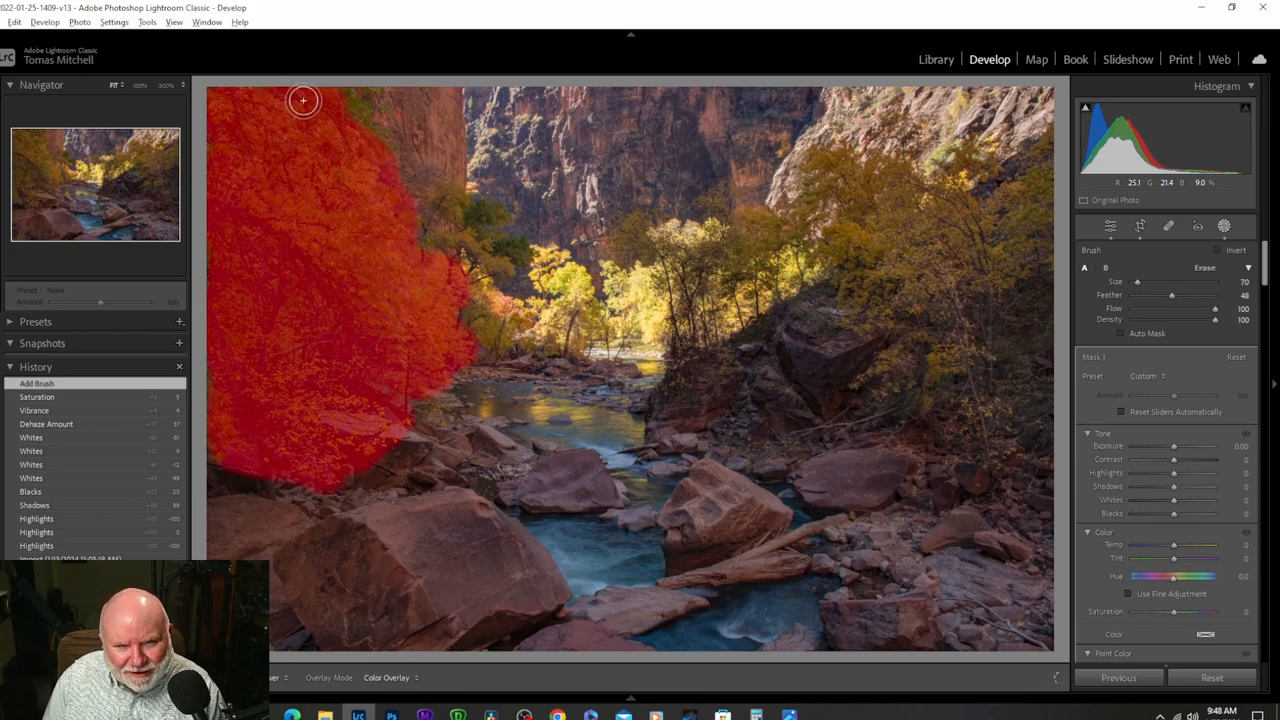
drag(303, 100, 461, 200)
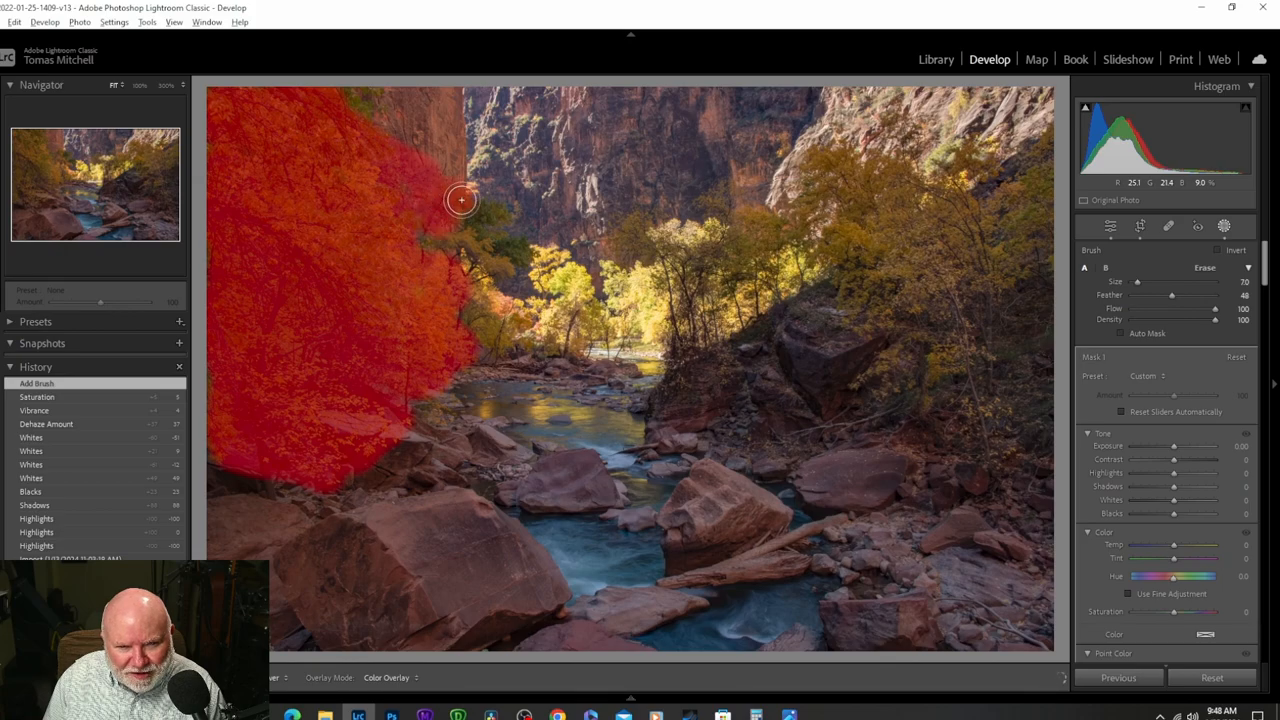
drag(461, 200, 497, 268)
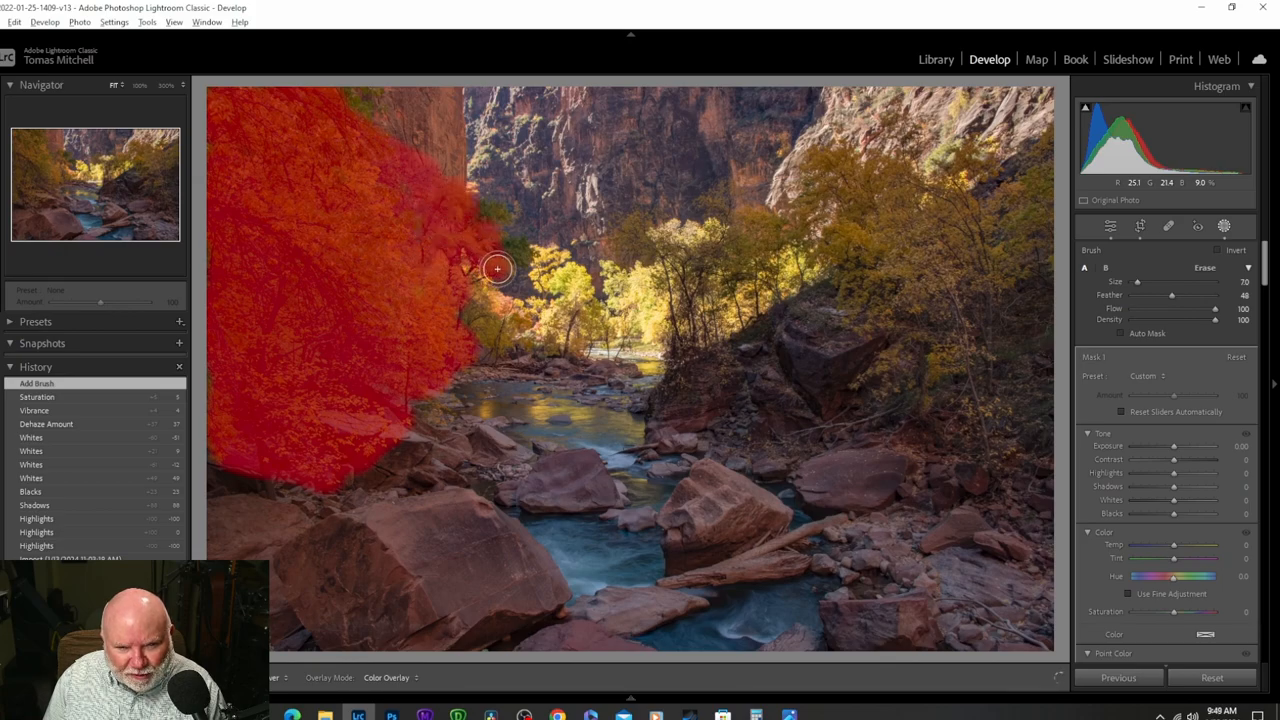
drag(497, 268, 480, 340)
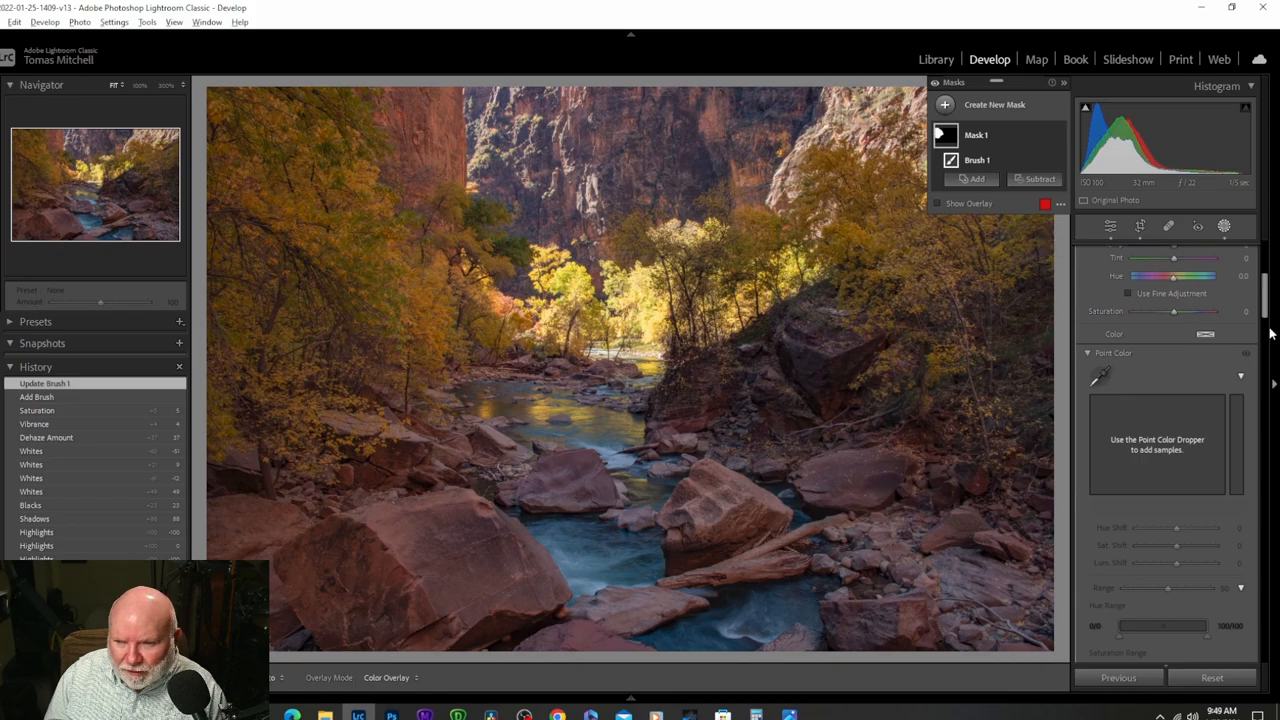
Narrow the sampled tree colour's luminance range and test Lum. Shift, settling near 79
scroll(down, 3)
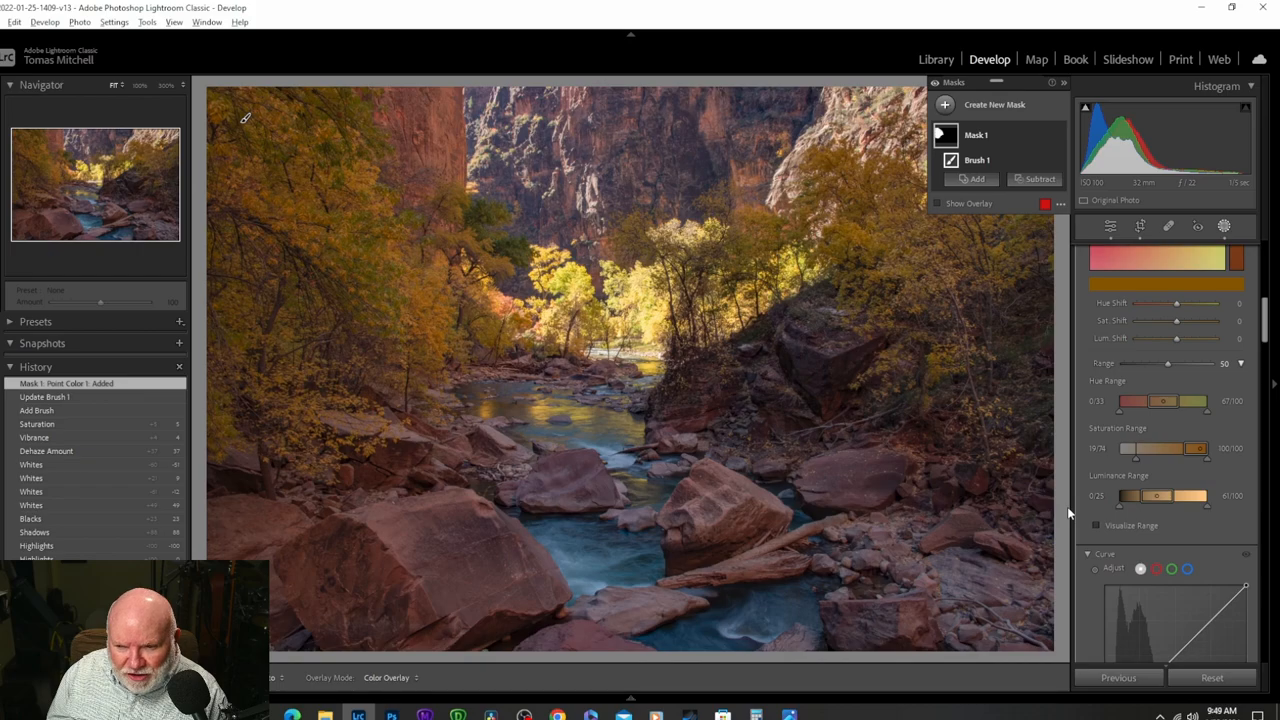
mouse_move(1130, 520)
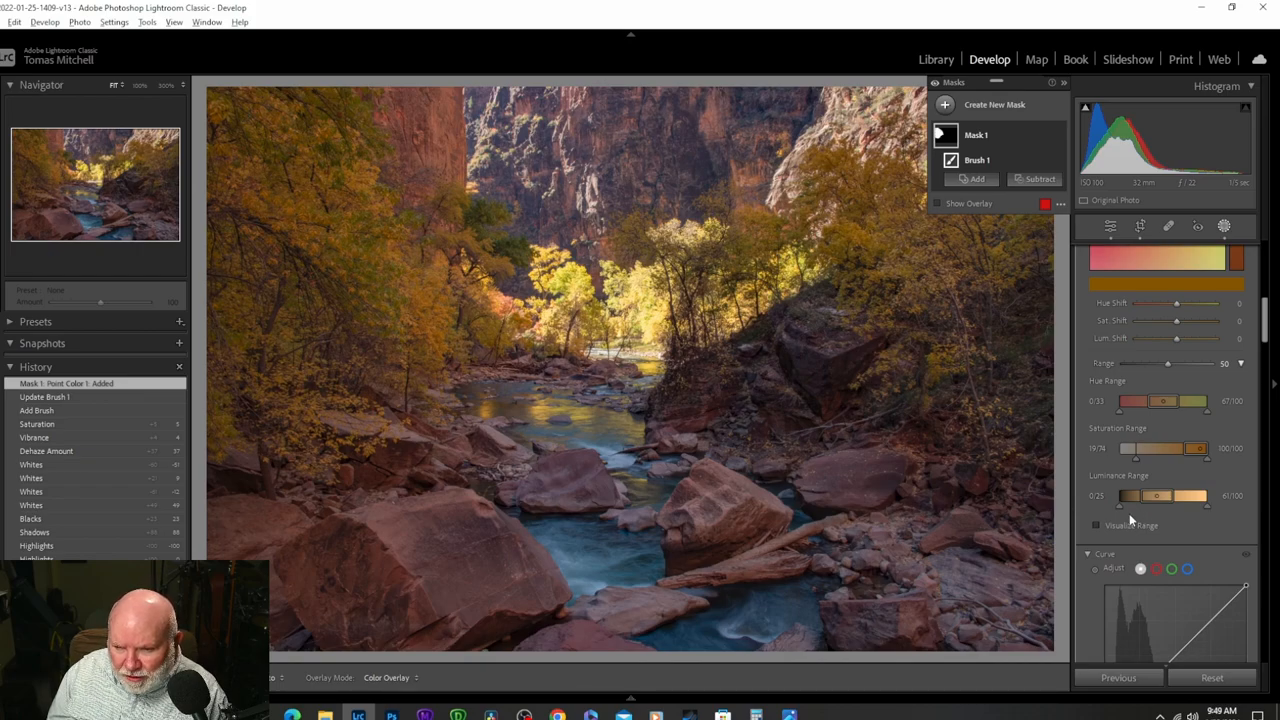
mouse_move(1125, 512)
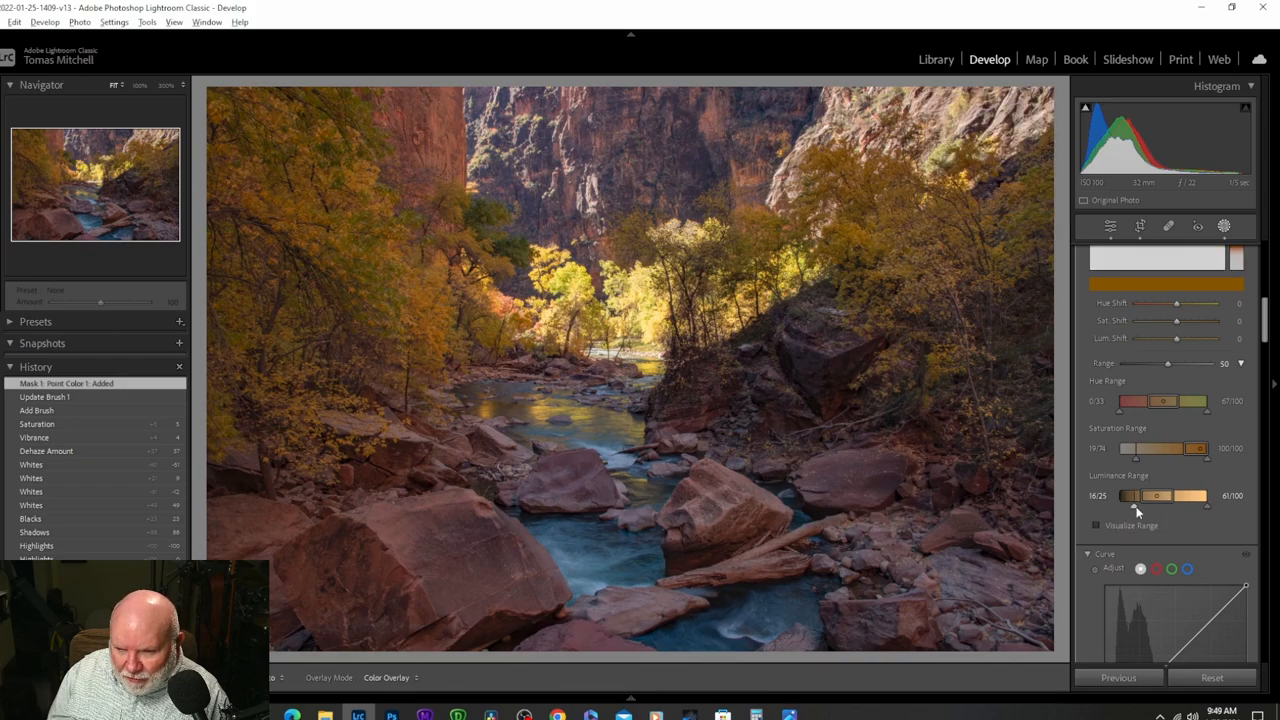
drag(1128, 495, 1148, 495)
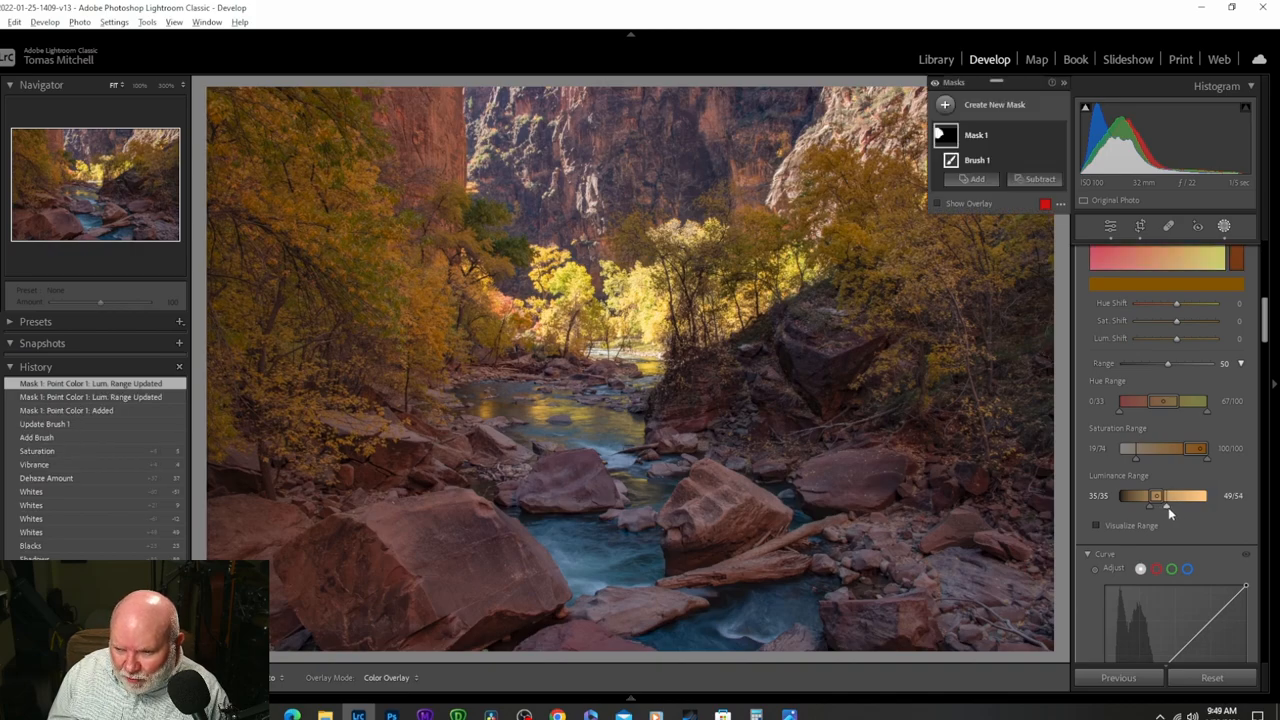
mouse_move(1169, 510)
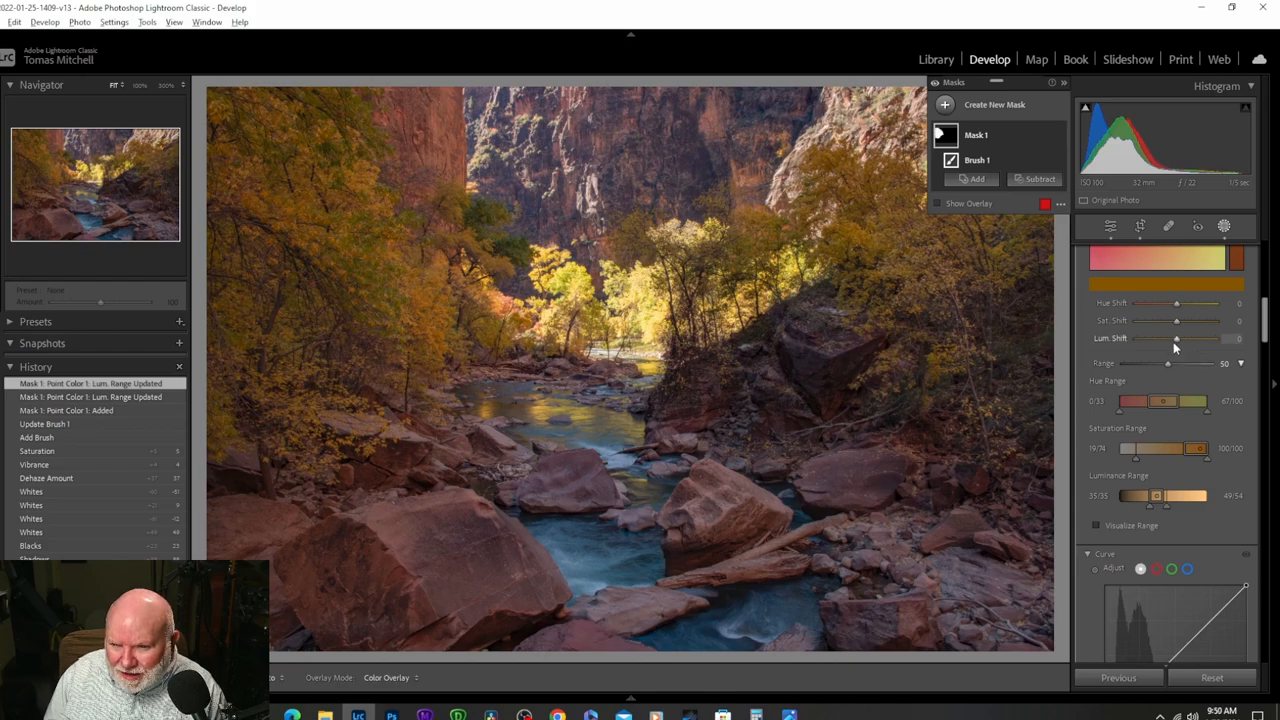
drag(1177, 338, 1212, 338)
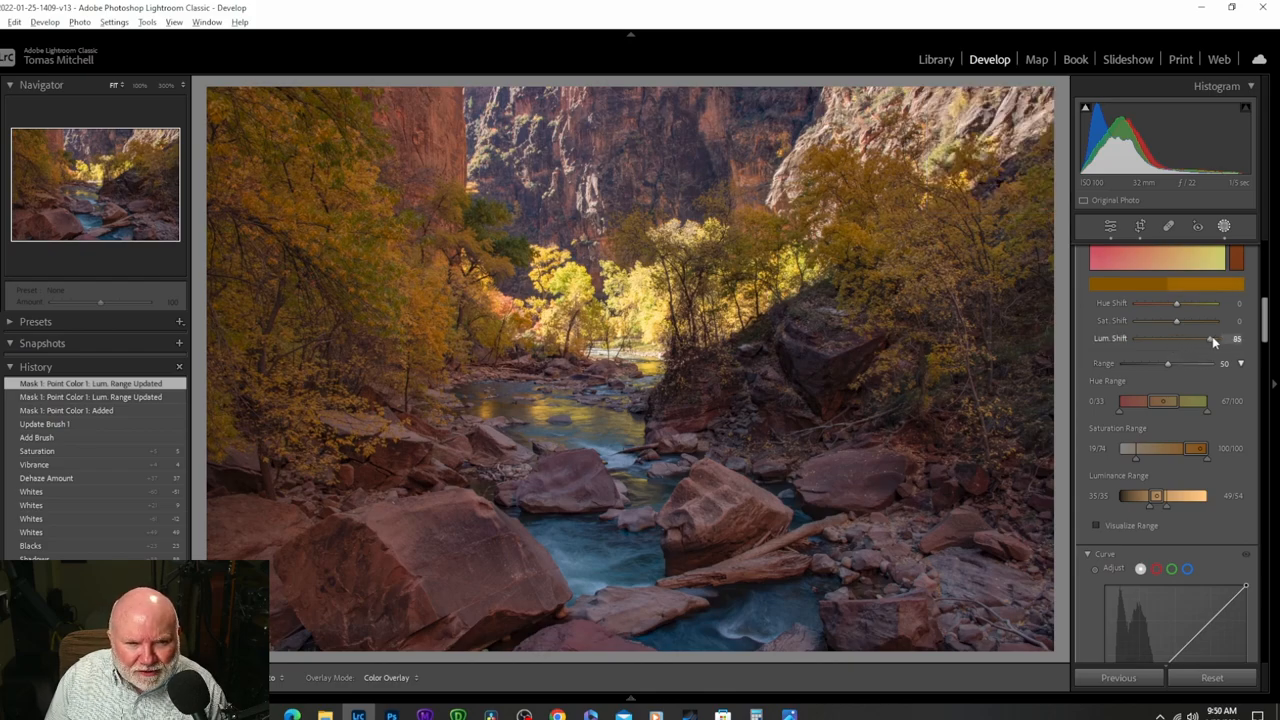
drag(1213, 338, 1240, 338)
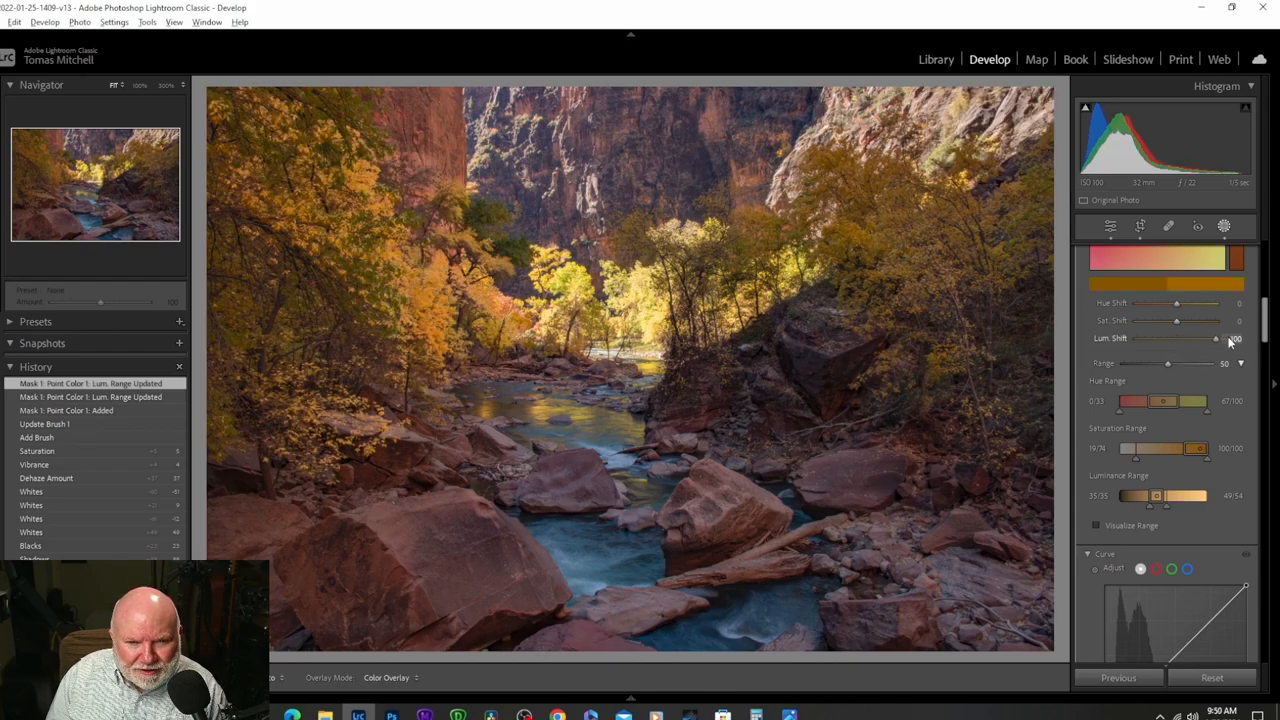
drag(1215, 338, 1182, 338)
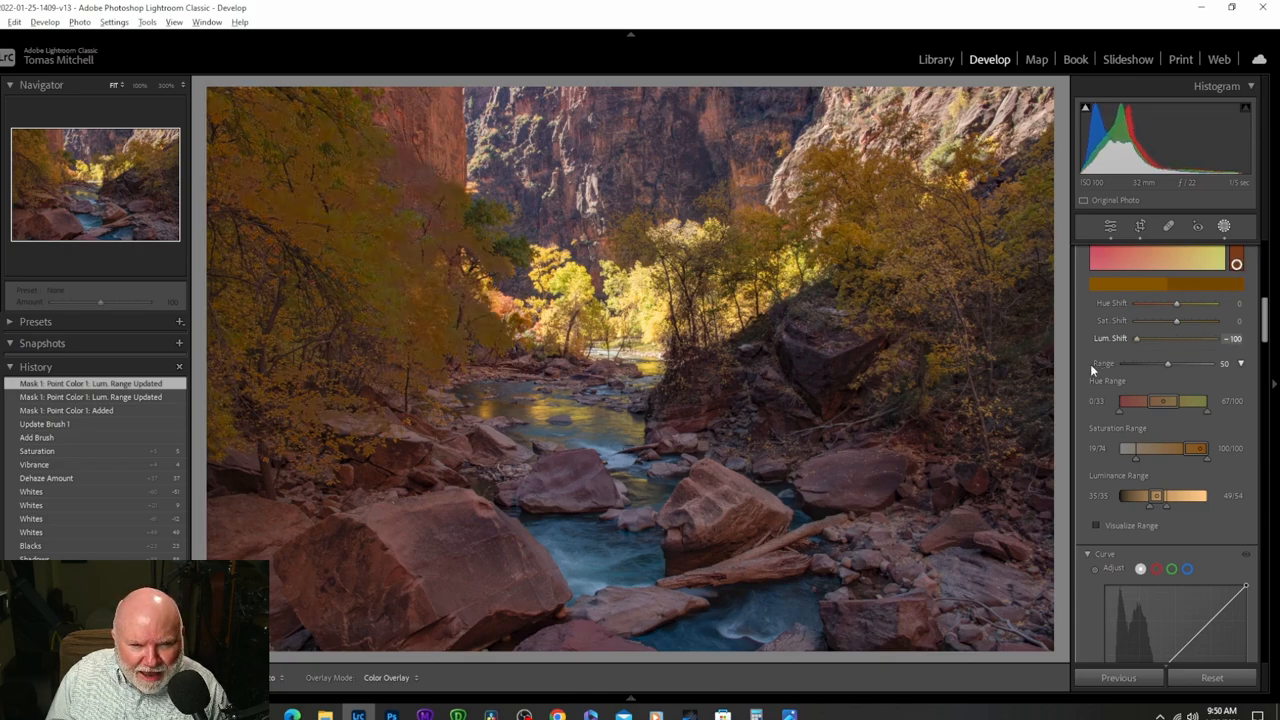
drag(1137, 338, 1213, 338)
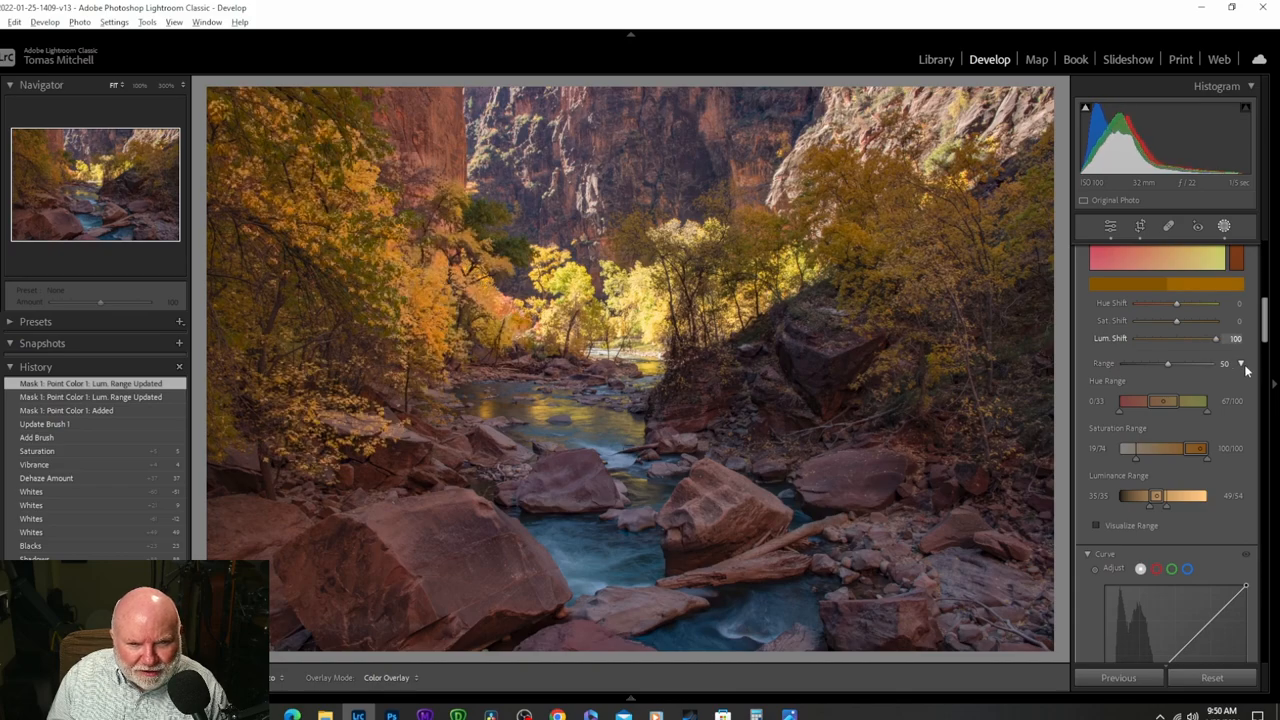
mouse_move(1230, 370)
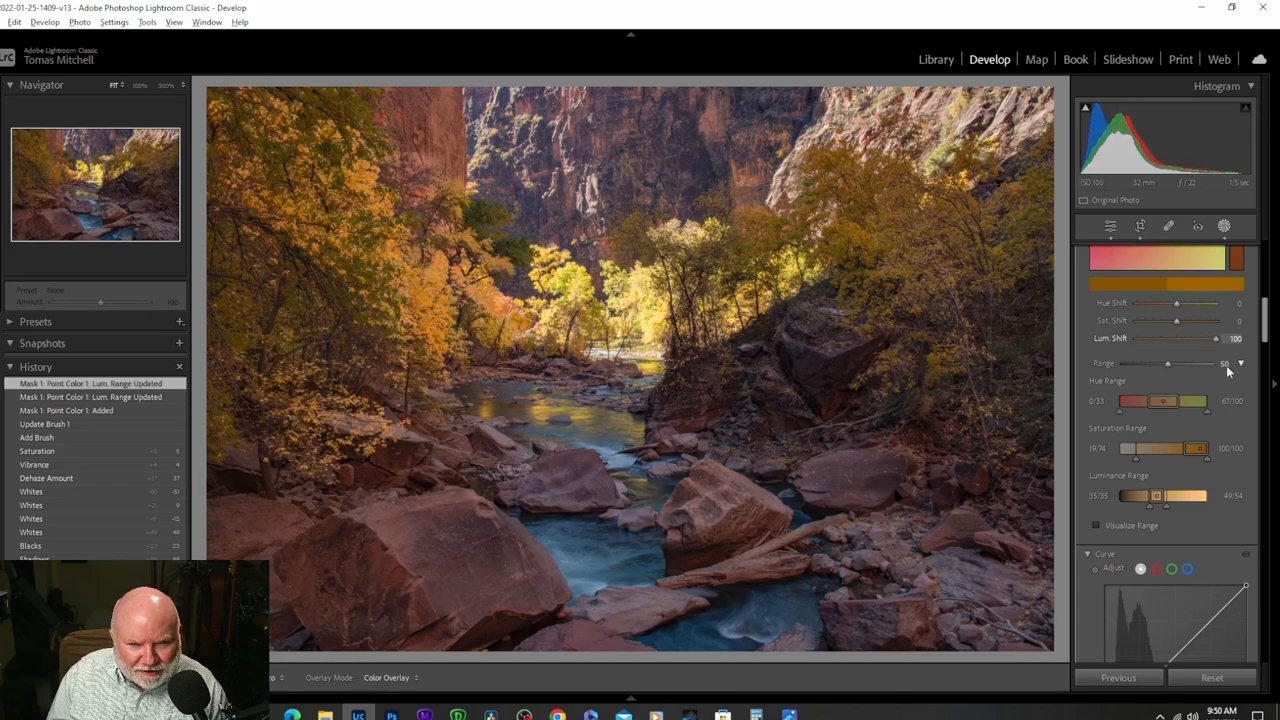
drag(1215, 338, 1178, 338)
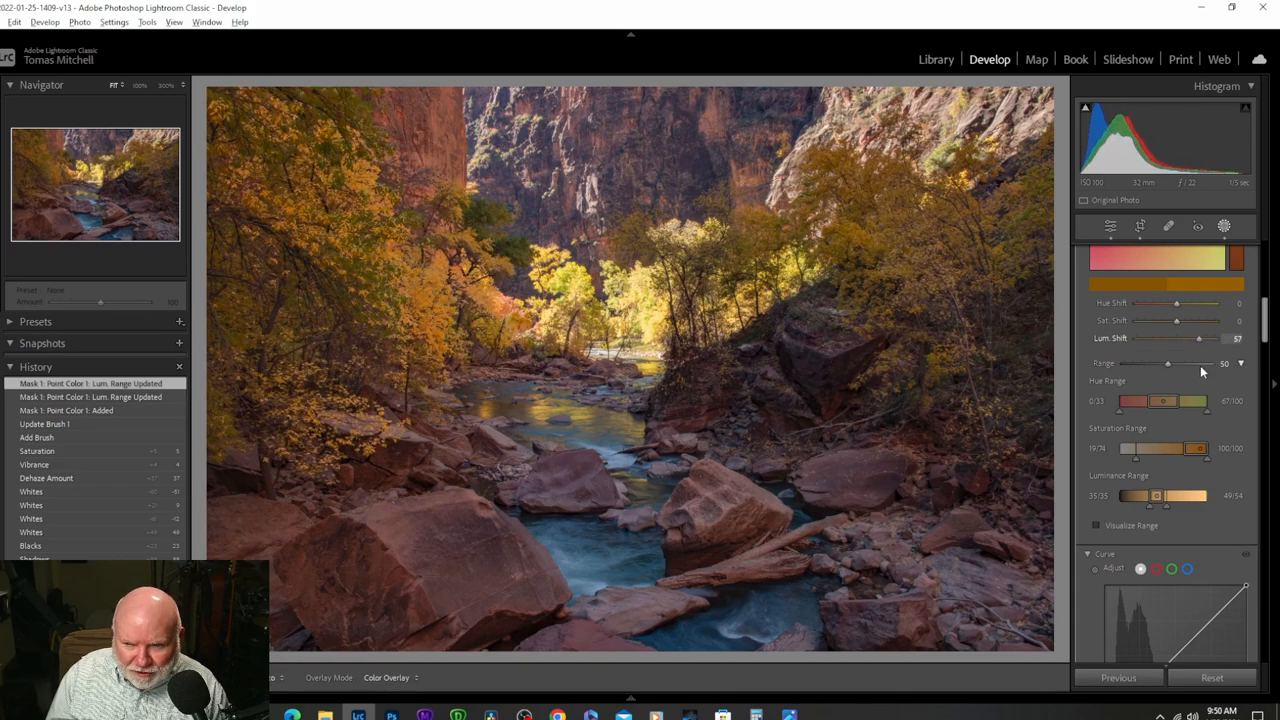
drag(1195, 338, 1177, 338)
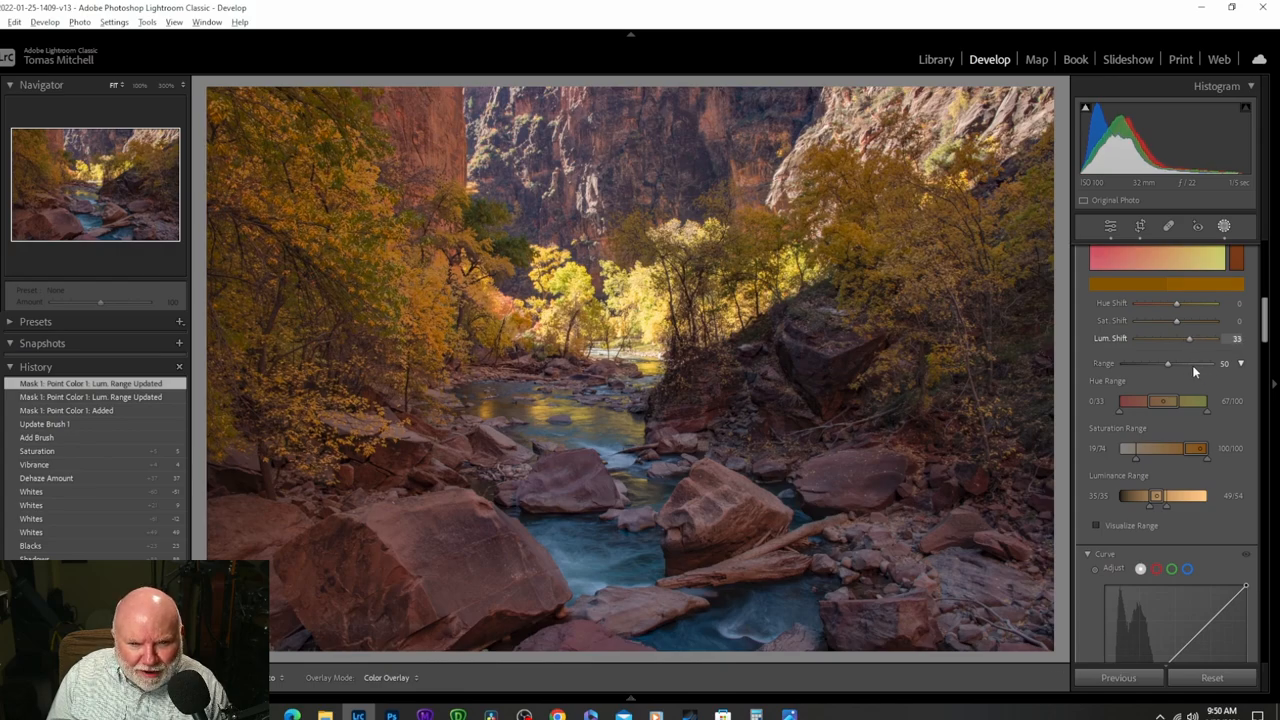
drag(1178, 338, 1235, 338)
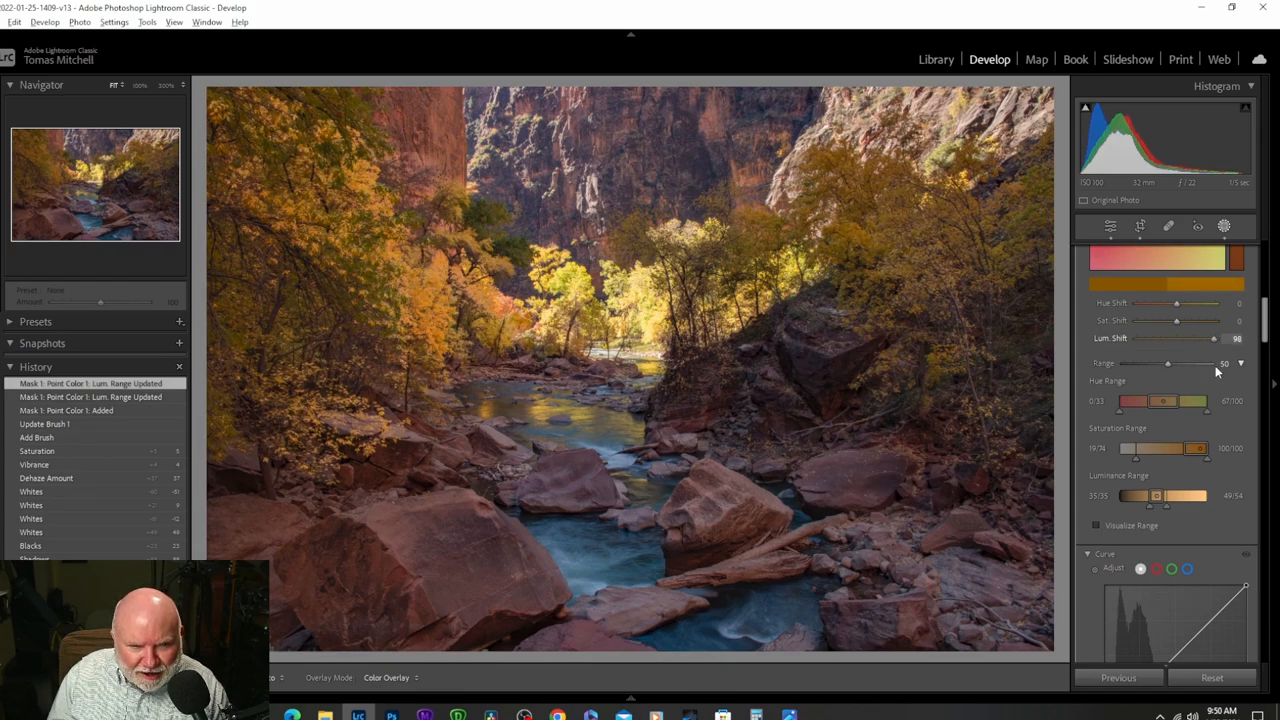
drag(1213, 338, 1207, 338)
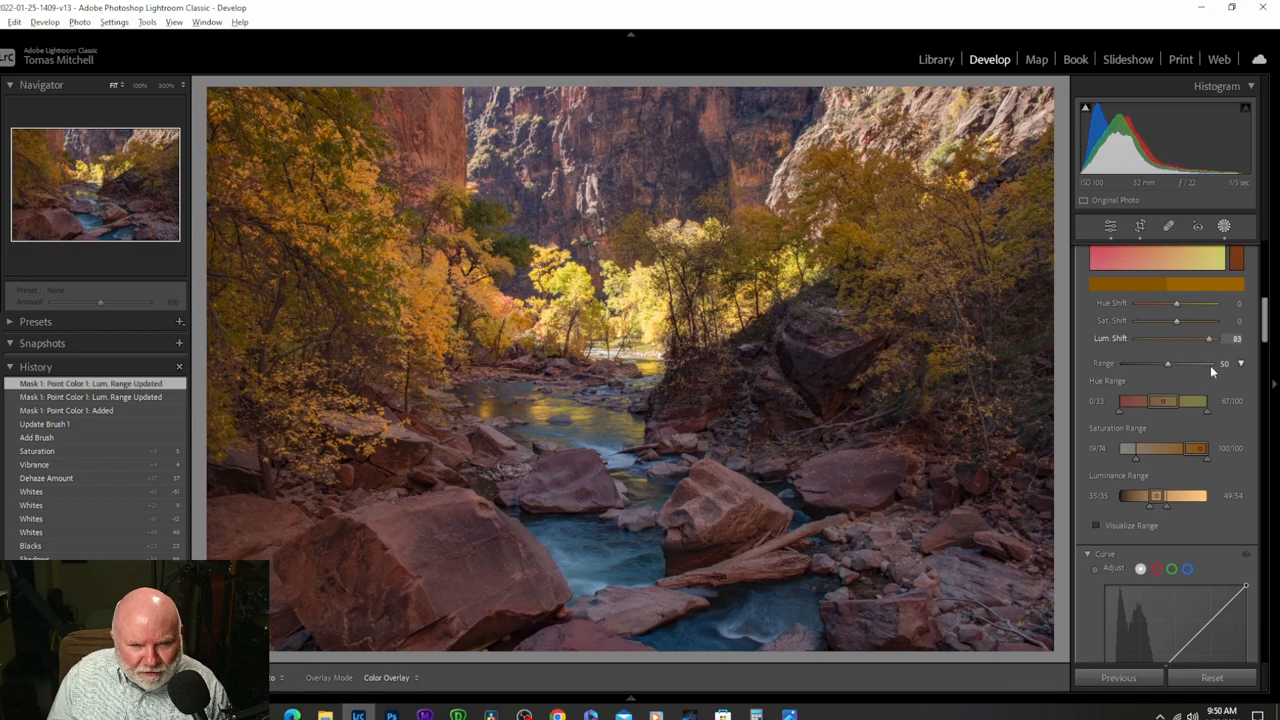
drag(1207, 338, 1155, 338)
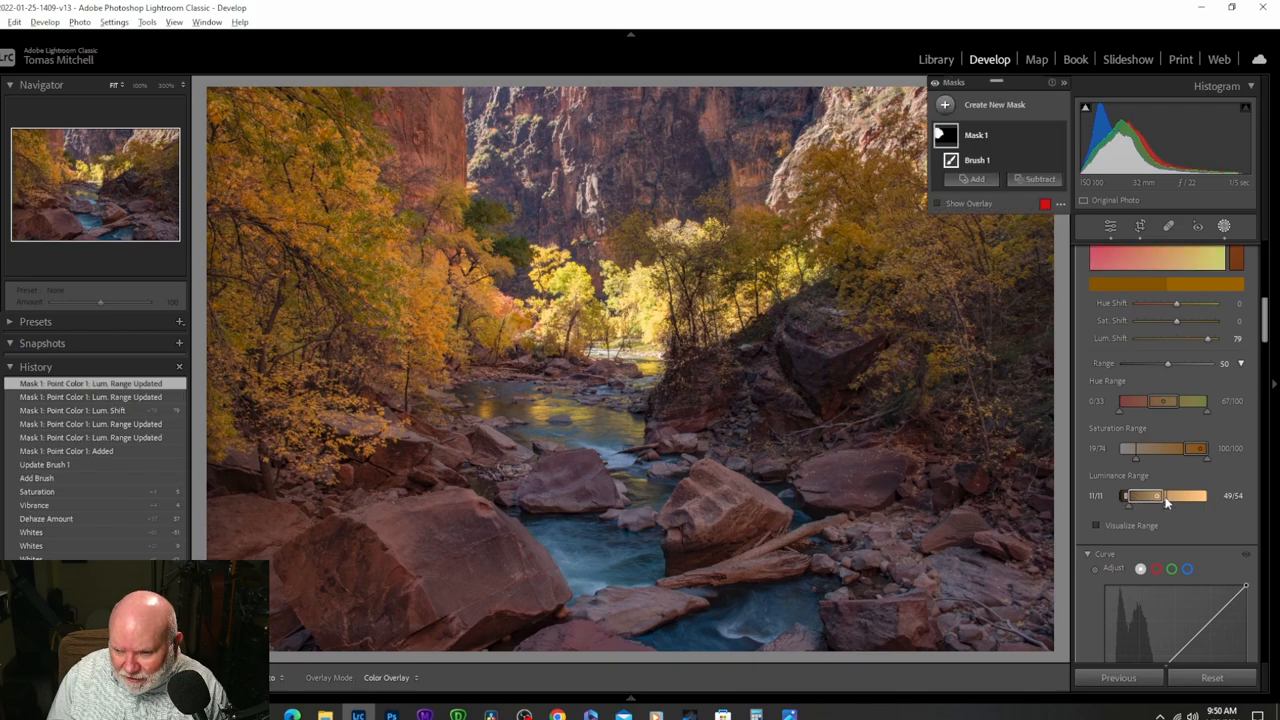
Tighten the luminance range further and set Lum. Shift to about 76
drag(1126, 496, 1156, 496)
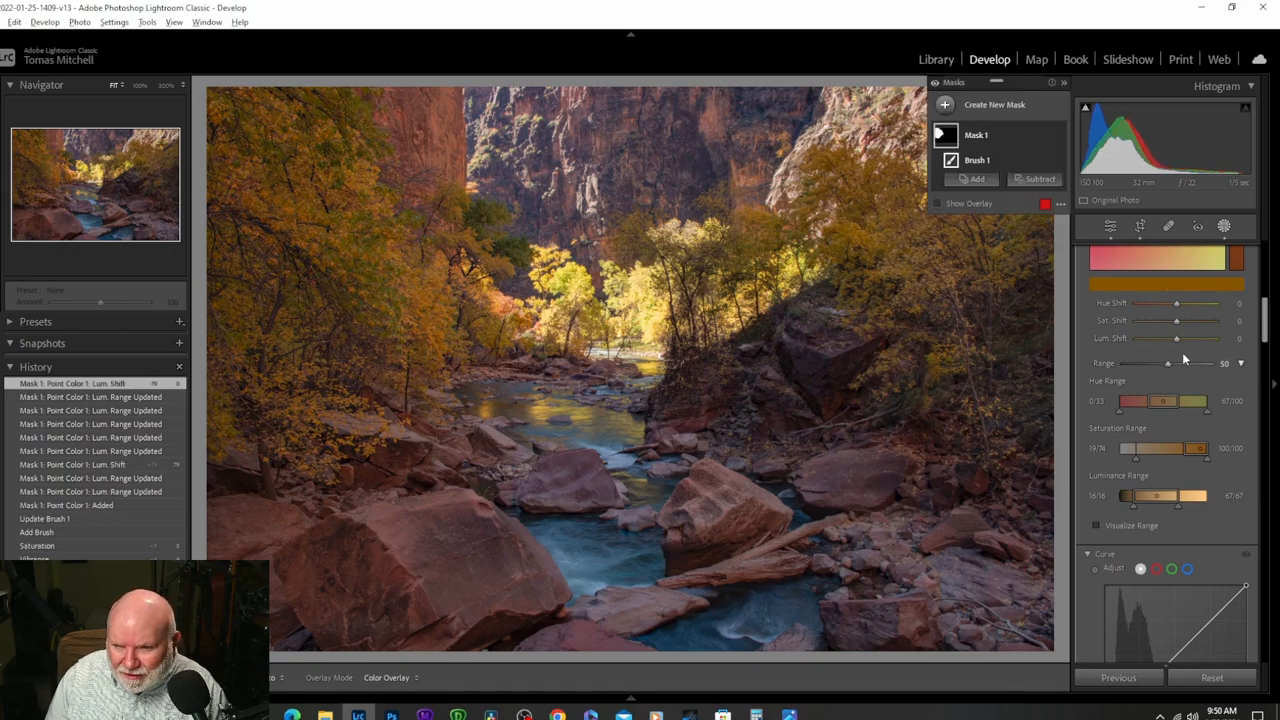
drag(1177, 338, 1217, 338)
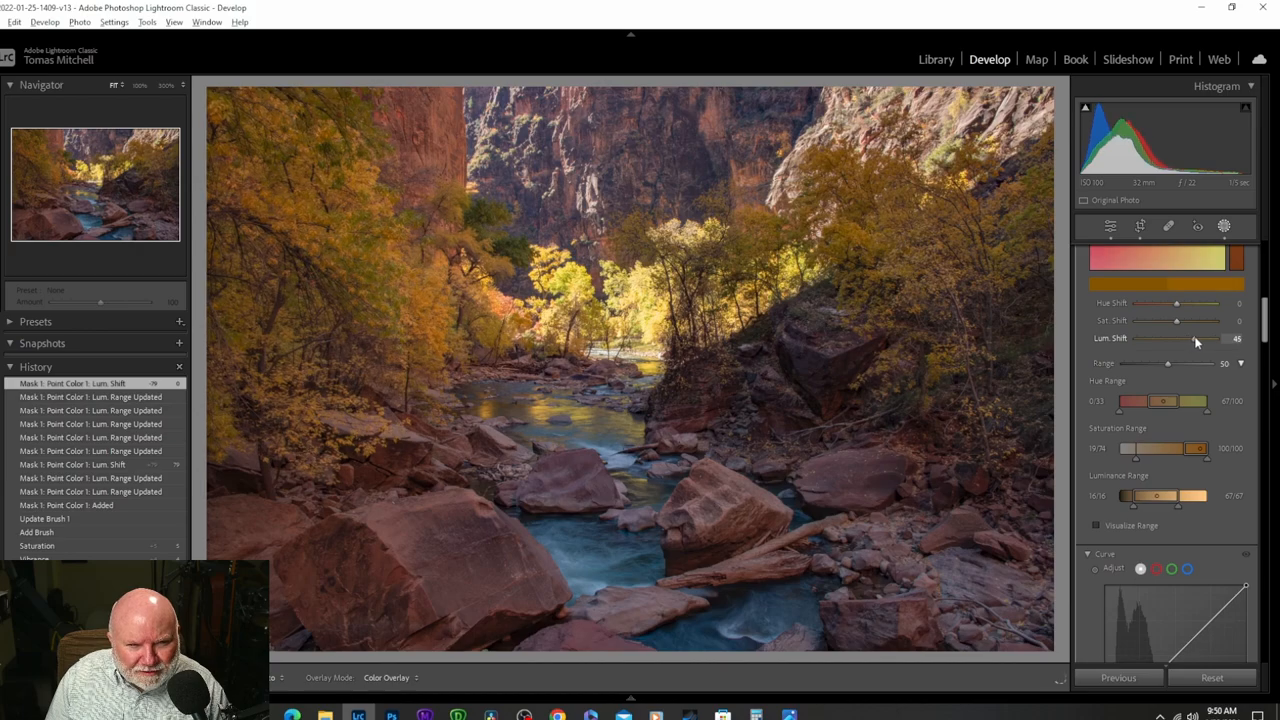
drag(1177, 338, 1210, 338)
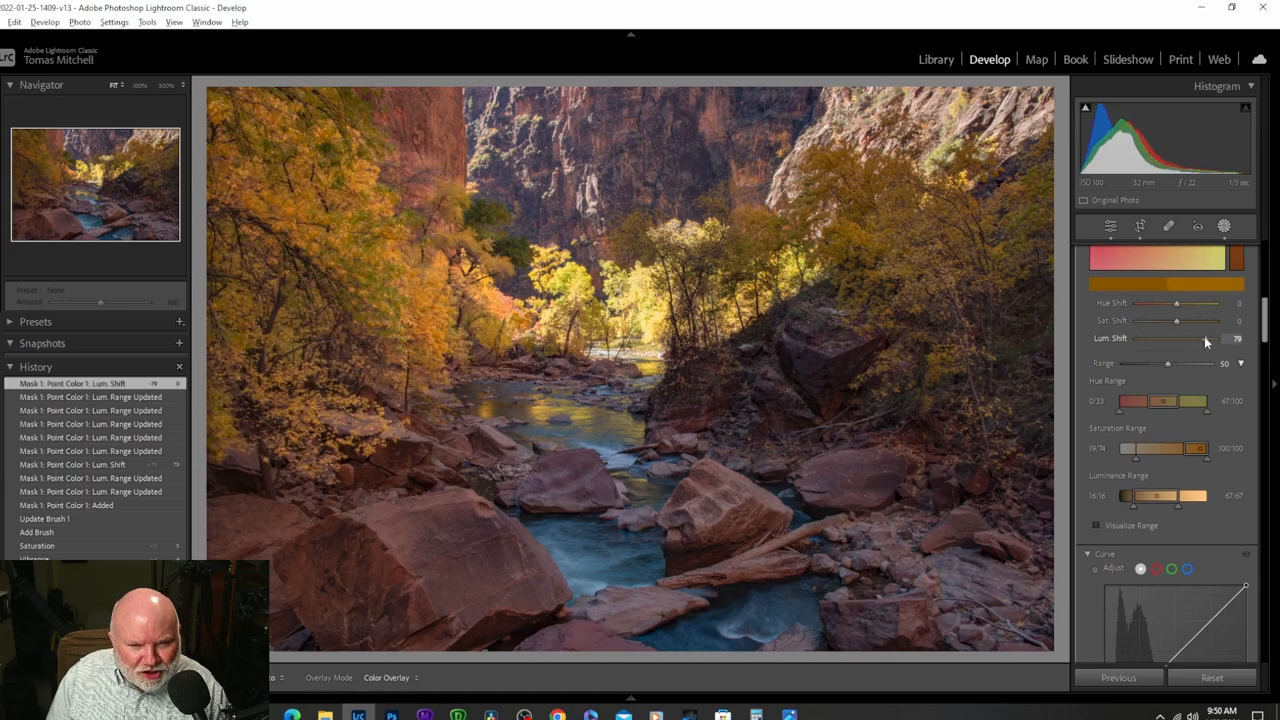
drag(1238, 338, 1137, 338)
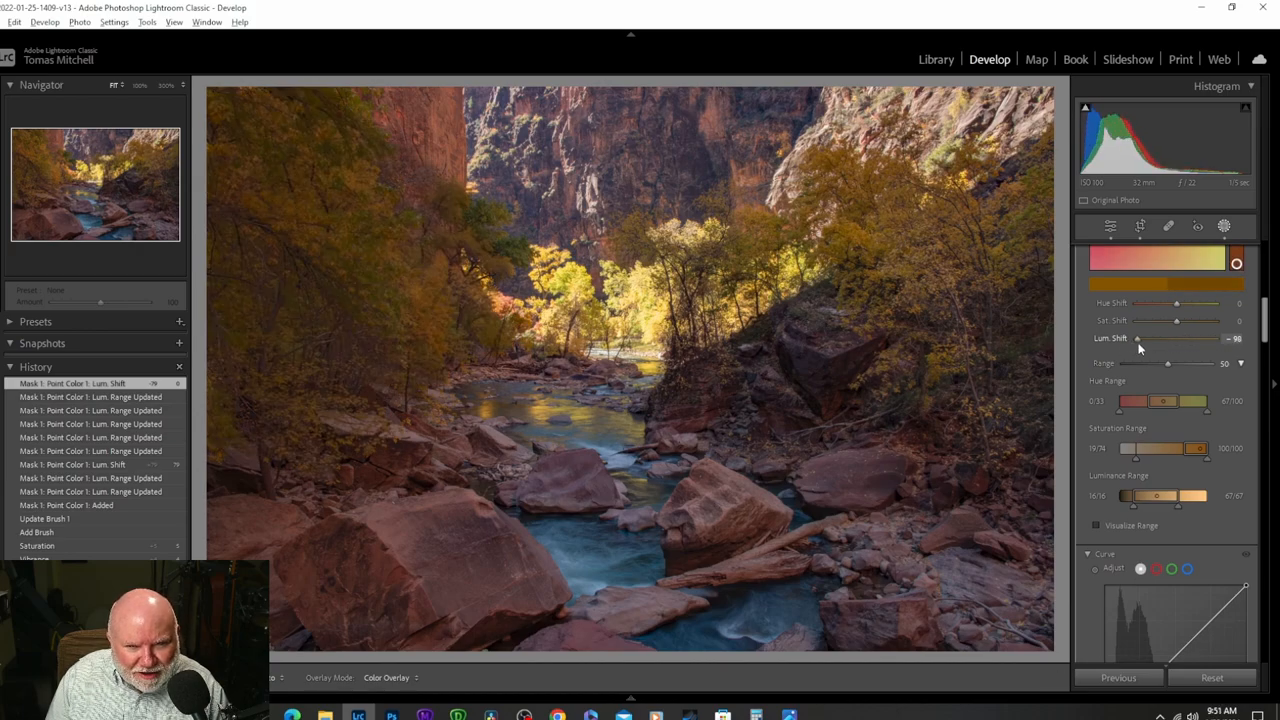
drag(1155, 338, 1140, 338)
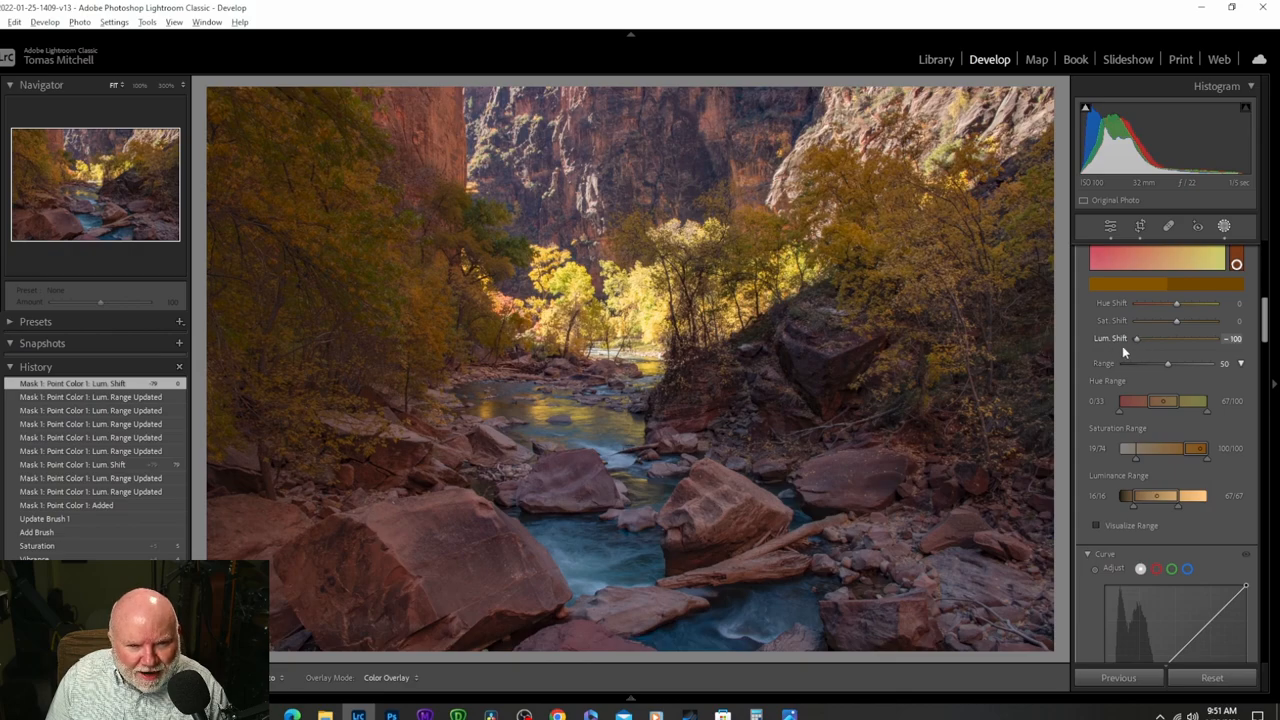
drag(1135, 338, 1220, 338)
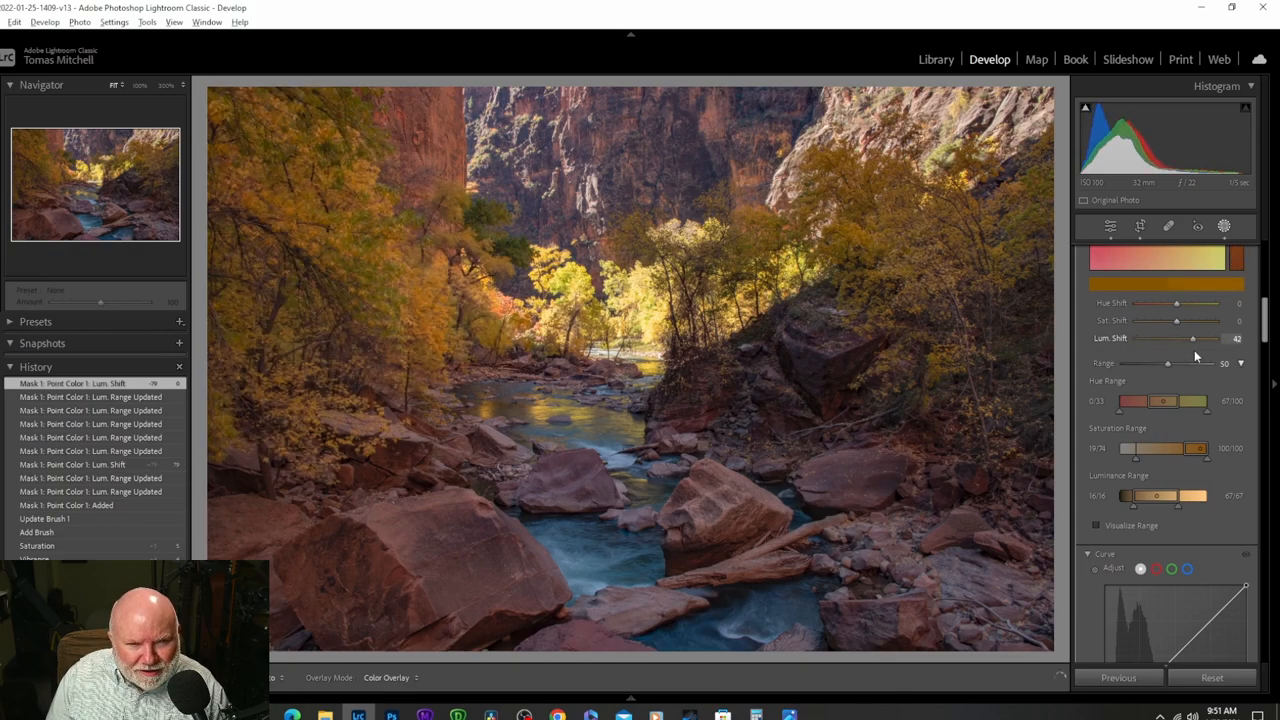
drag(1195, 338, 1188, 338)
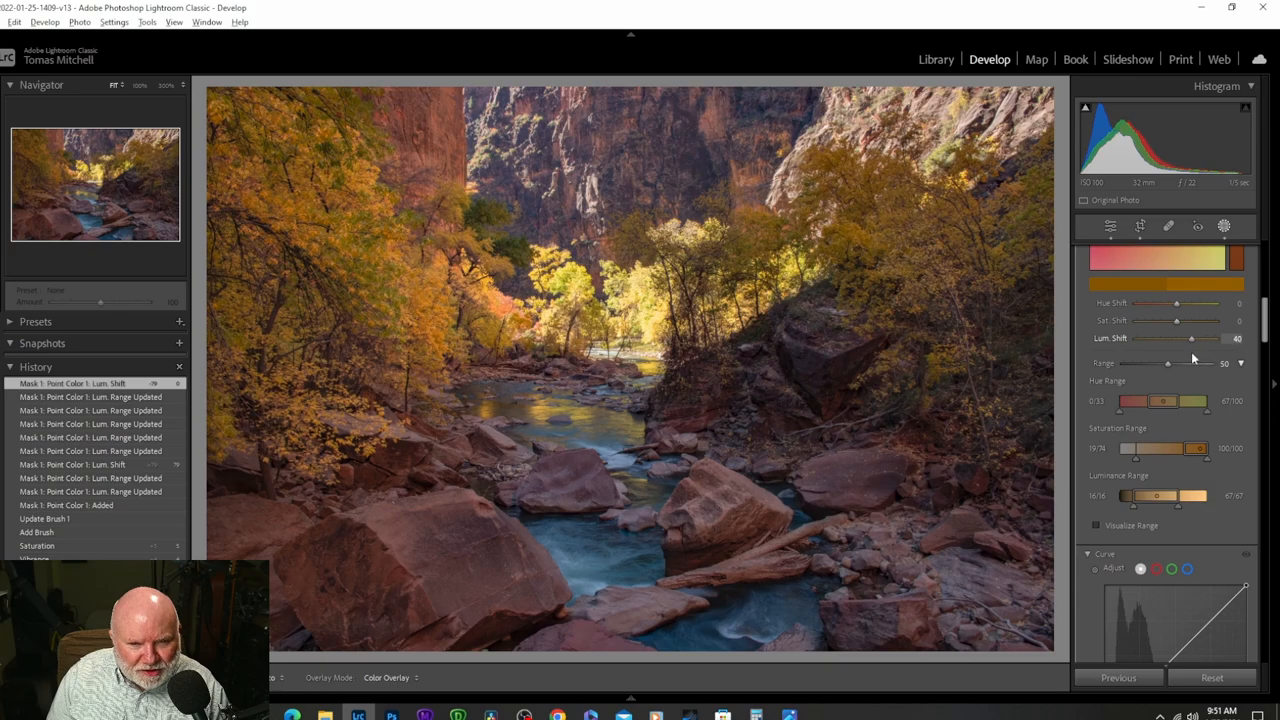
drag(1205, 337, 1215, 337)
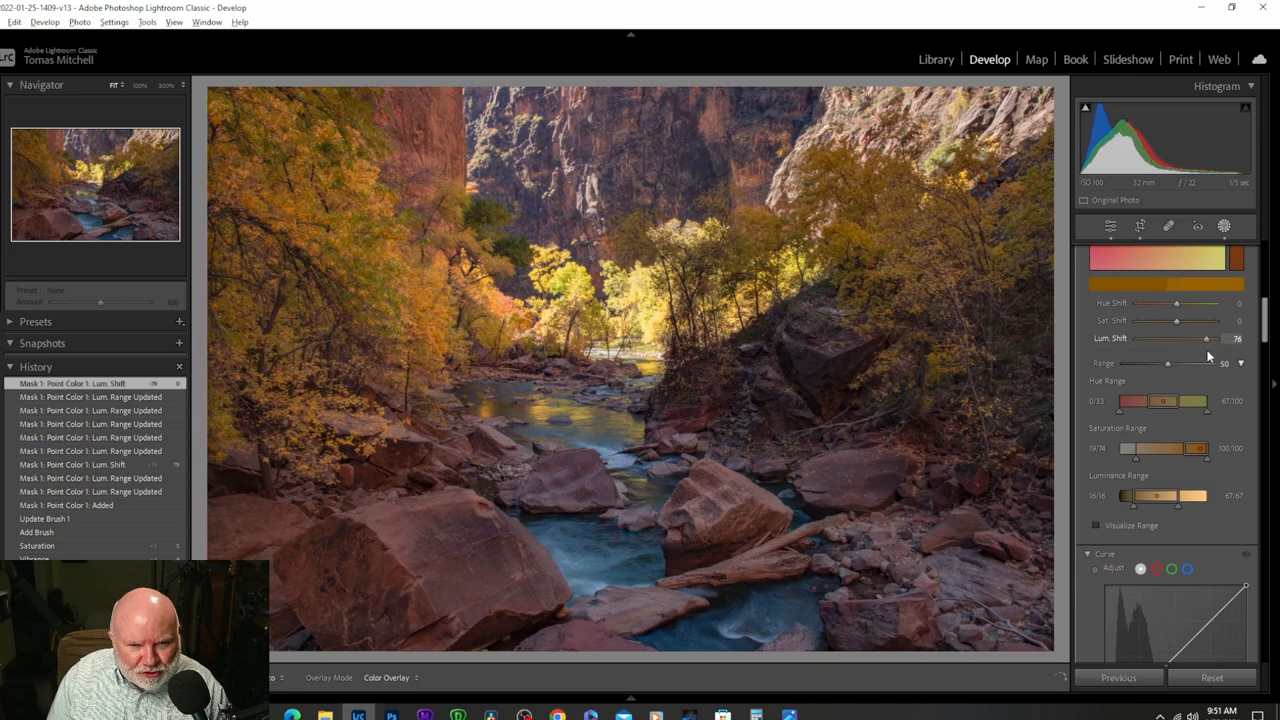
drag(1205, 338, 1240, 338)
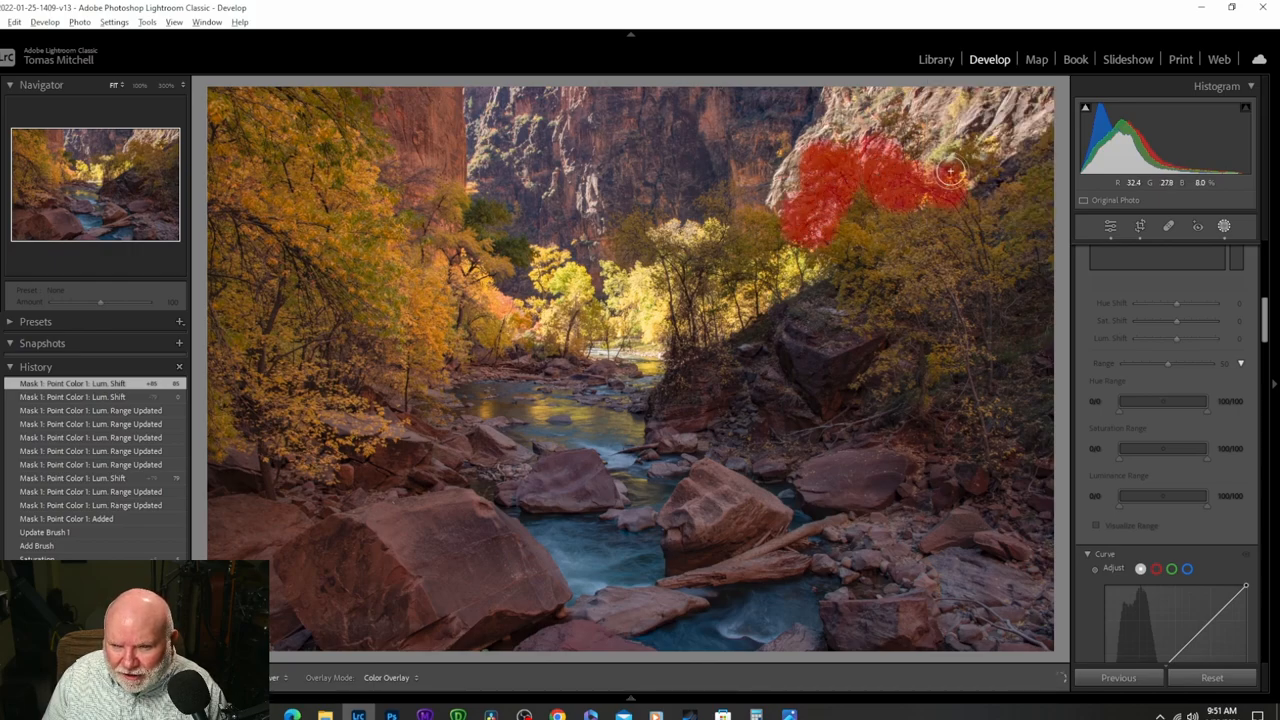
Mask the upper-right trees, push their Lum. Shift to 100, and switch to Photo Viewer
drag(950, 175, 1007, 367)
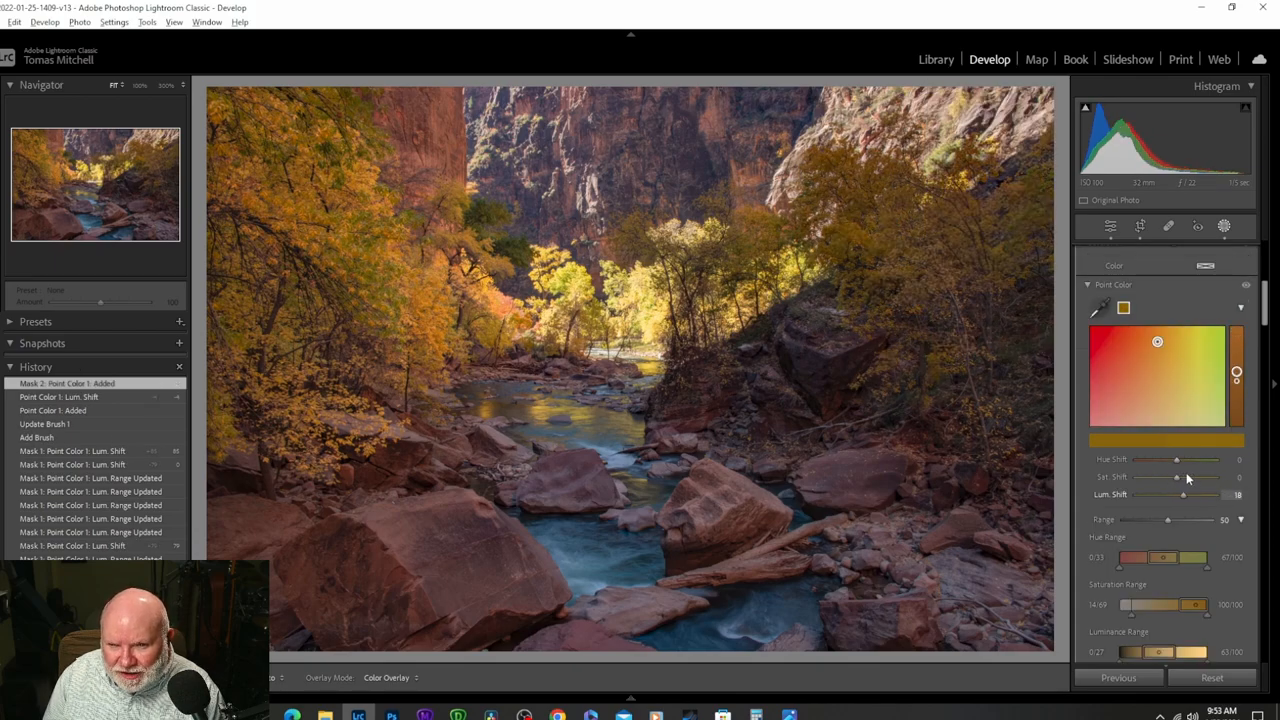
drag(1180, 494, 1240, 494)
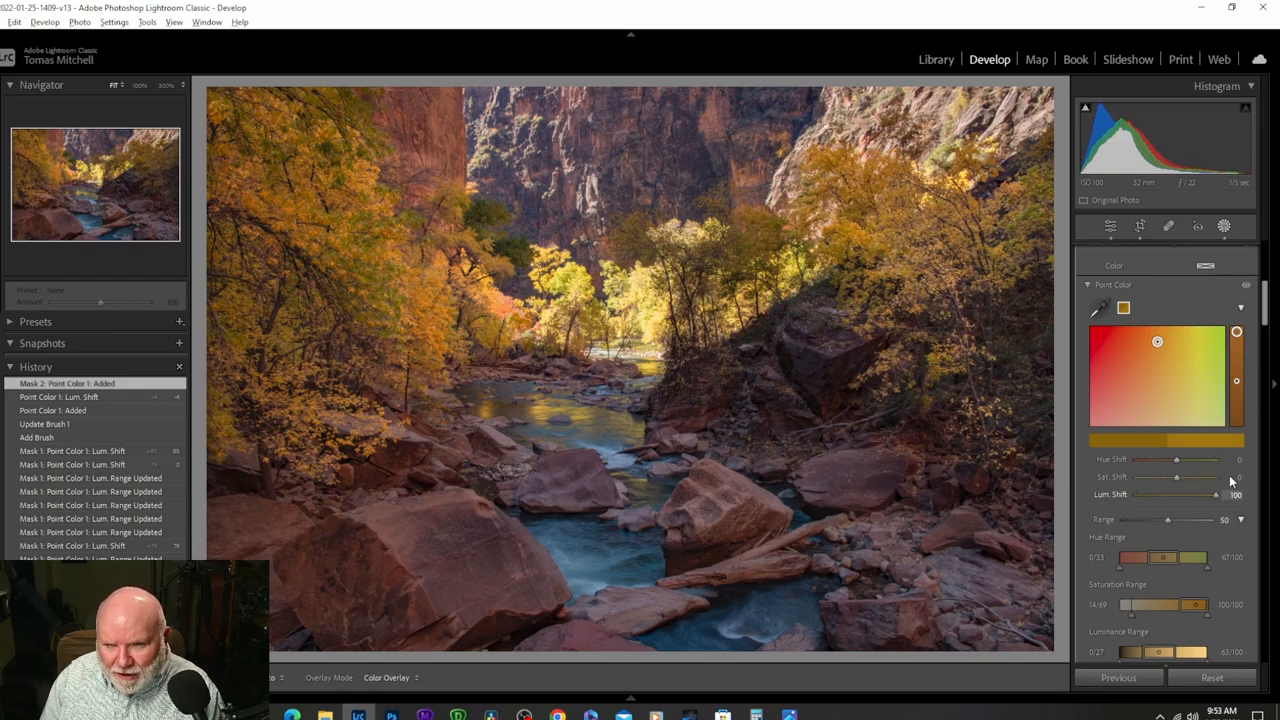
key(alt+tab)
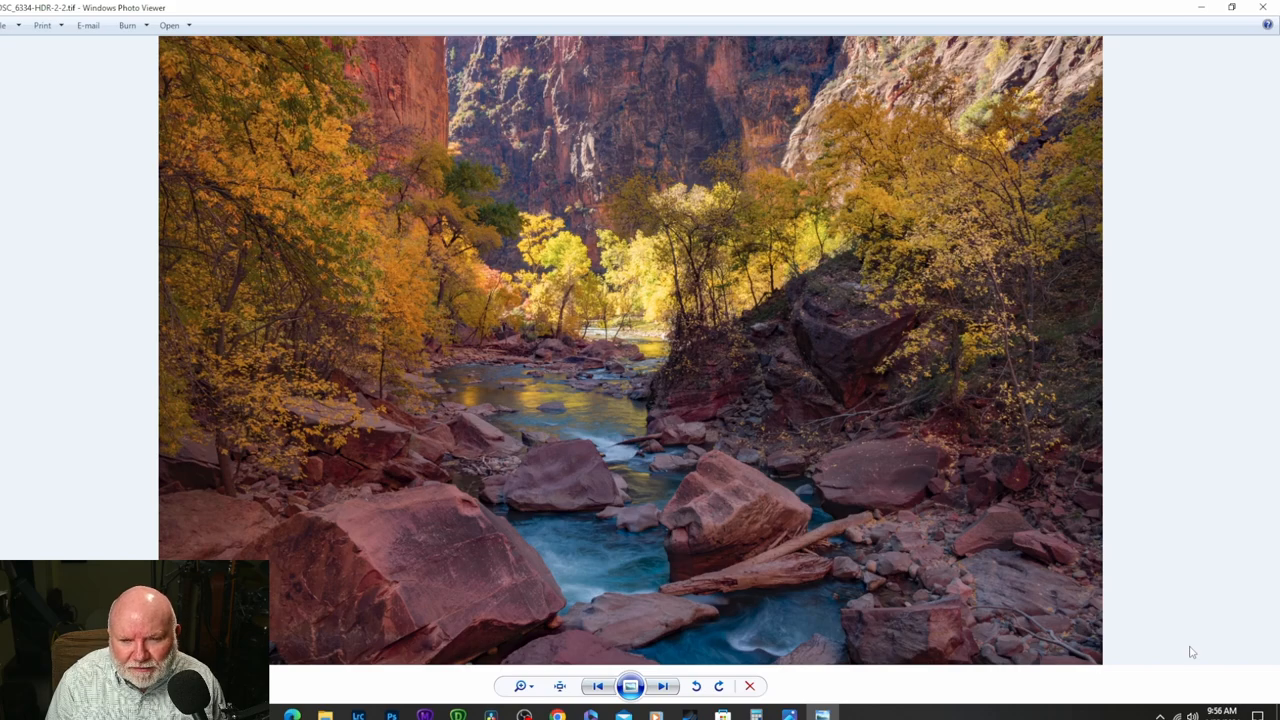
Cycle through the exported versions, from the HDR export to the brushed-mask brightened-trees version
click(663, 686)
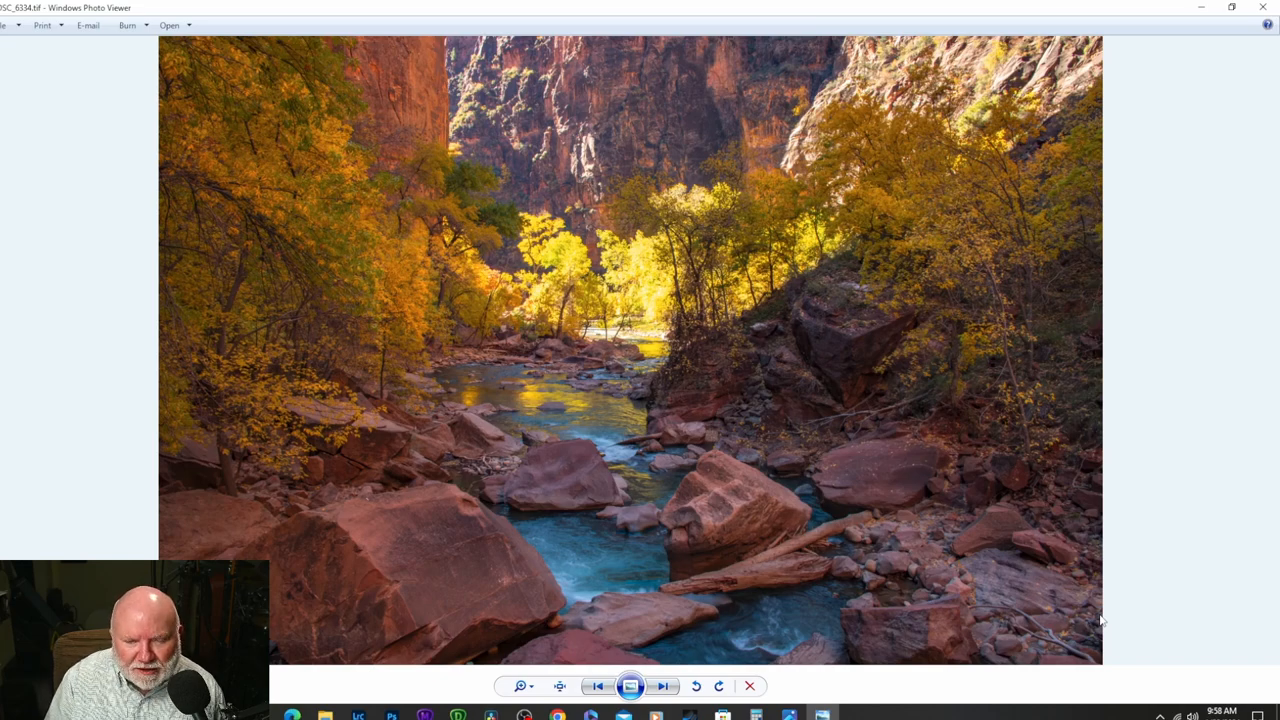
click(663, 686)
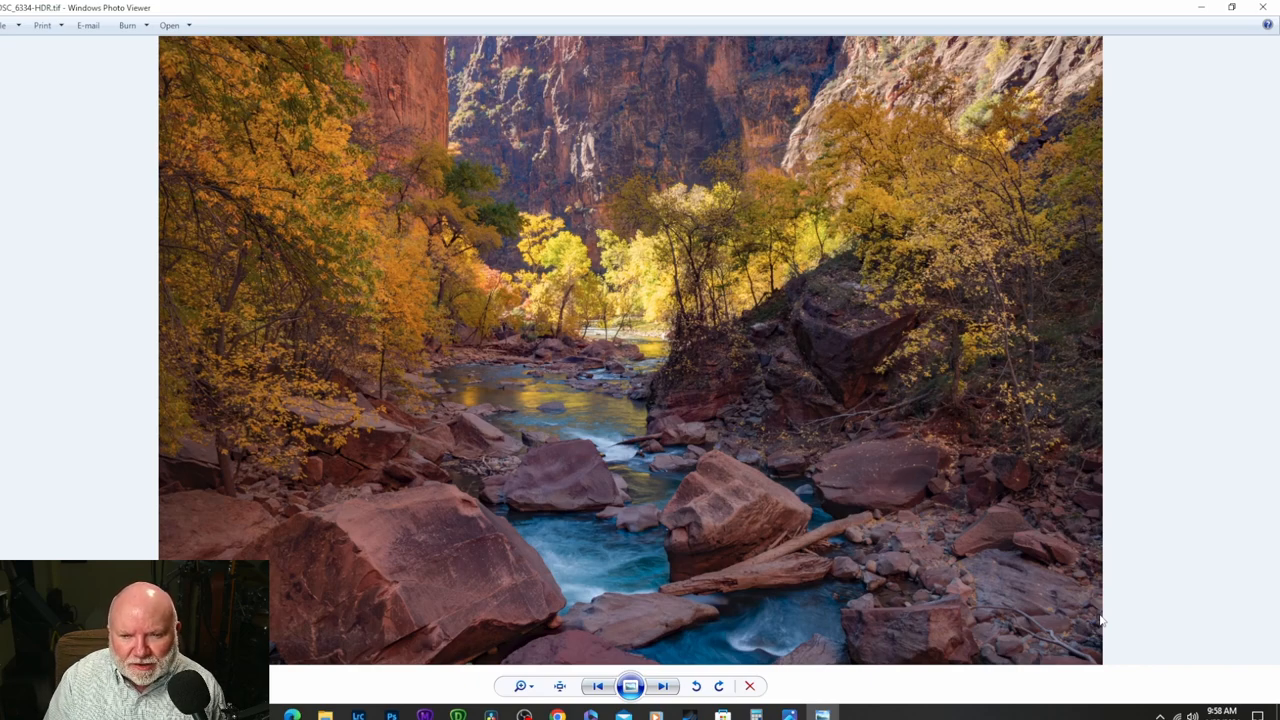
click(663, 686)
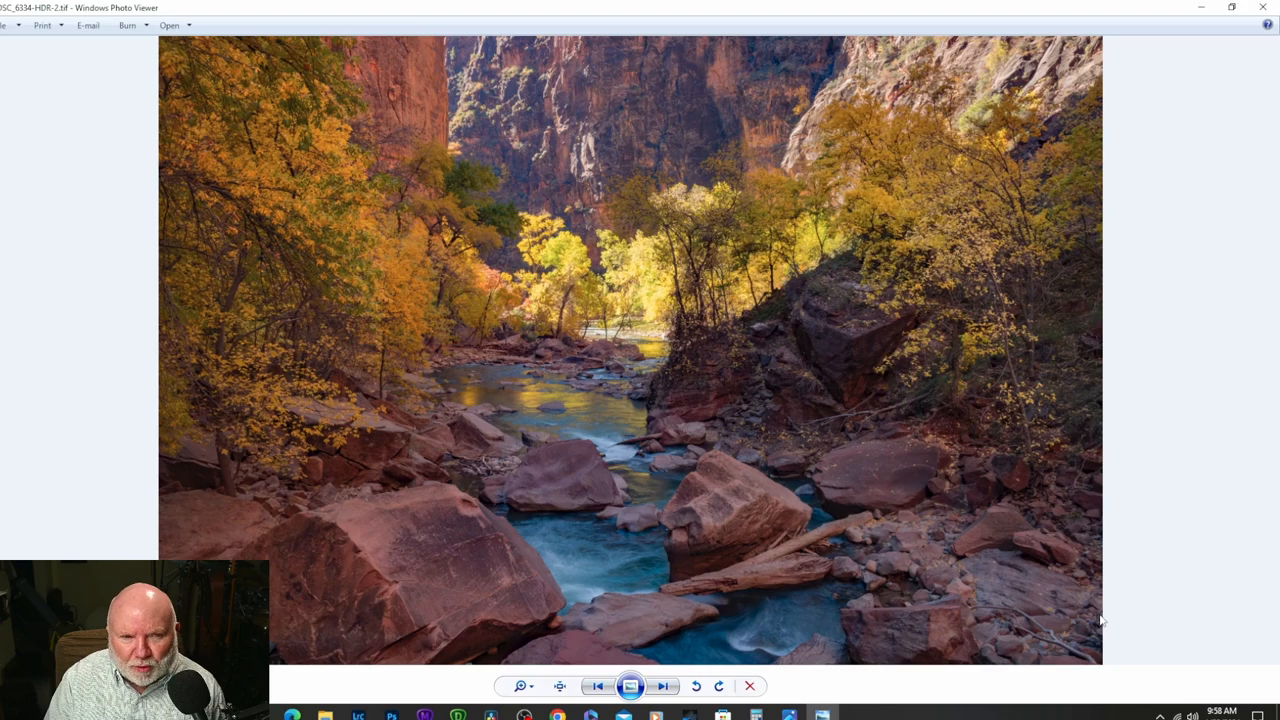